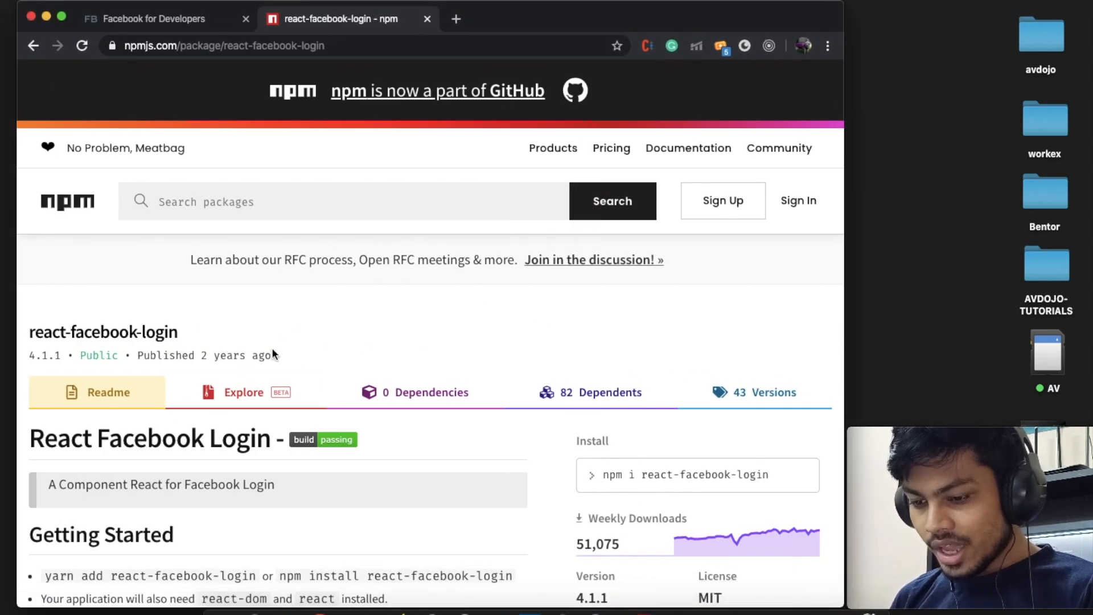
Run npm install react-facebook-login inside the react-fb-login project folder
scroll("down", 3)
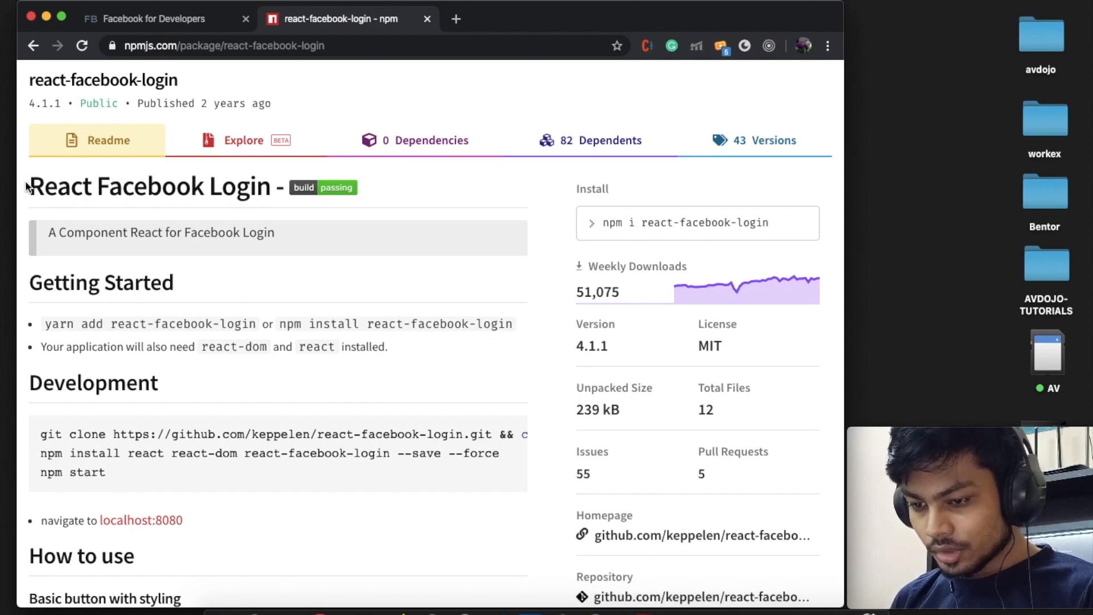
mouse_move(328, 253)
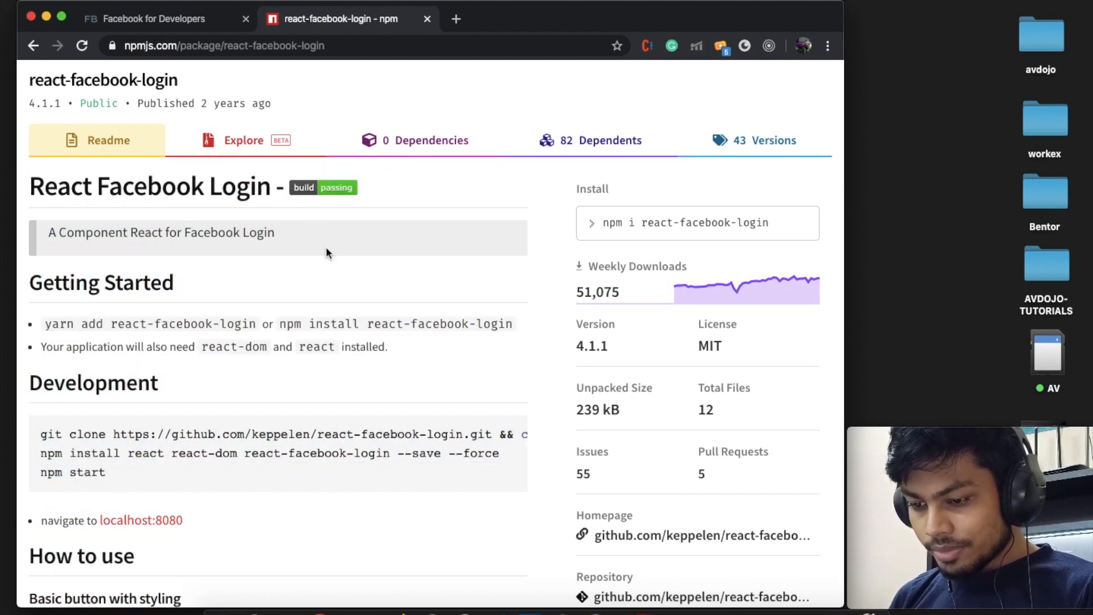
mouse_move(596, 492)
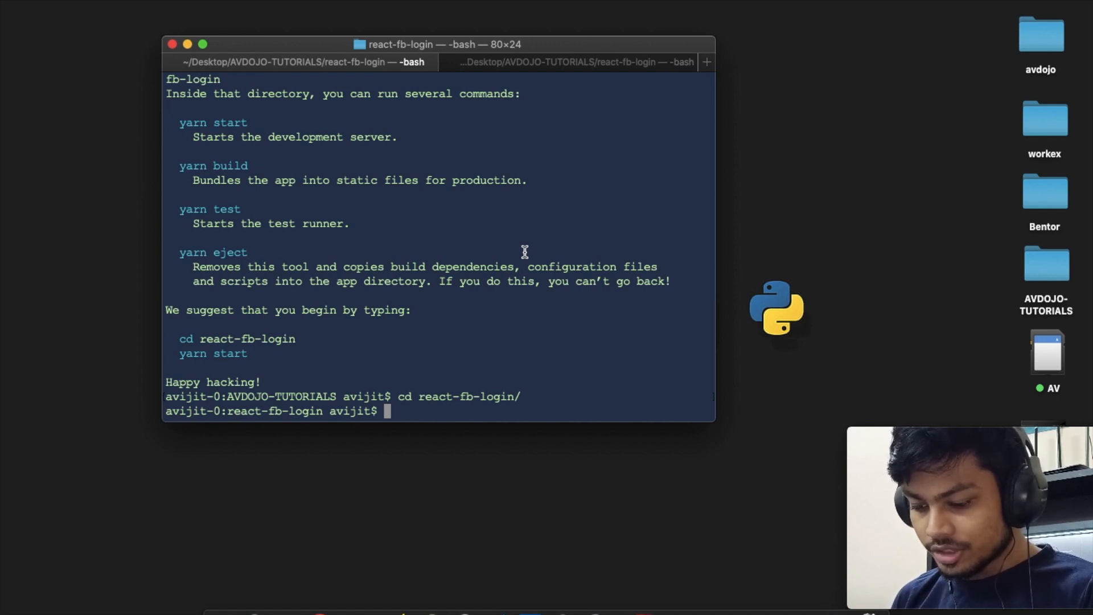
type("npm")
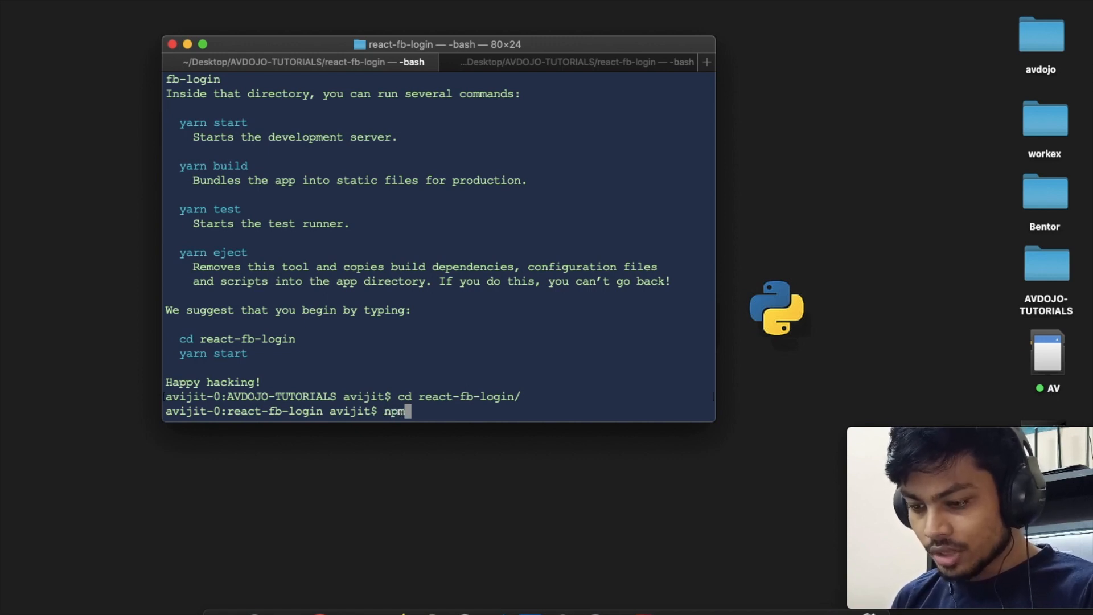
type("install")
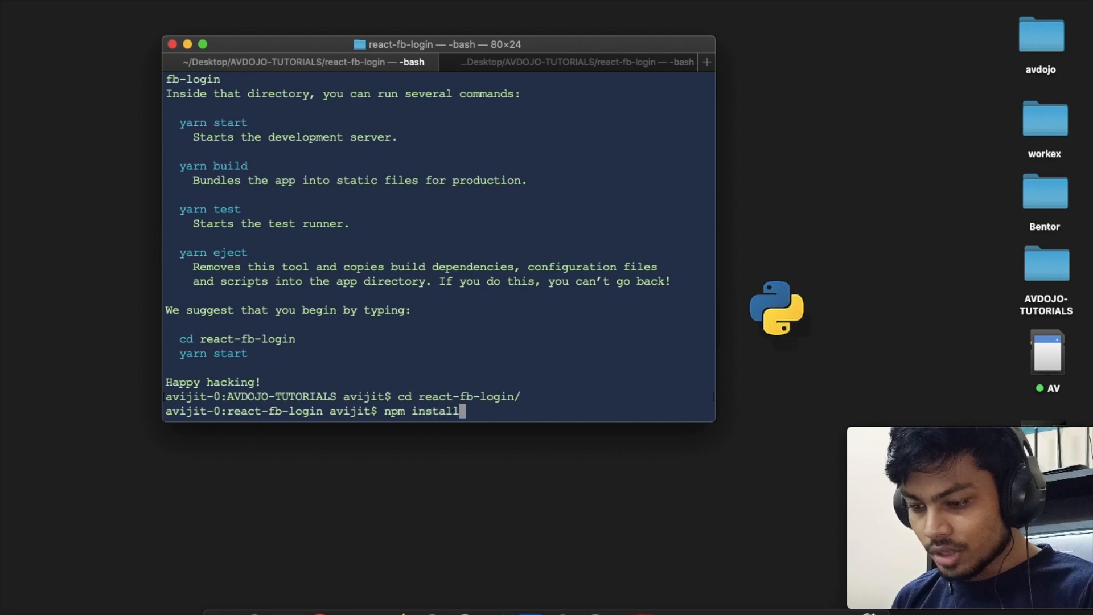
type("react-facebook-login")
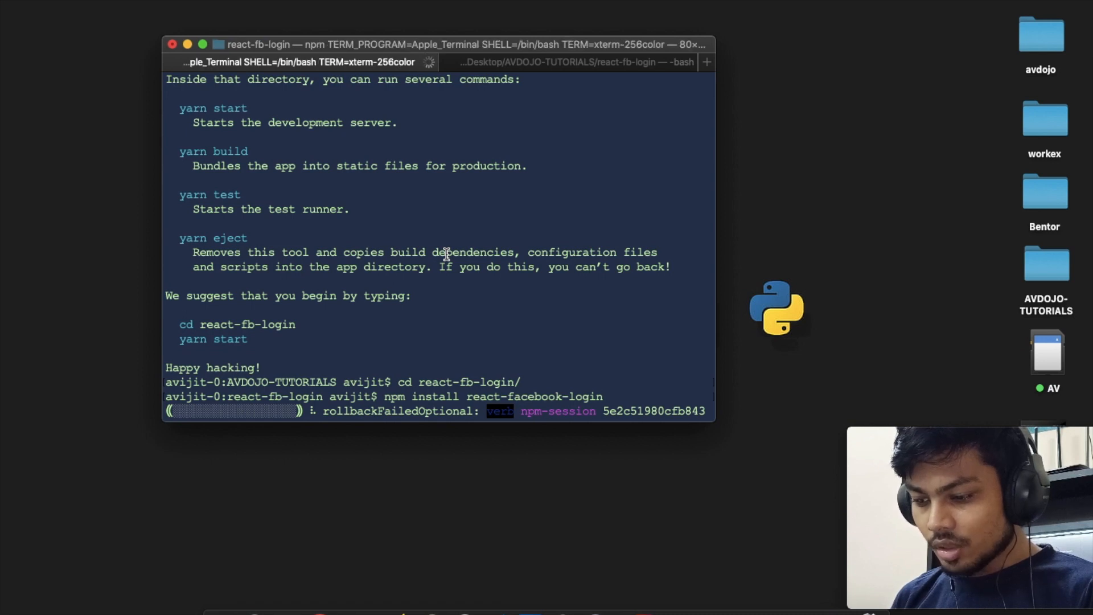
mouse_move(431, 333)
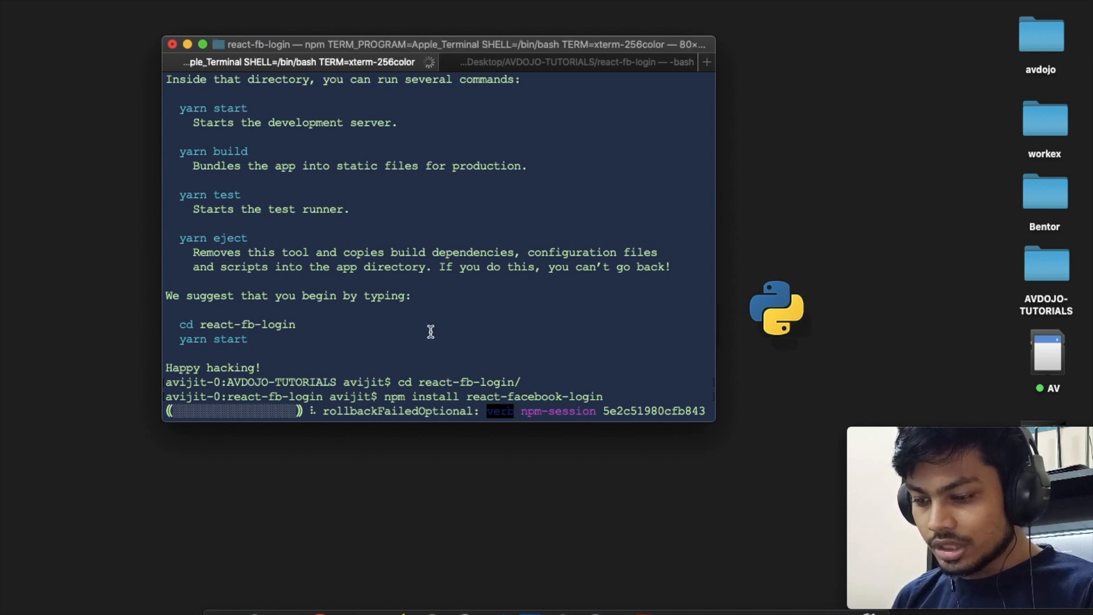
mouse_move(599, 410)
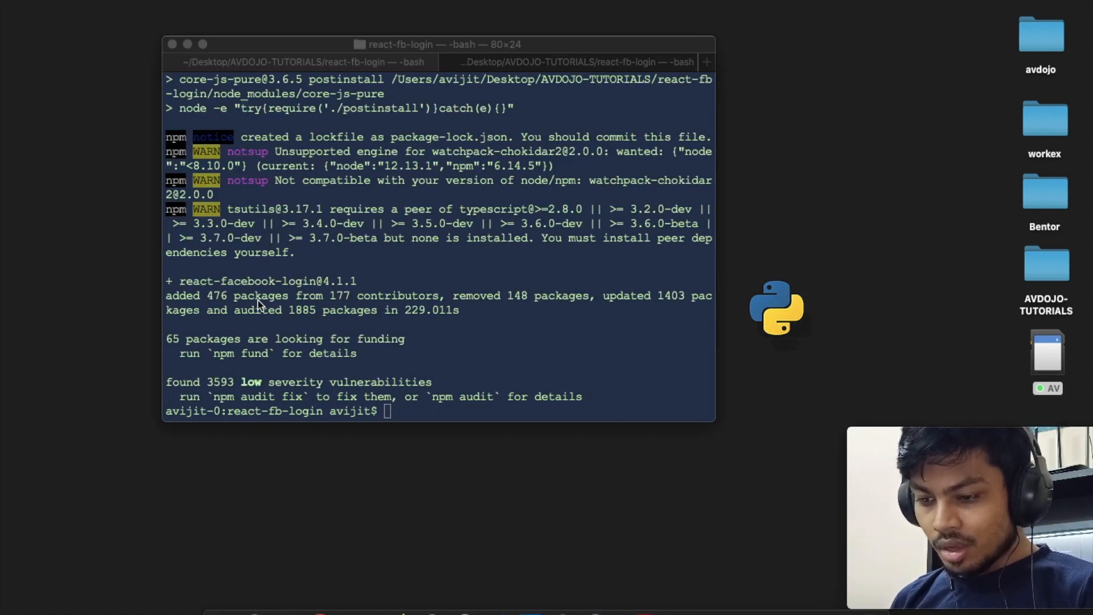
mouse_move(182, 281)
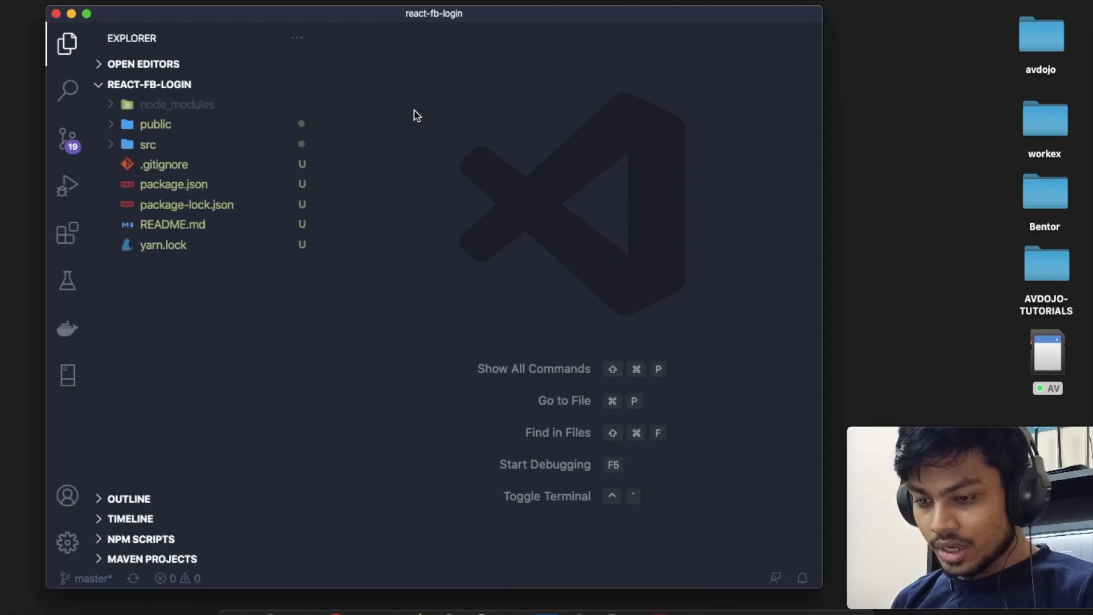
mouse_move(214, 146)
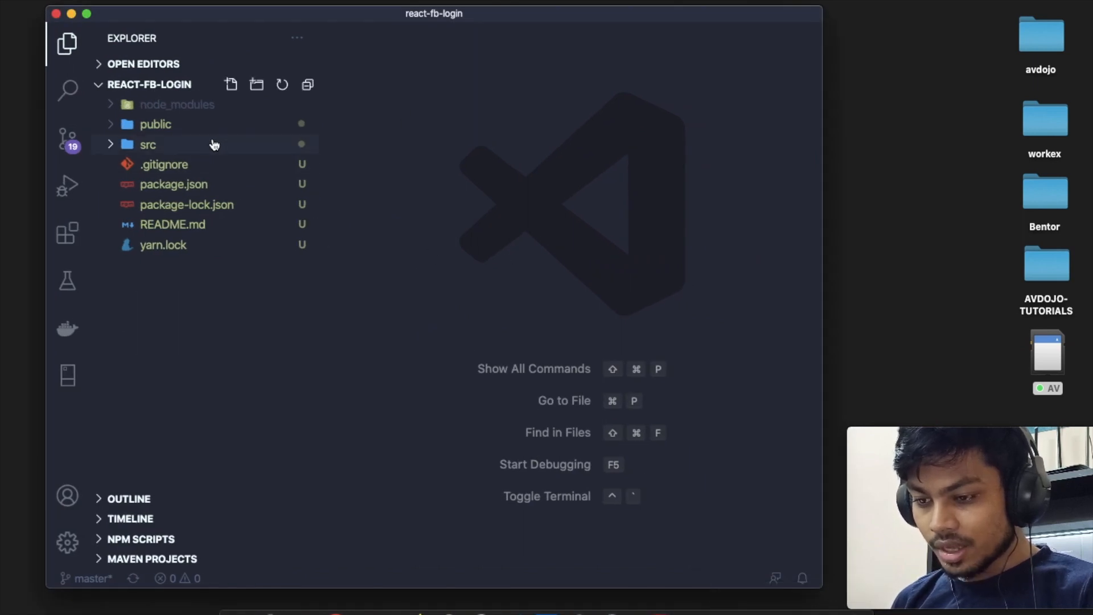
mouse_move(214, 144)
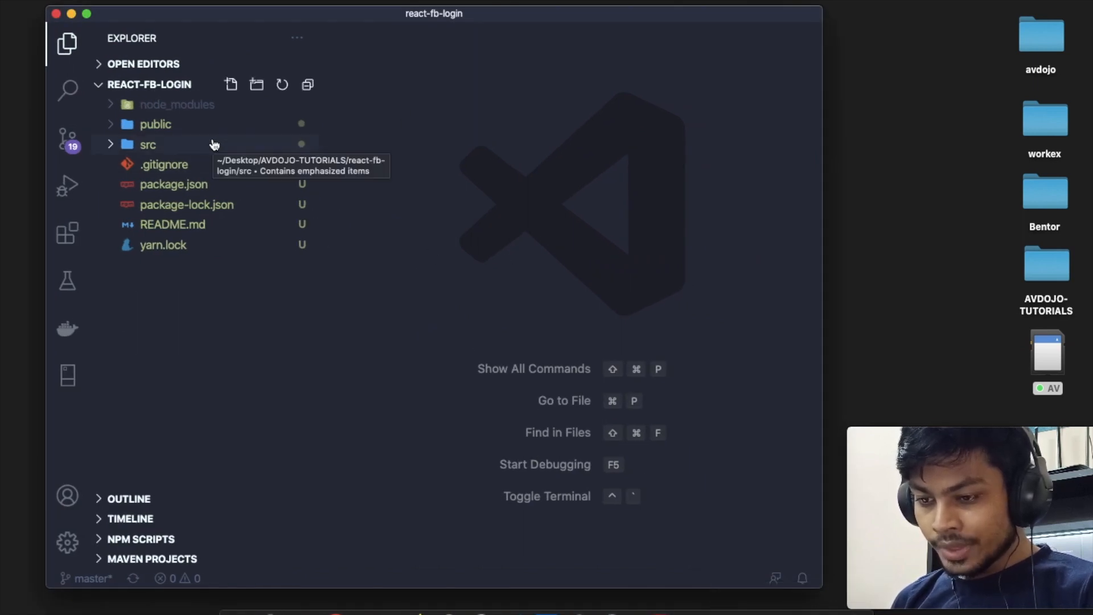
Replace App.js in src with the rce class component snippet rendering an empty div, and save
left_click(148, 145)
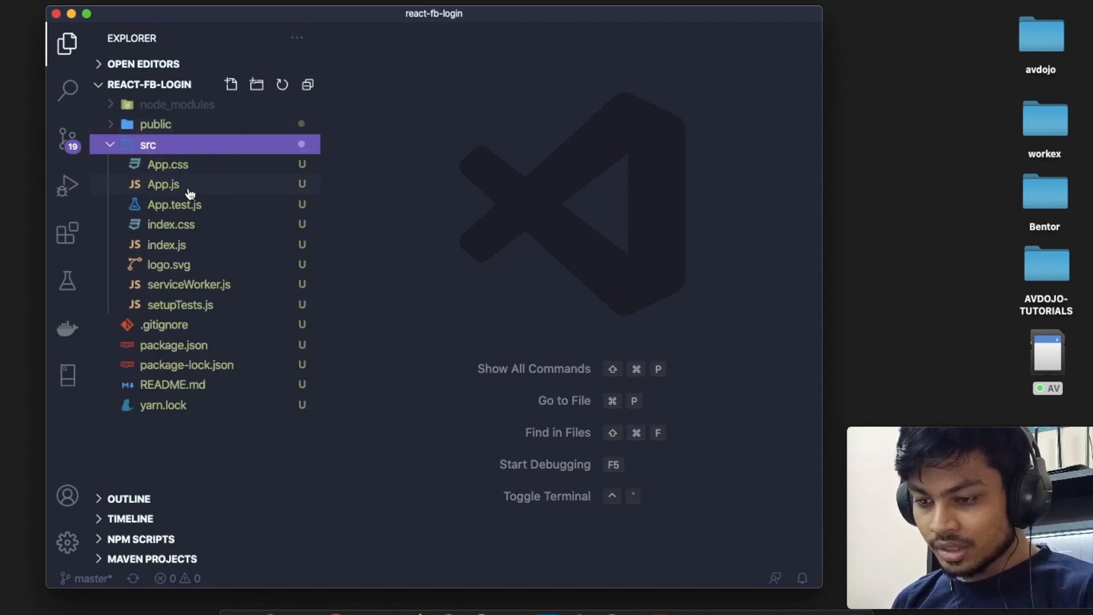
double_click(164, 184)
type("r")
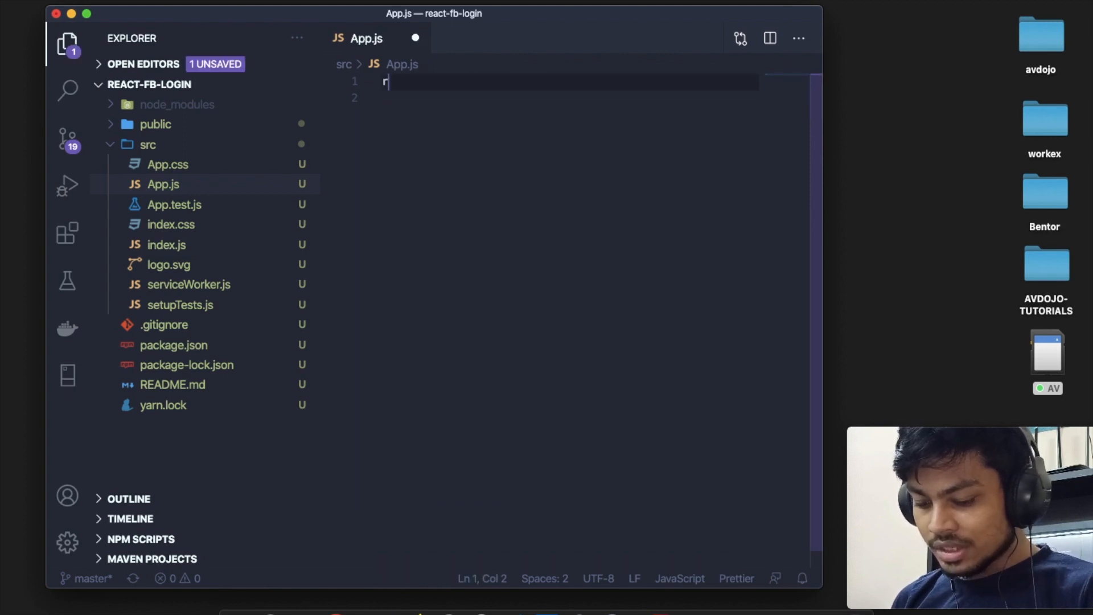
type("ce")
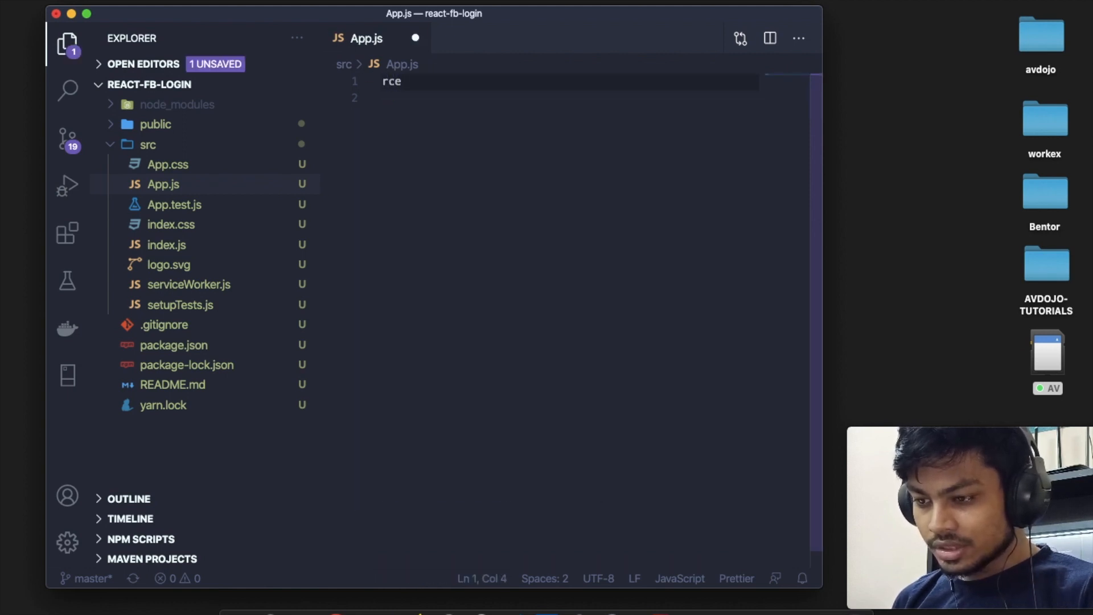
key("Tab")
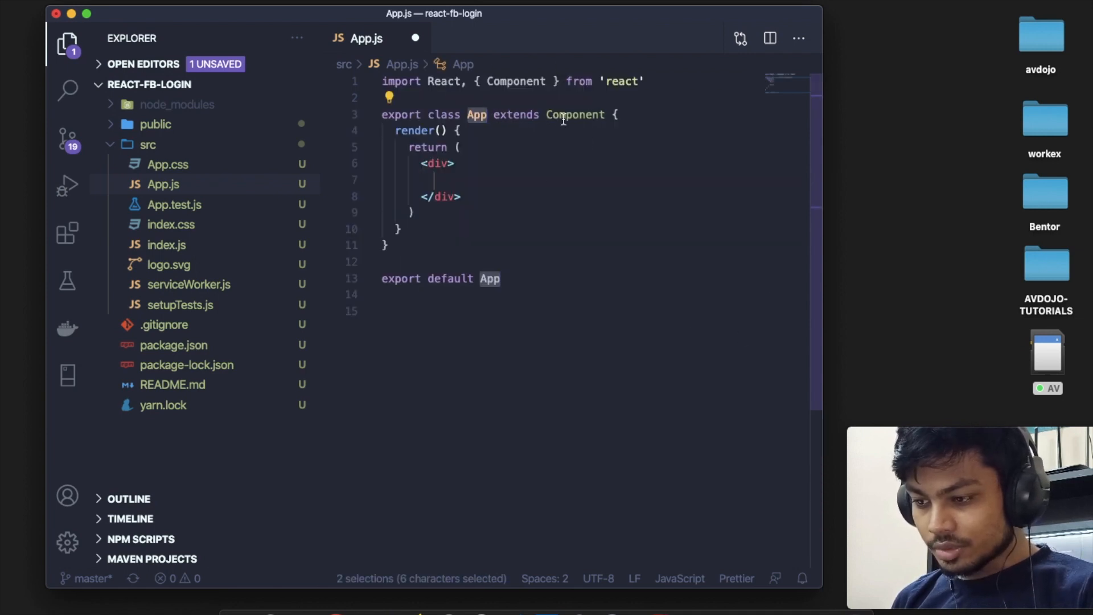
key("cmd+s")
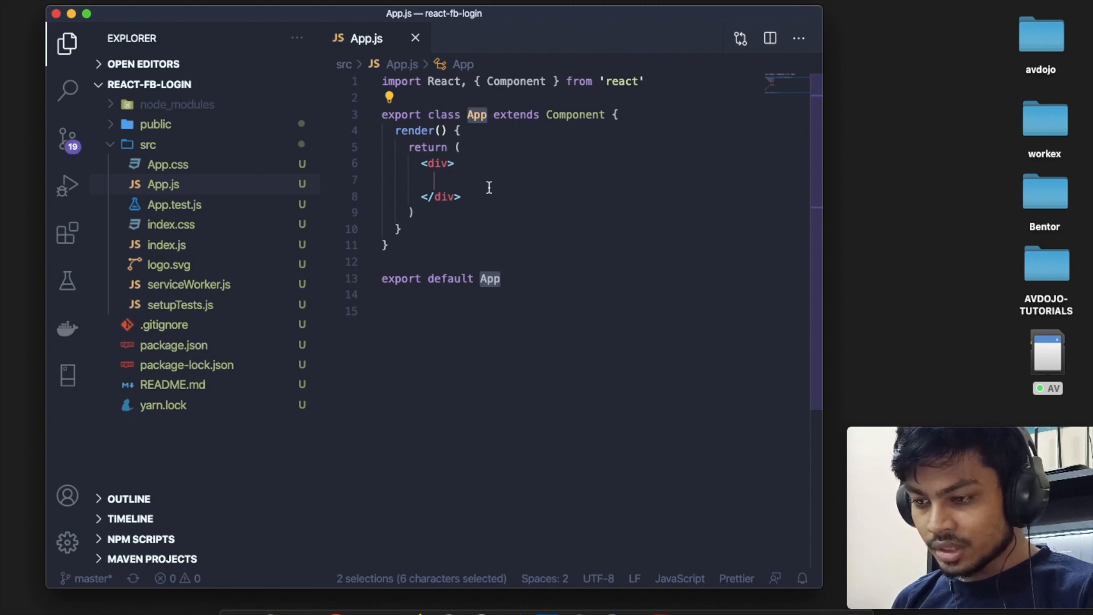
mouse_move(581, 311)
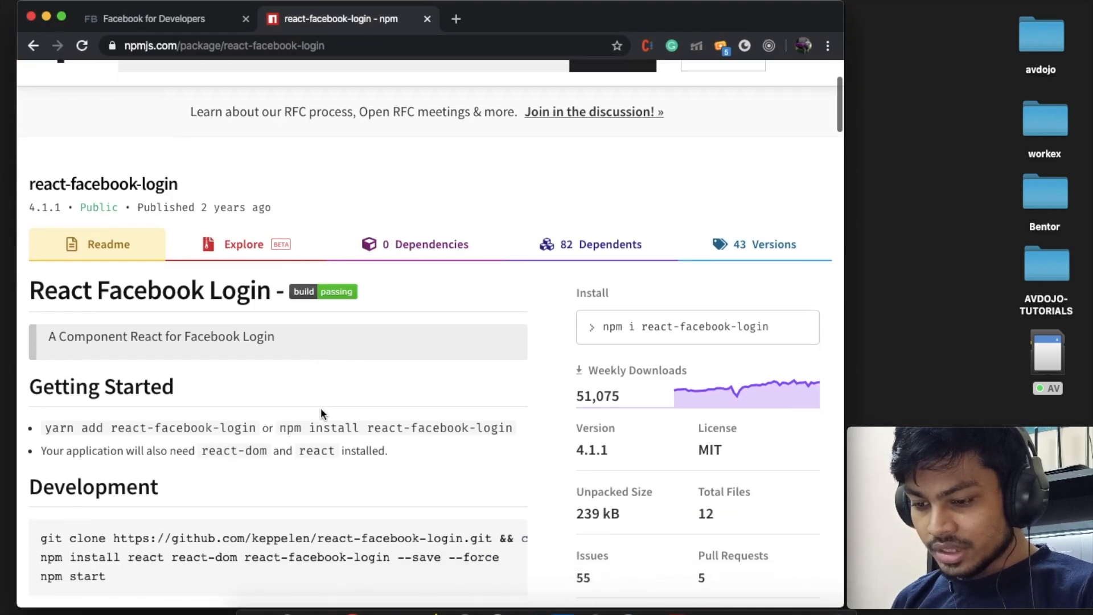
Scroll the npm react-facebook-login page down to the How to use button example
scroll("down", 3)
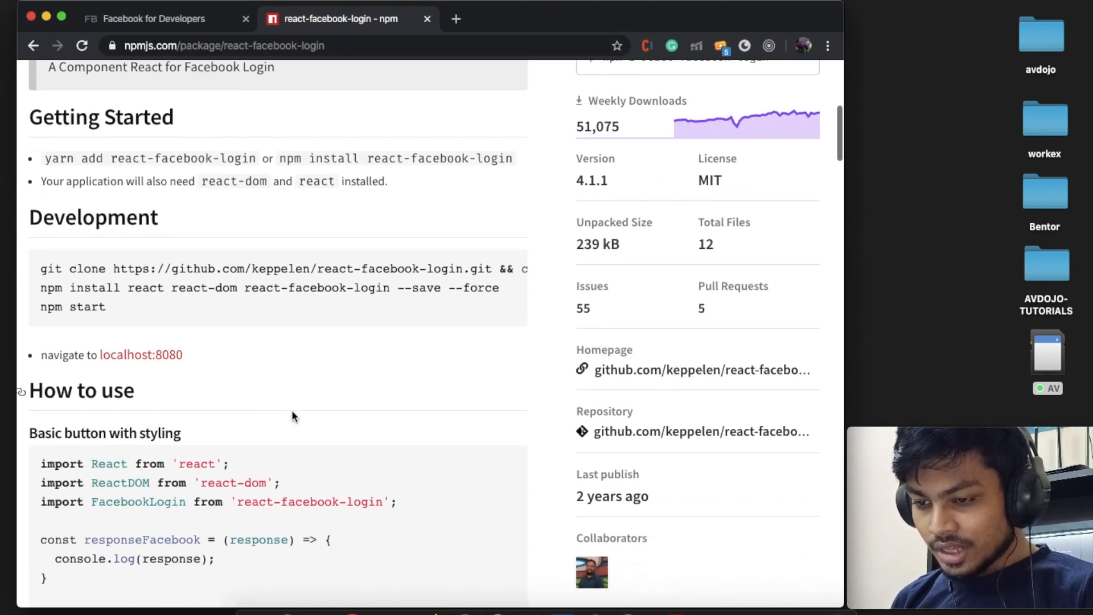
scroll("down", 3)
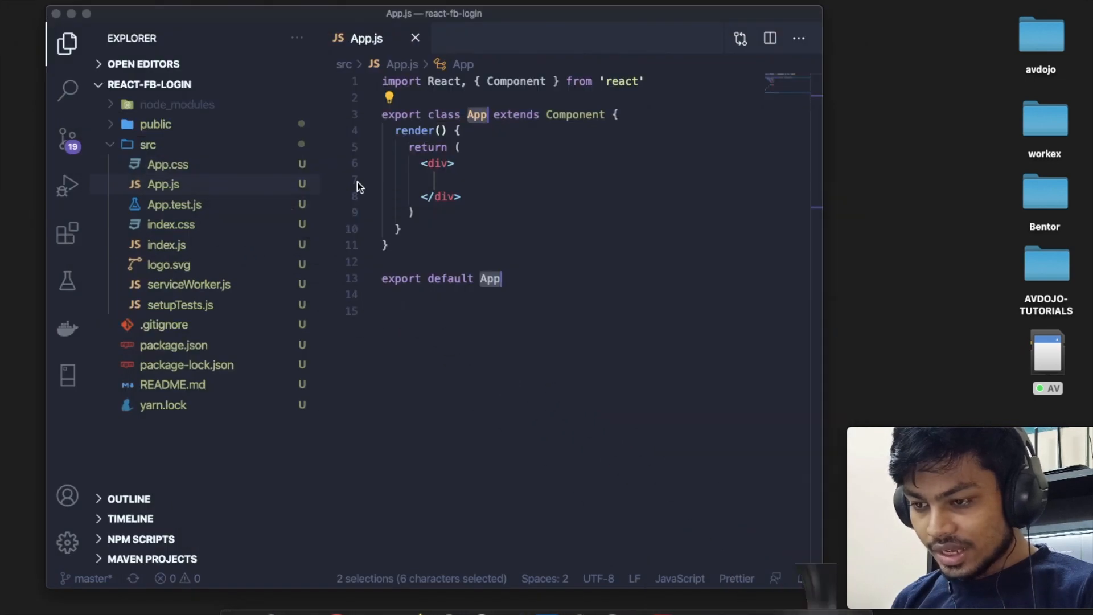
Paste the FacebookLogin JSX inside the div and begin an import line below the React import
left_click(438, 181)
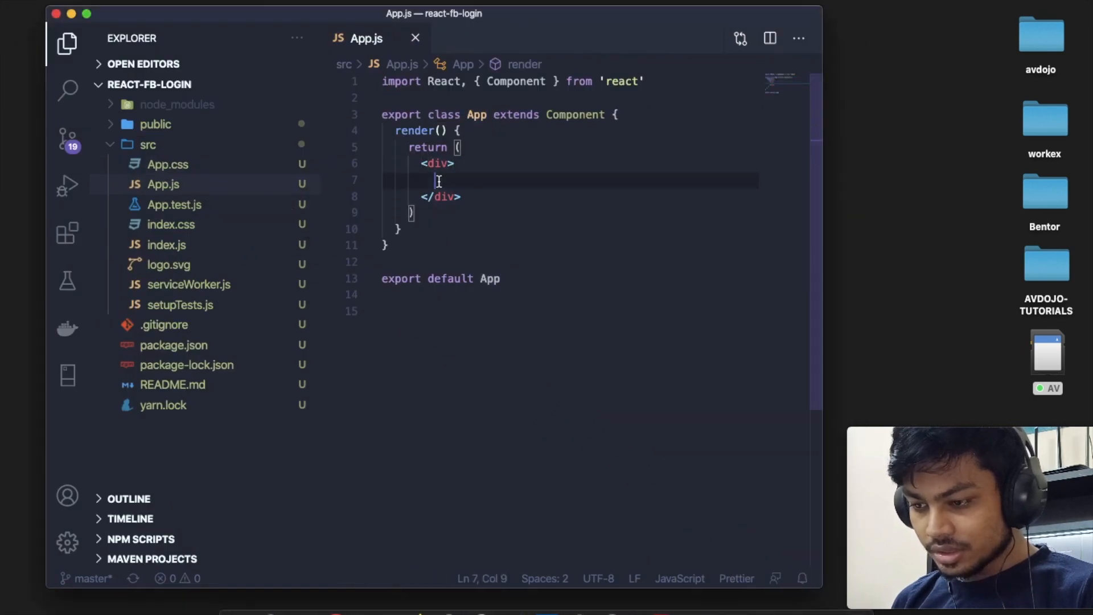
type("<FacebookLogin")
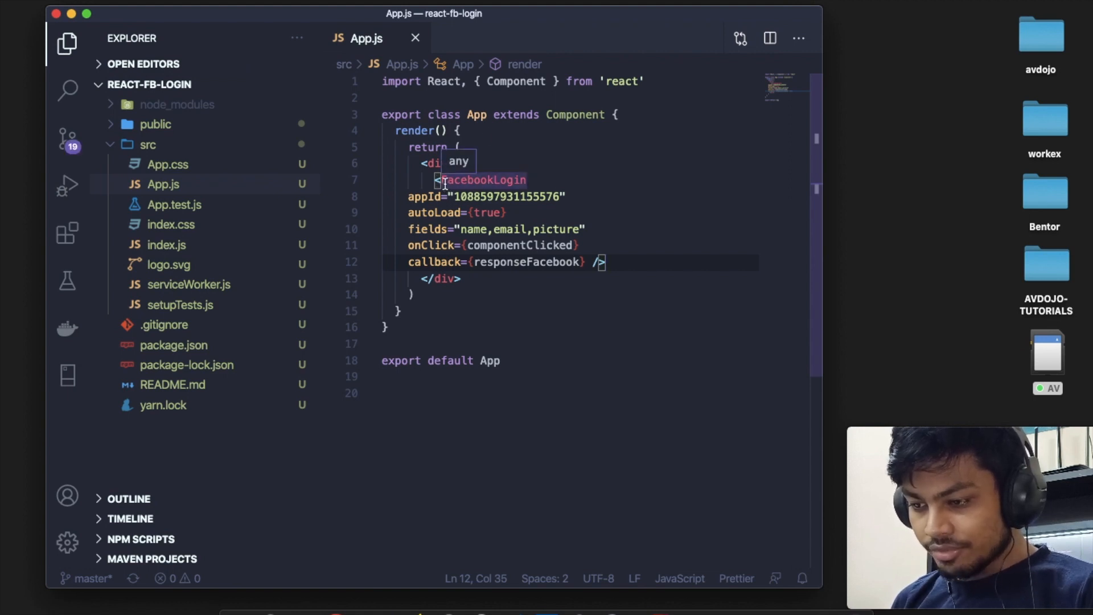
left_click(419, 100)
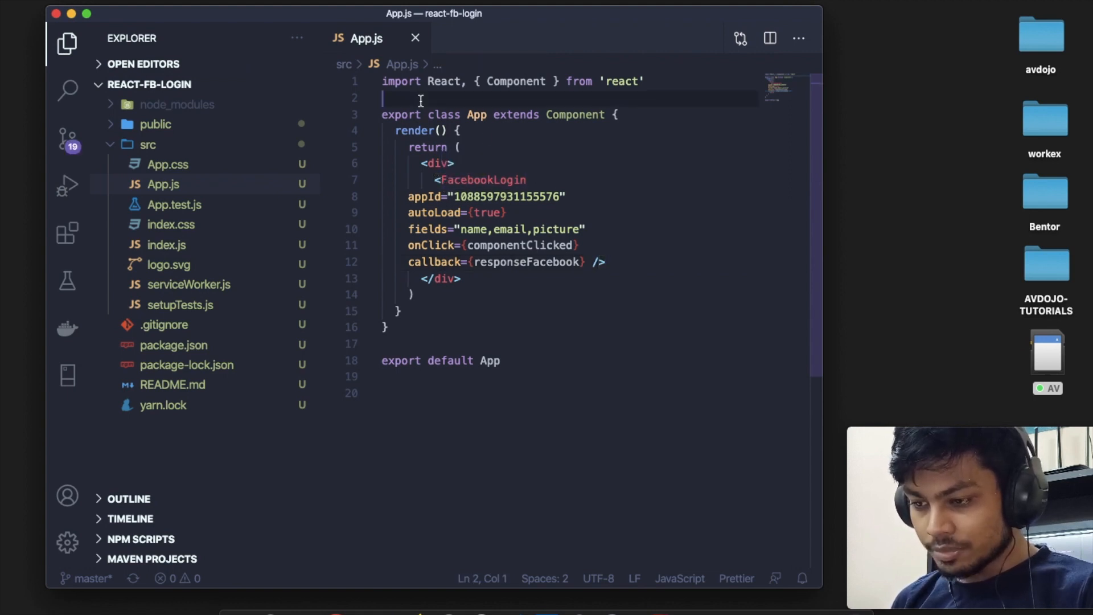
type("import")
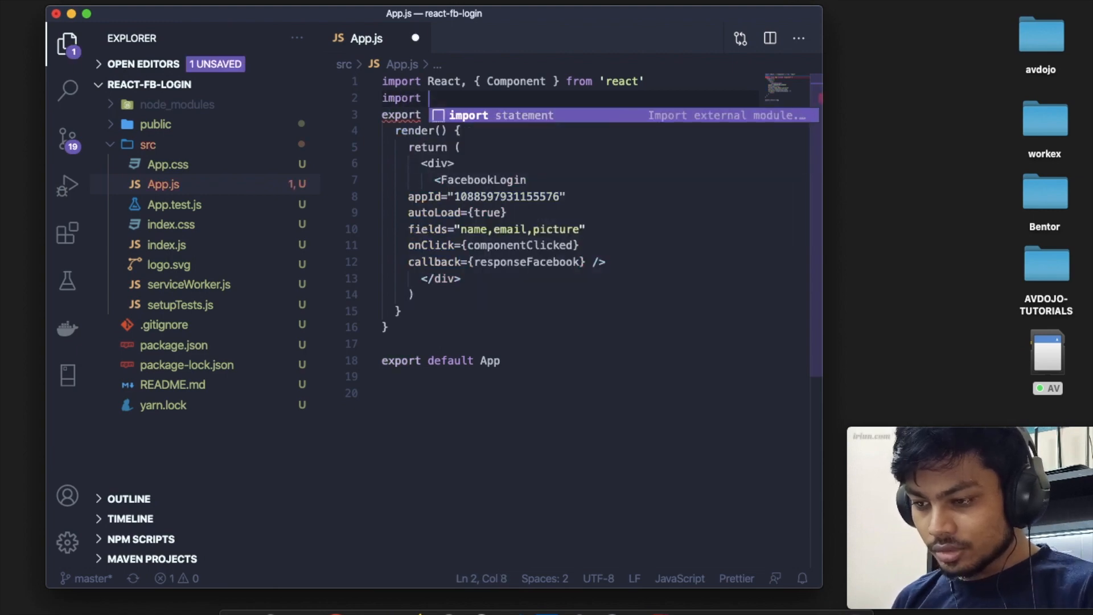
type("D")
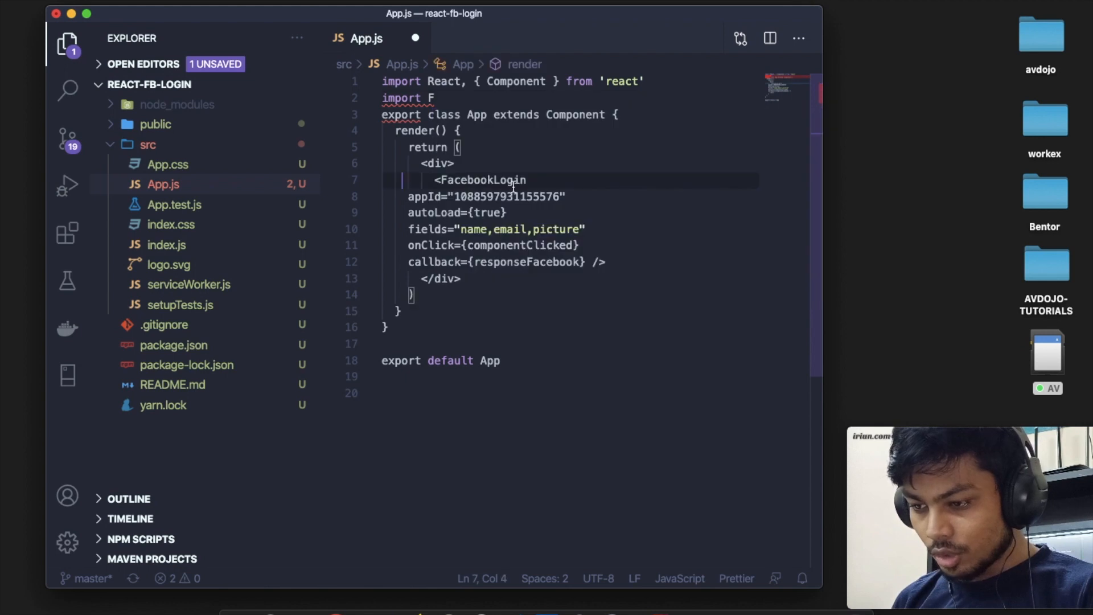
double_click(483, 180)
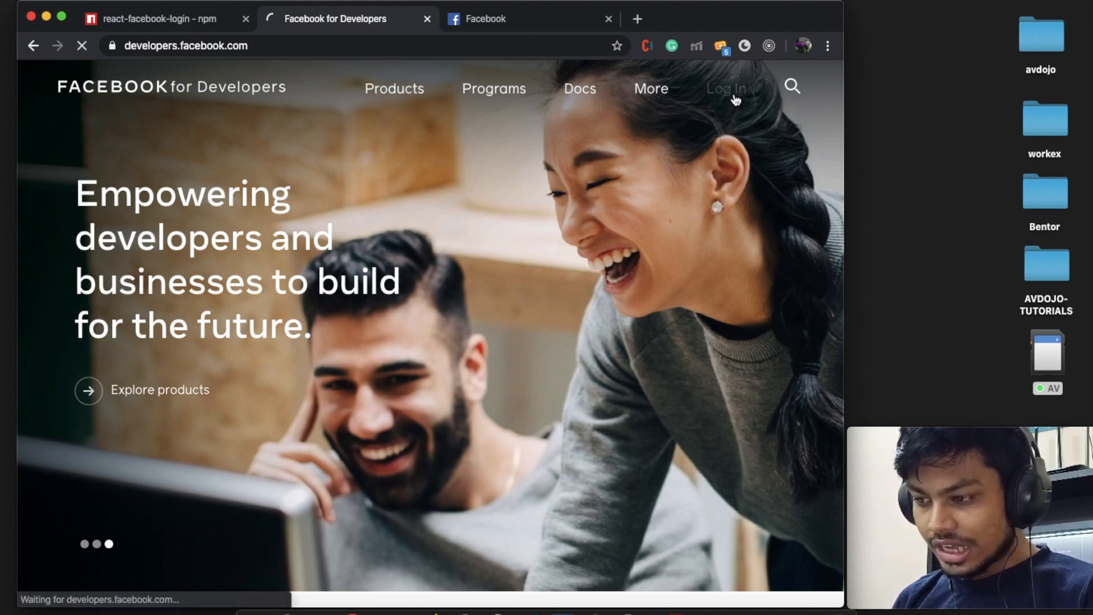
Log in on developers.facebook.com and start the Get Started developer registration
left_click(728, 89)
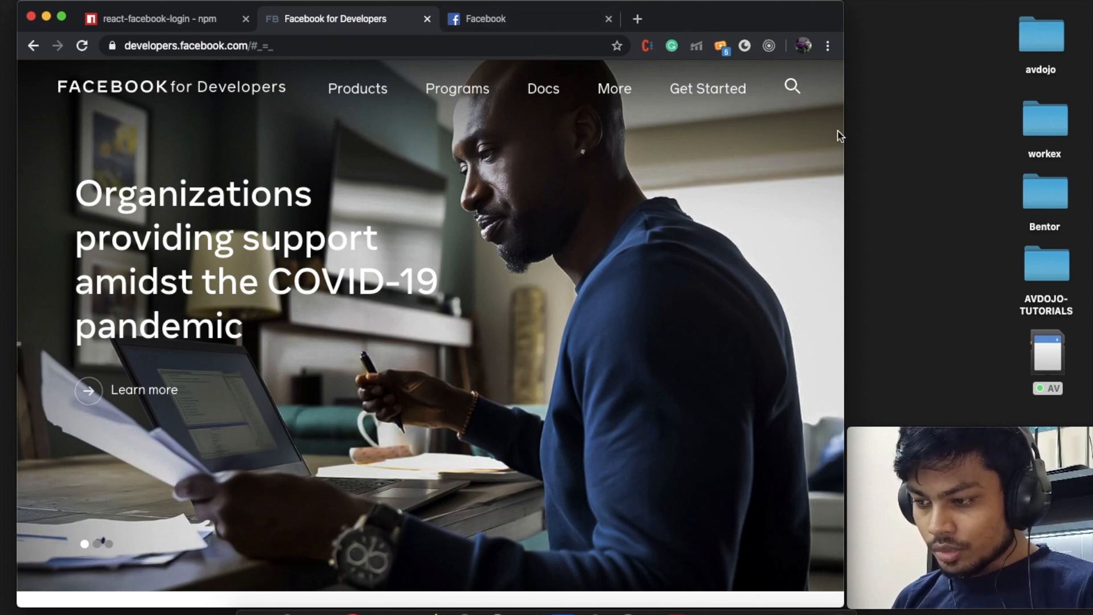
mouse_move(747, 110)
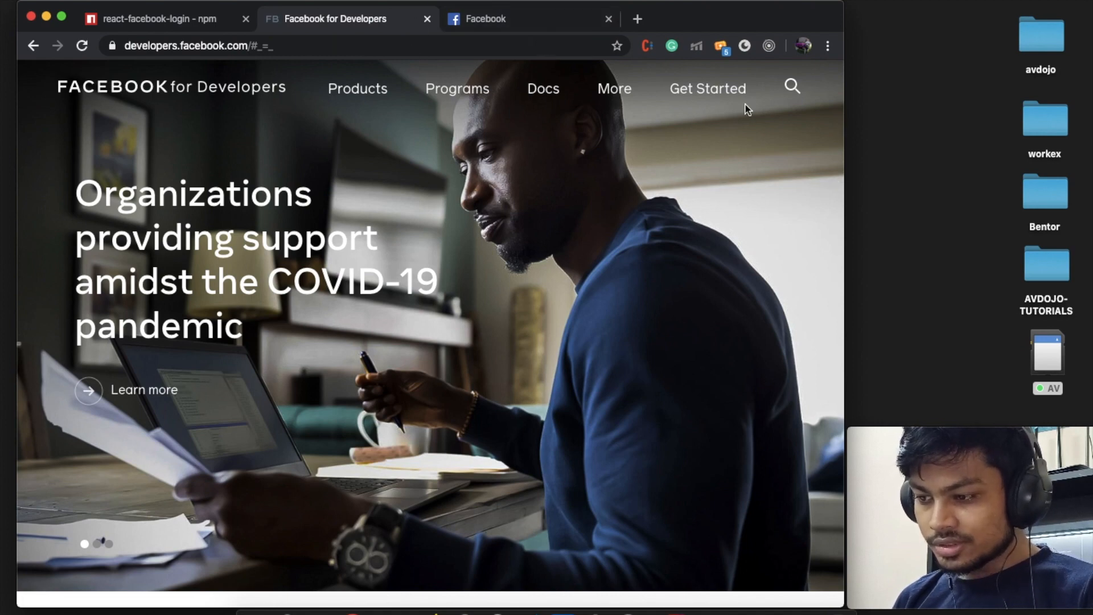
mouse_move(710, 96)
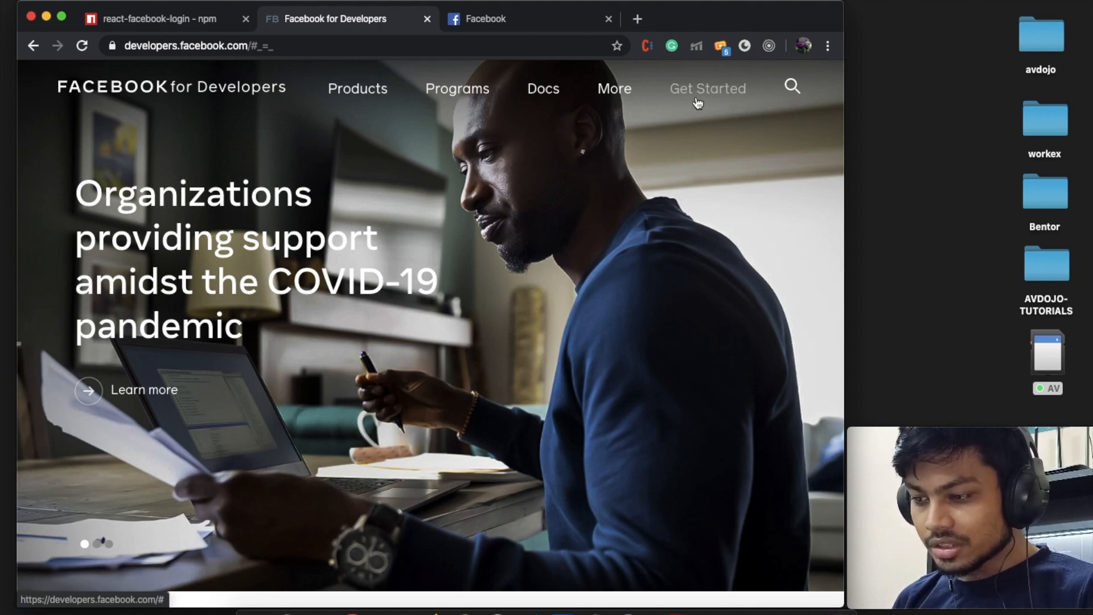
left_click(708, 89)
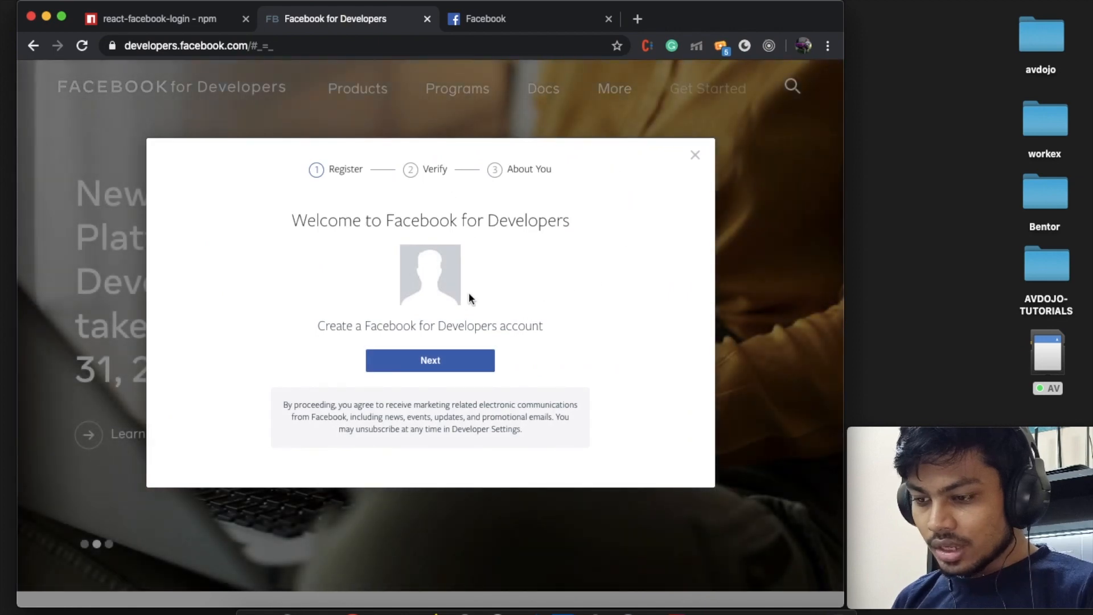
mouse_move(489, 316)
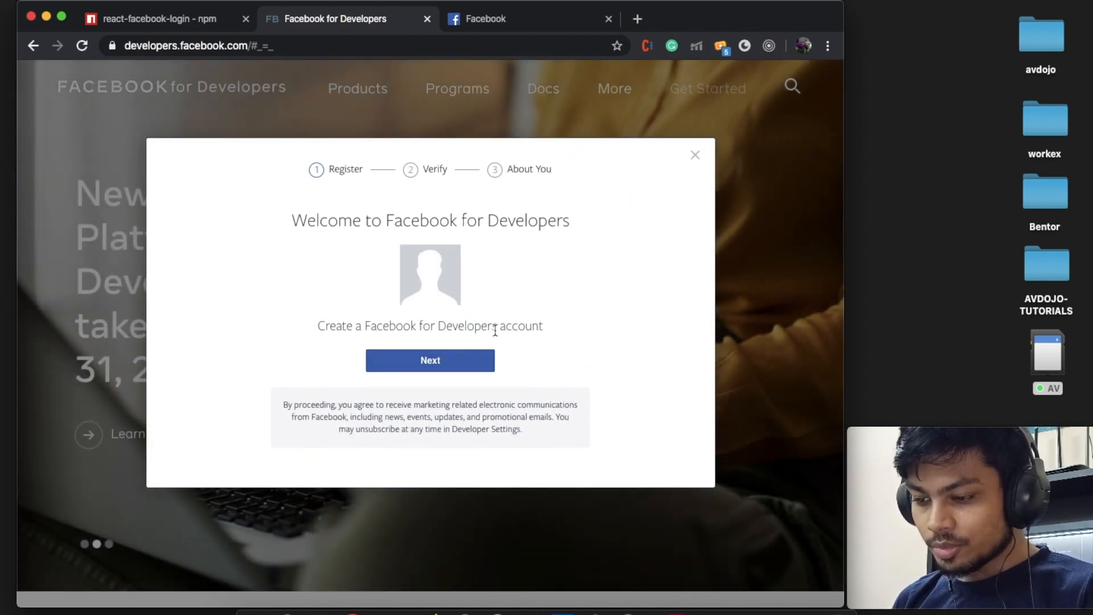
Complete developer registration choosing Student as the role in About You
left_click(430, 359)
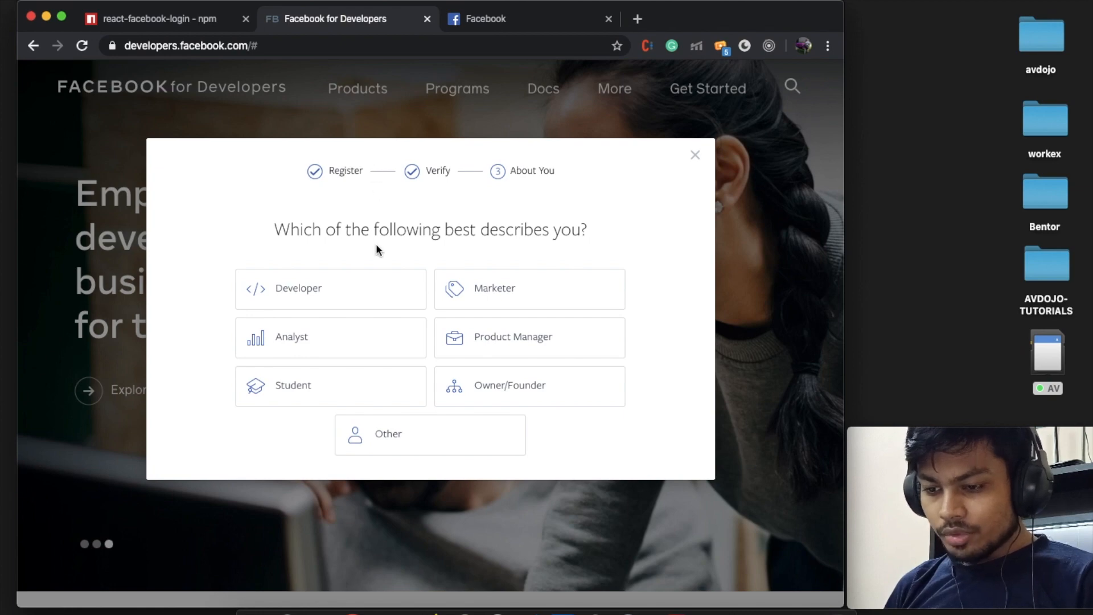
mouse_move(406, 235)
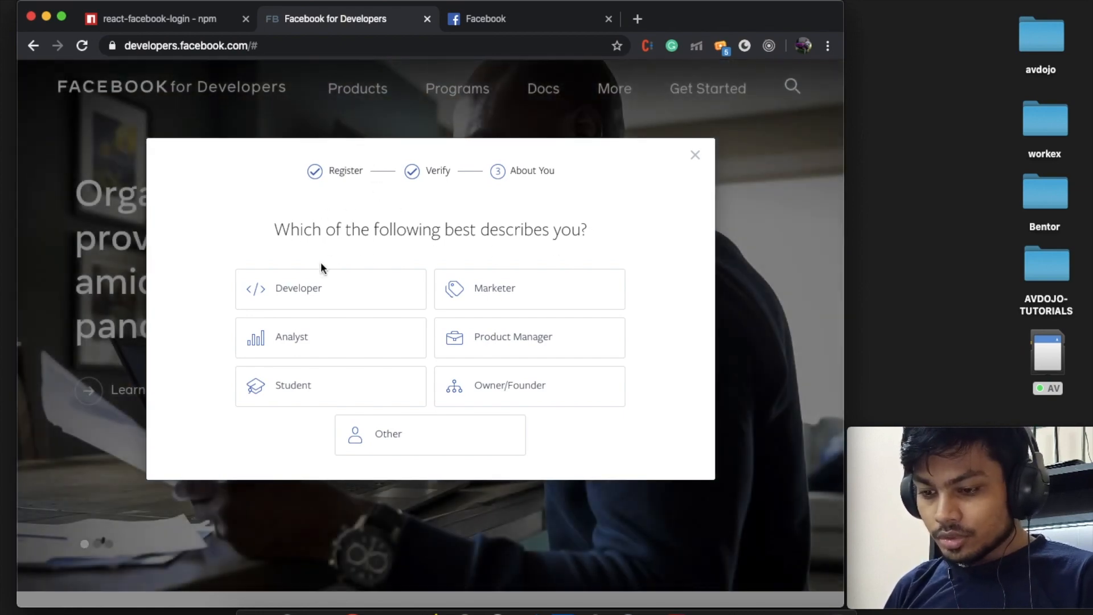
mouse_move(273, 304)
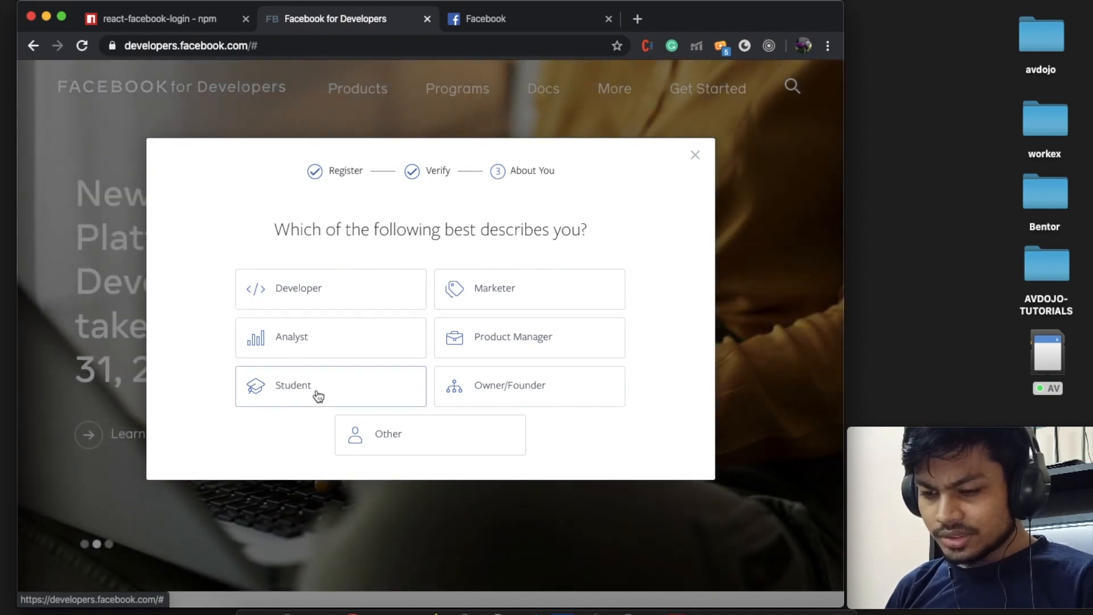
left_click(319, 386)
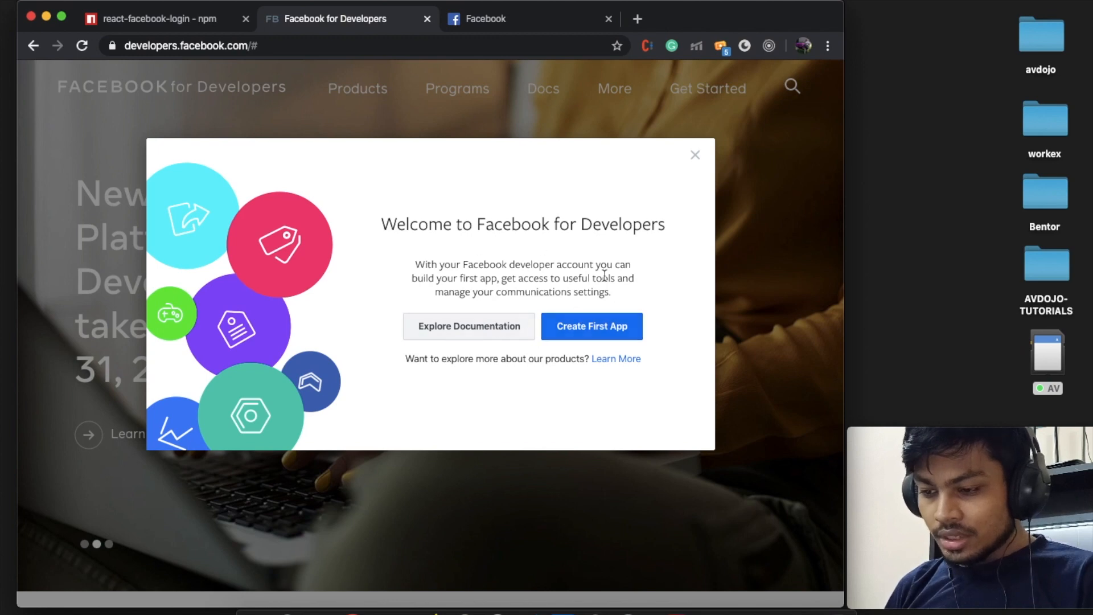
Create a first app with Display Name 'avdojo' via Create App ID
left_click(592, 326)
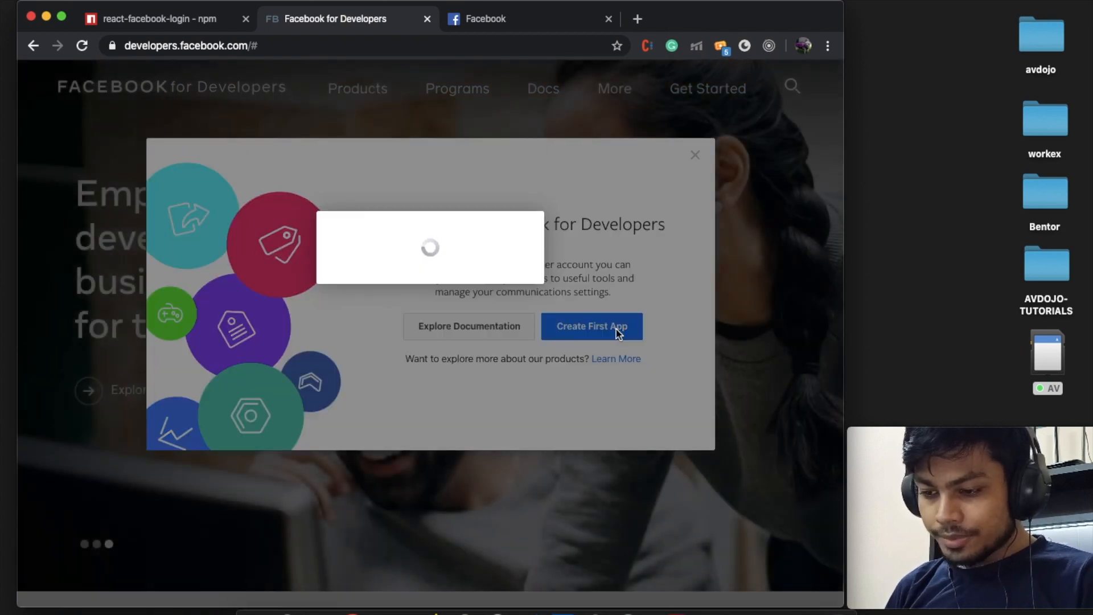
left_click(592, 326)
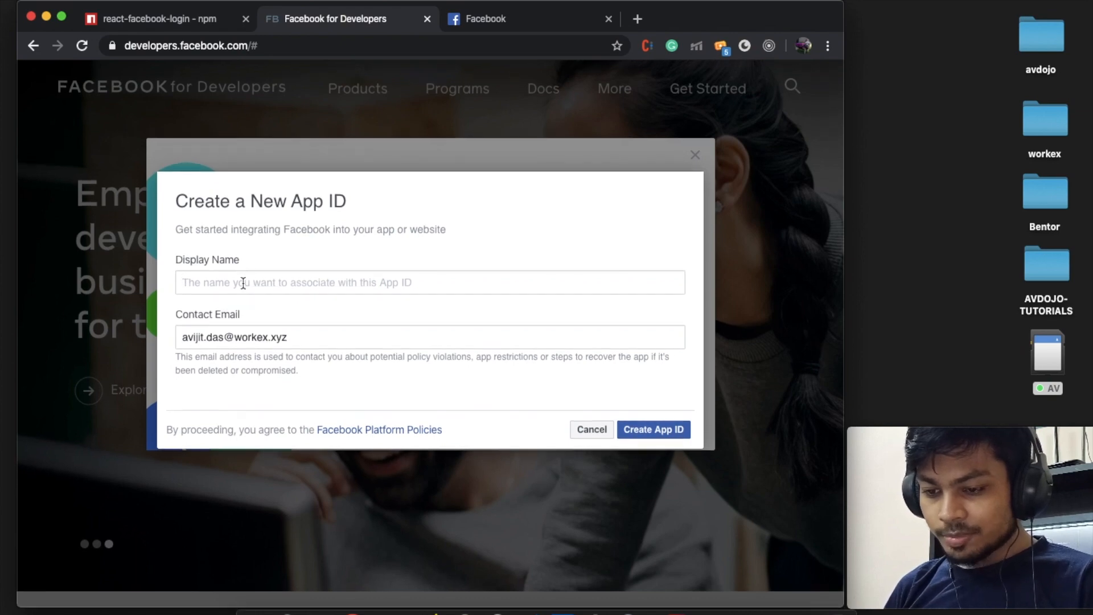
type("a")
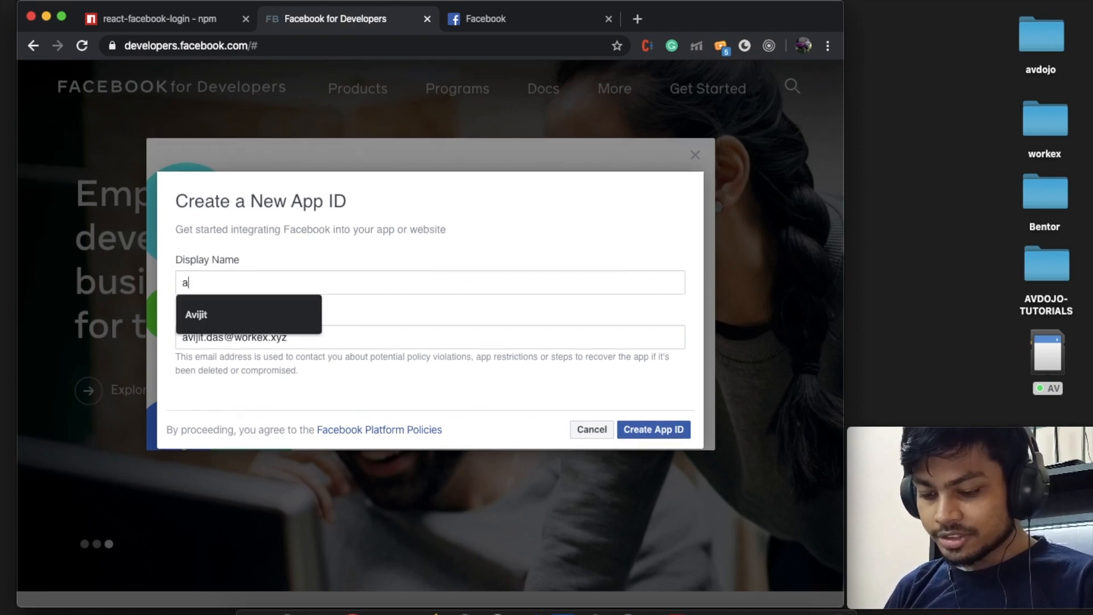
type("vdojo")
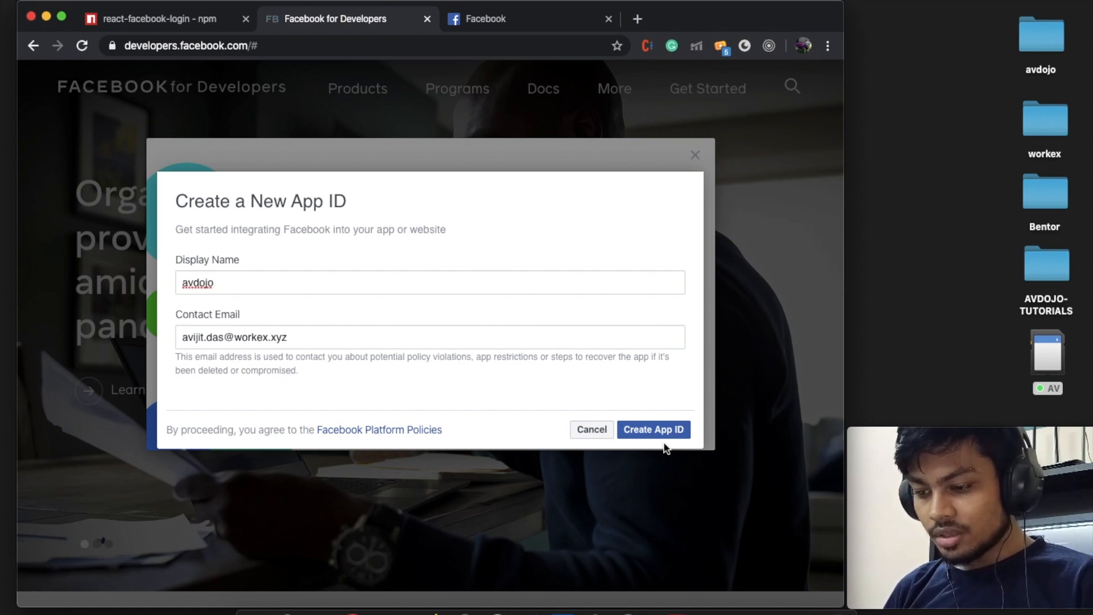
left_click(654, 430)
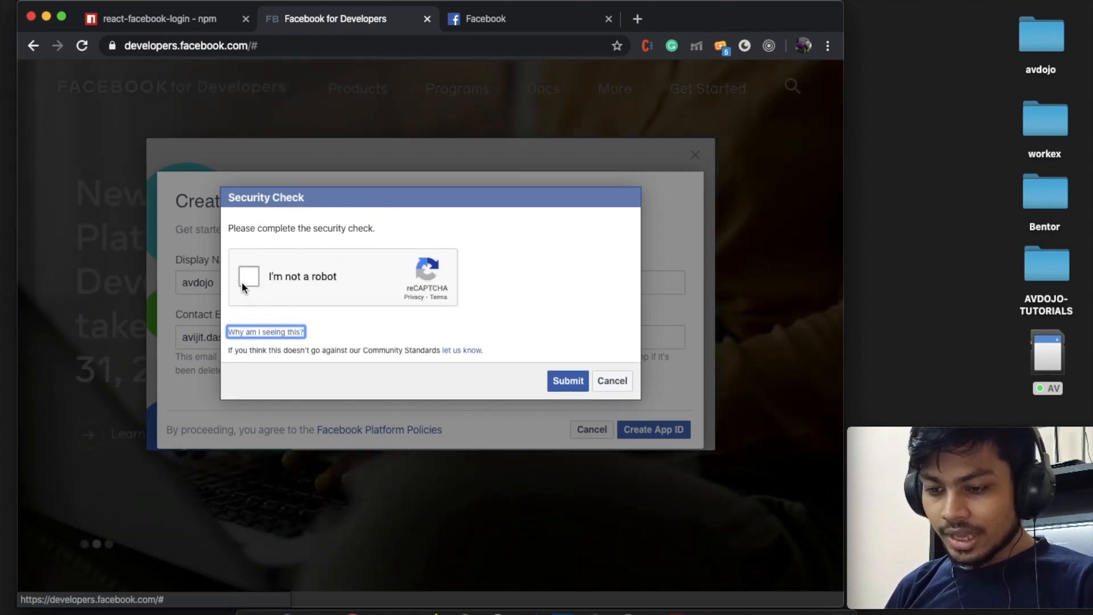
Pass the reCAPTCHA security check and submit to reach the Add a Product page
left_click(248, 277)
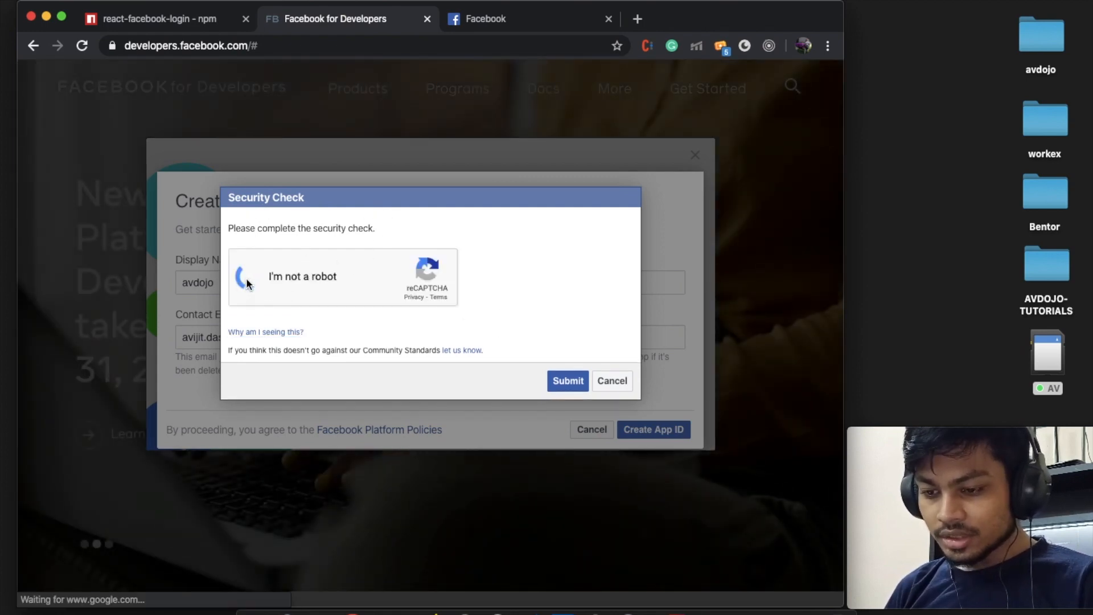
left_click(251, 277)
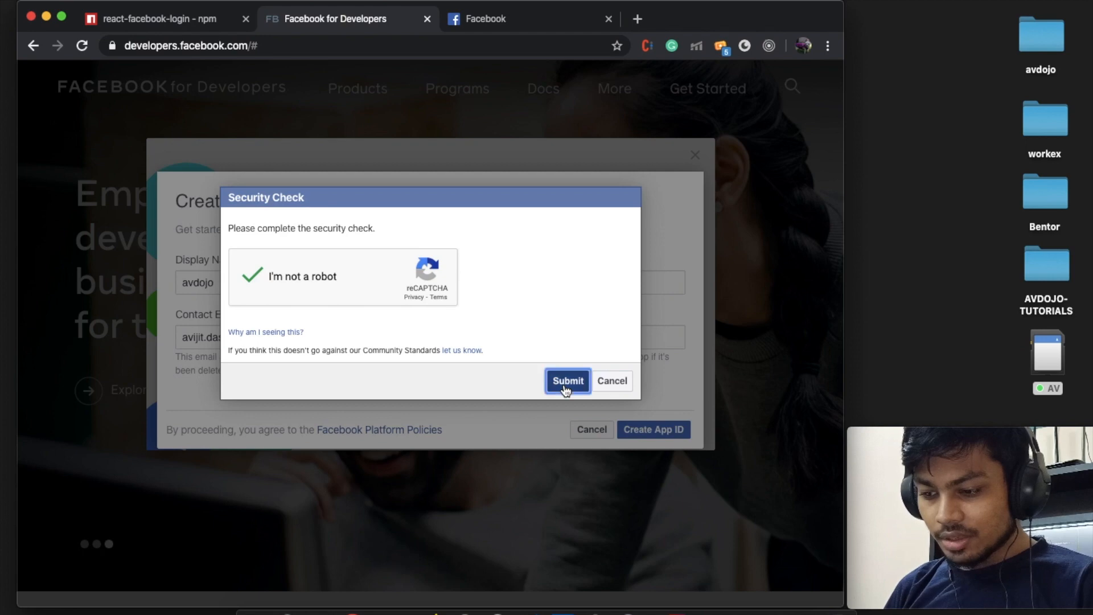
left_click(567, 381)
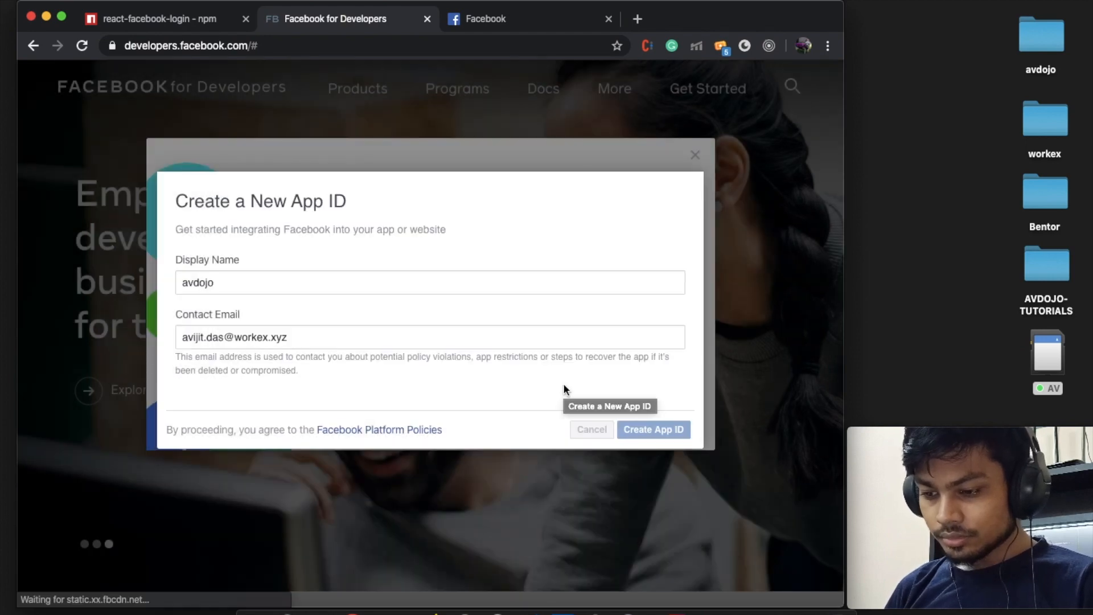
left_click(654, 429)
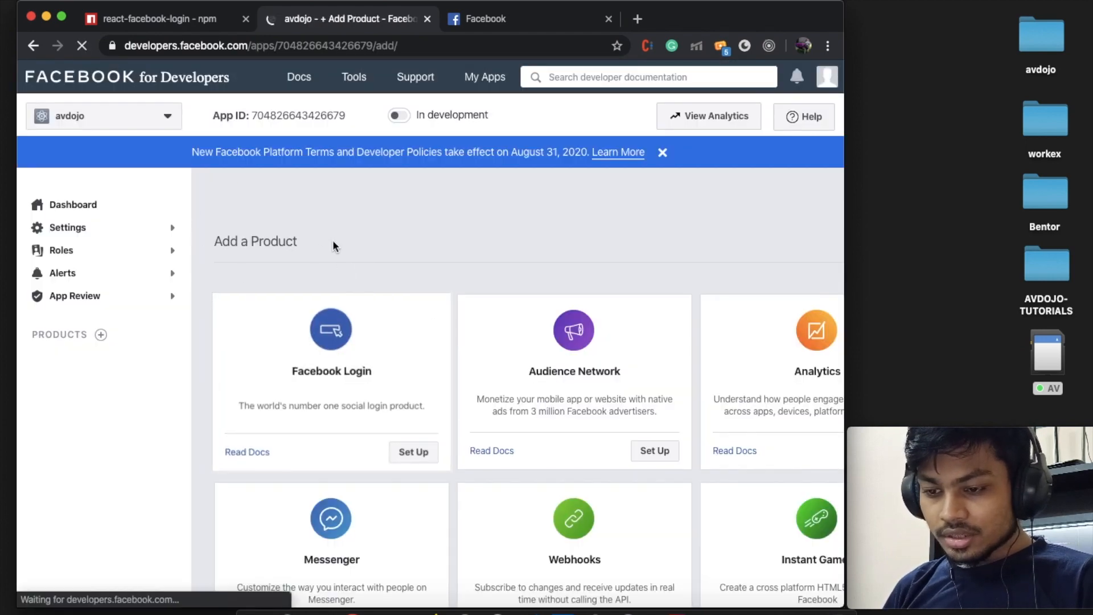
Add Facebook Login to avdojo via Set Up and choose Web as the platform
scroll("down", 3)
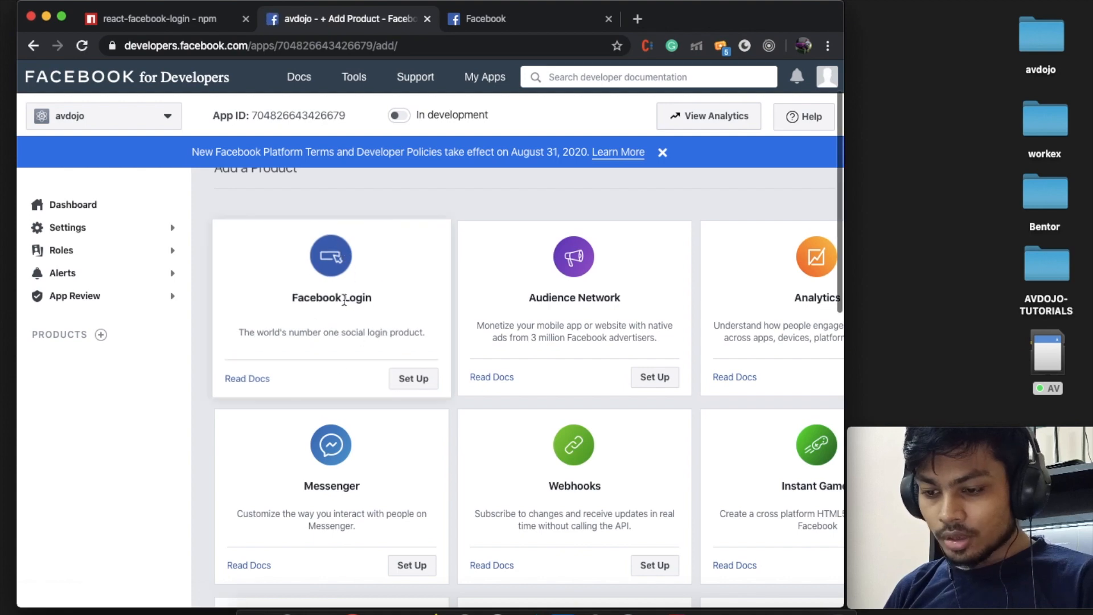
mouse_move(447, 314)
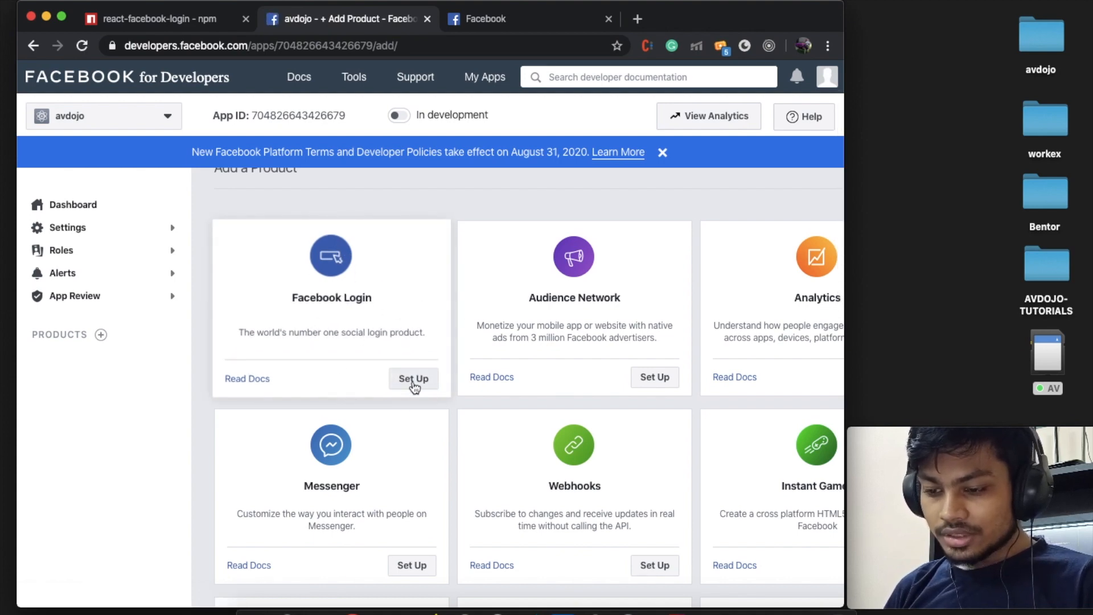
left_click(412, 378)
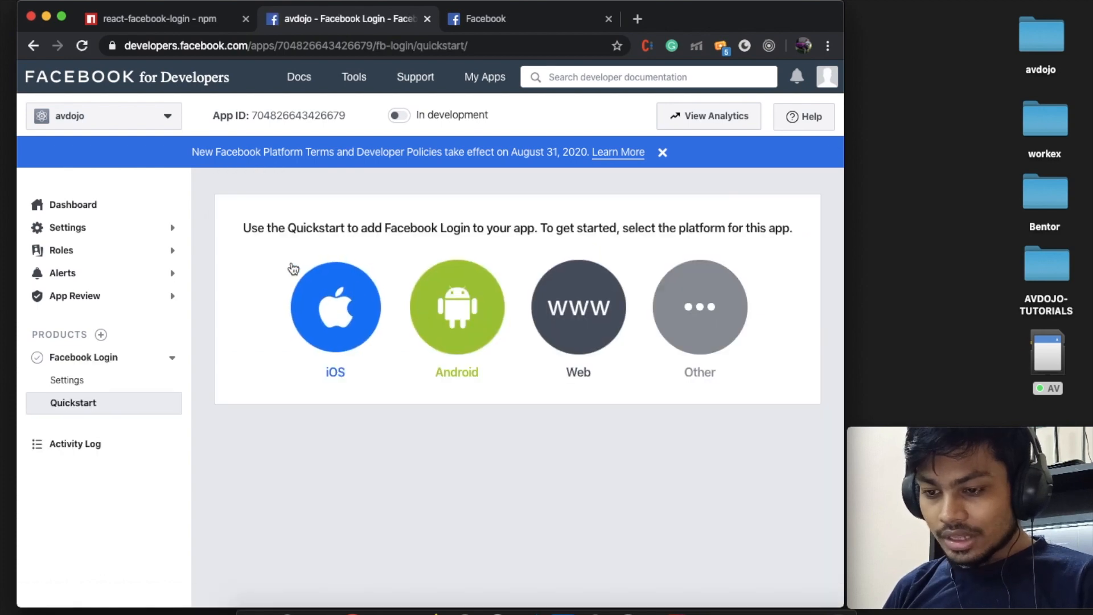
mouse_move(588, 296)
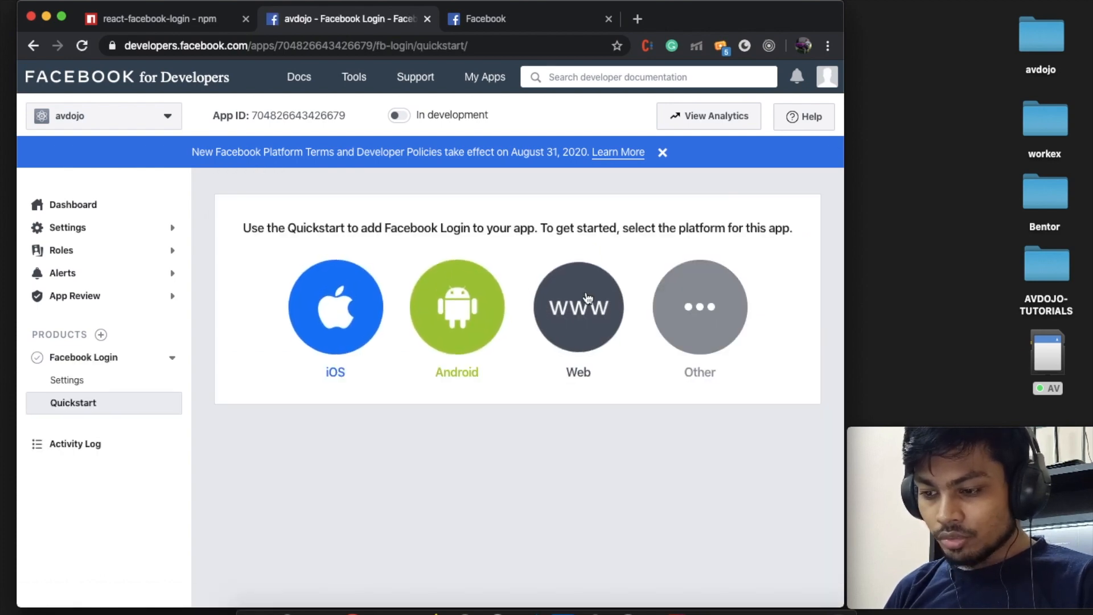
mouse_move(659, 314)
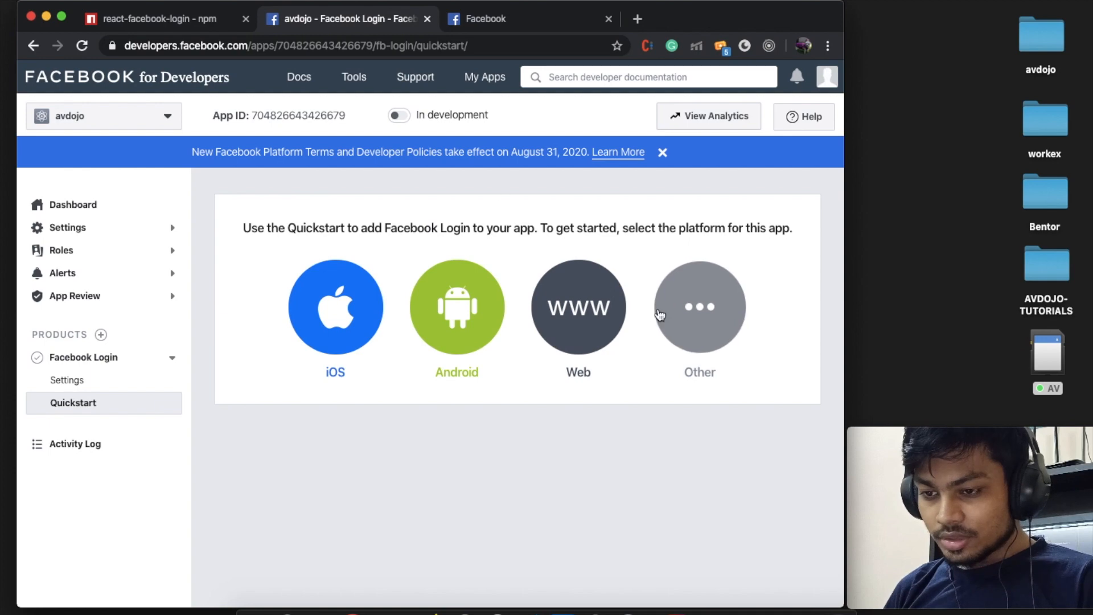
mouse_move(625, 362)
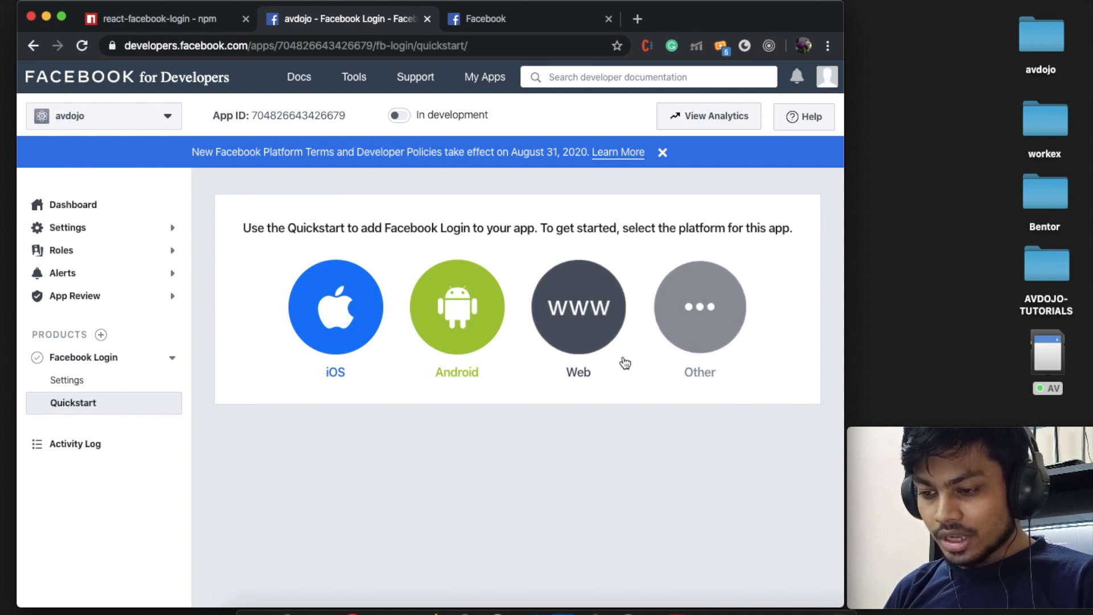
mouse_move(599, 325)
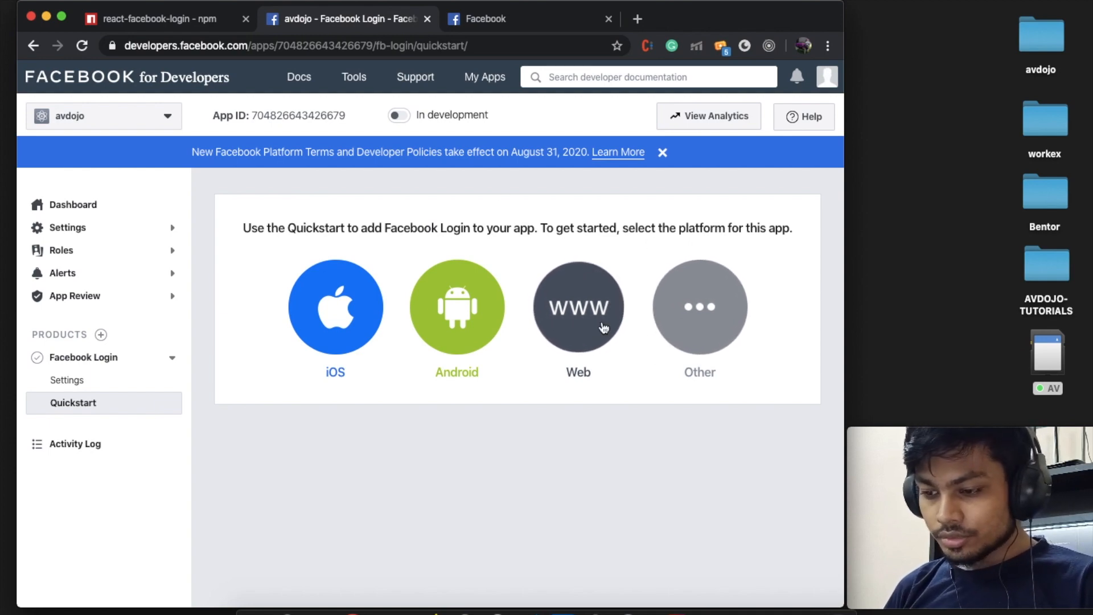
left_click(577, 307)
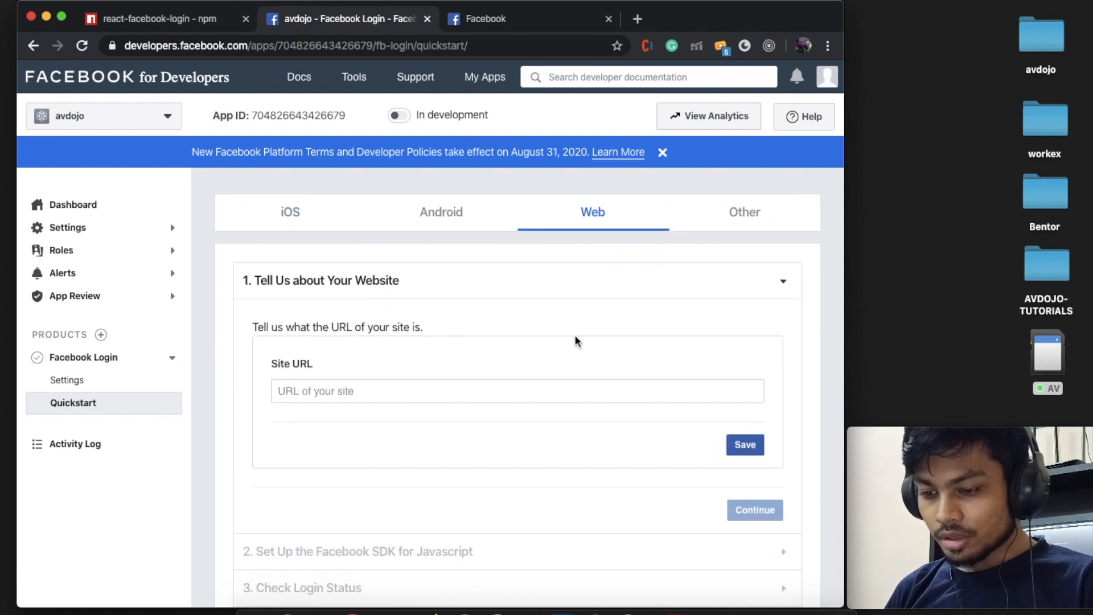
mouse_move(348, 380)
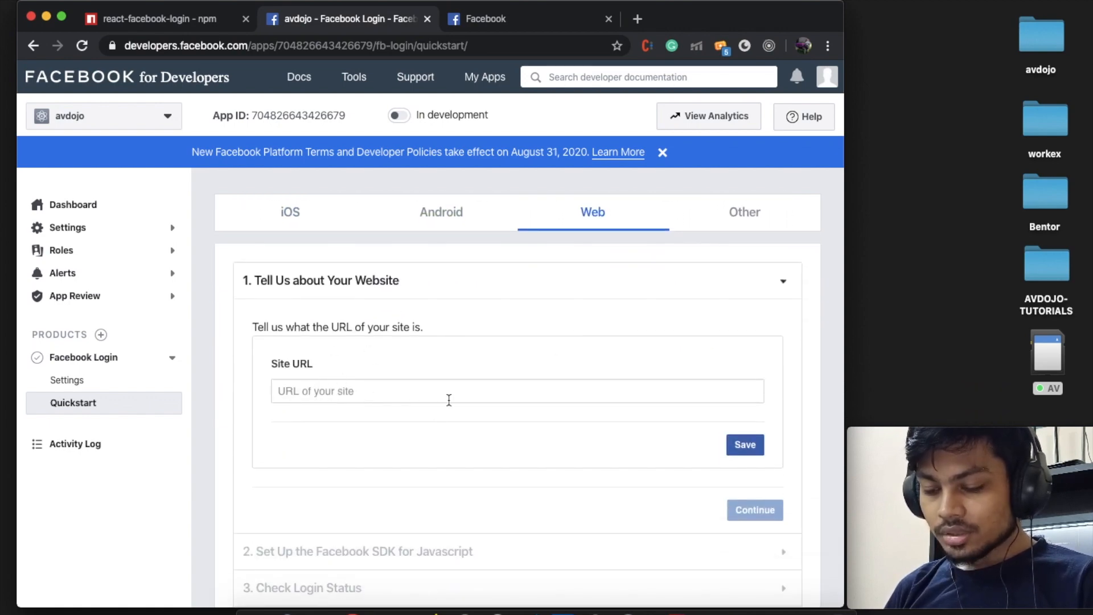
type("http://localhost:3000/")
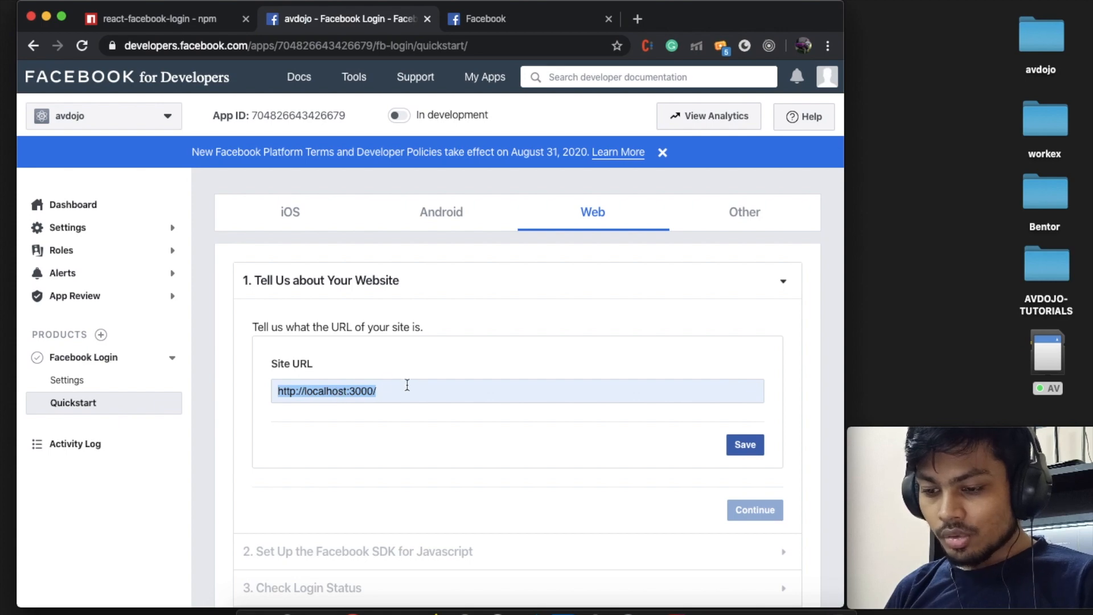
mouse_move(622, 321)
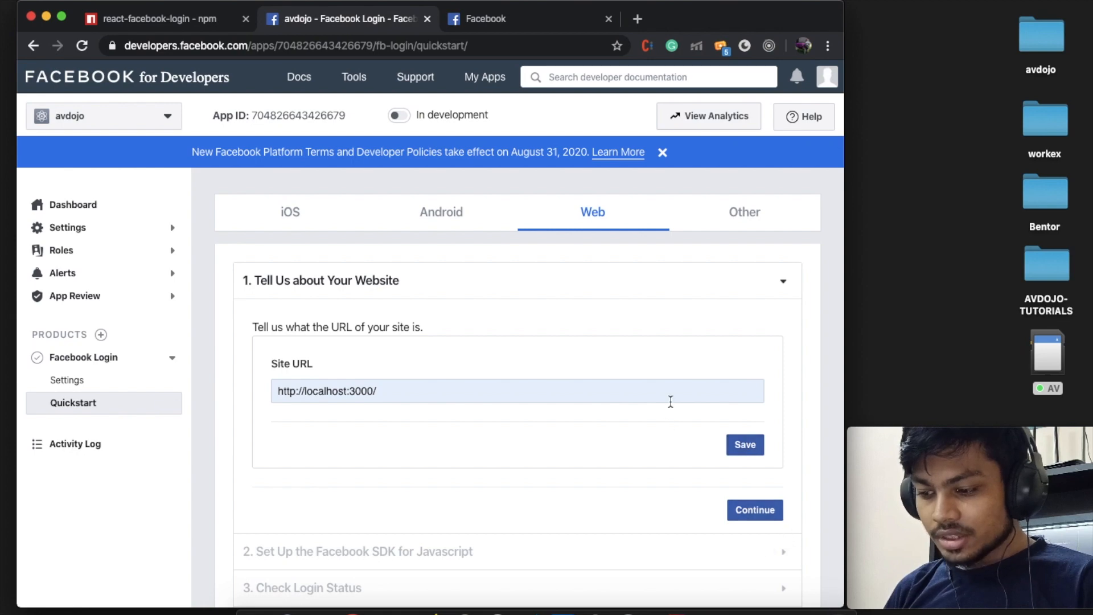
left_click(754, 510)
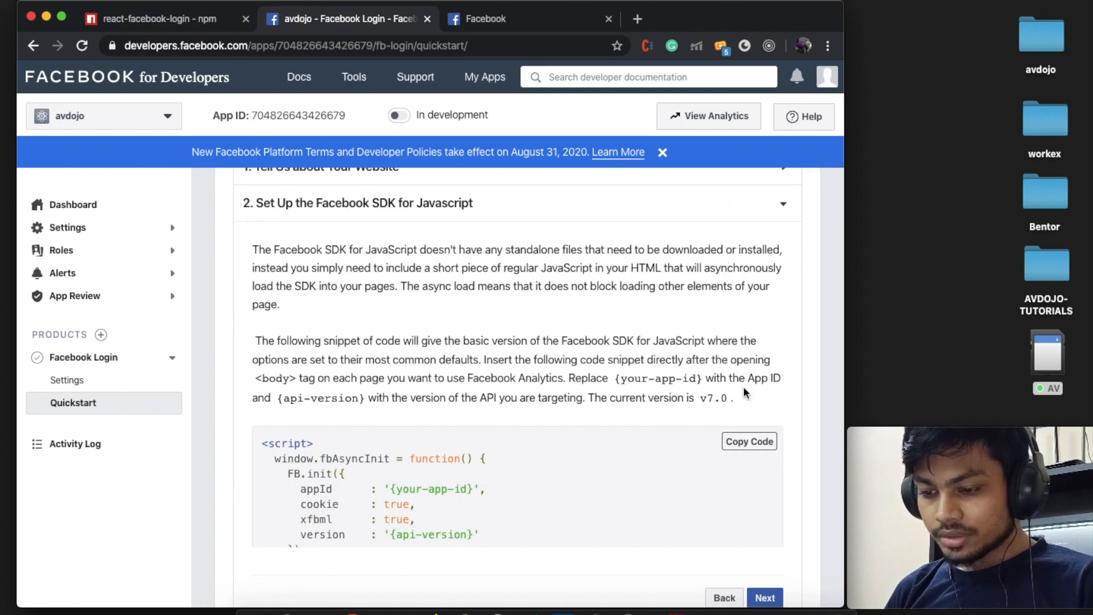
mouse_move(94, 204)
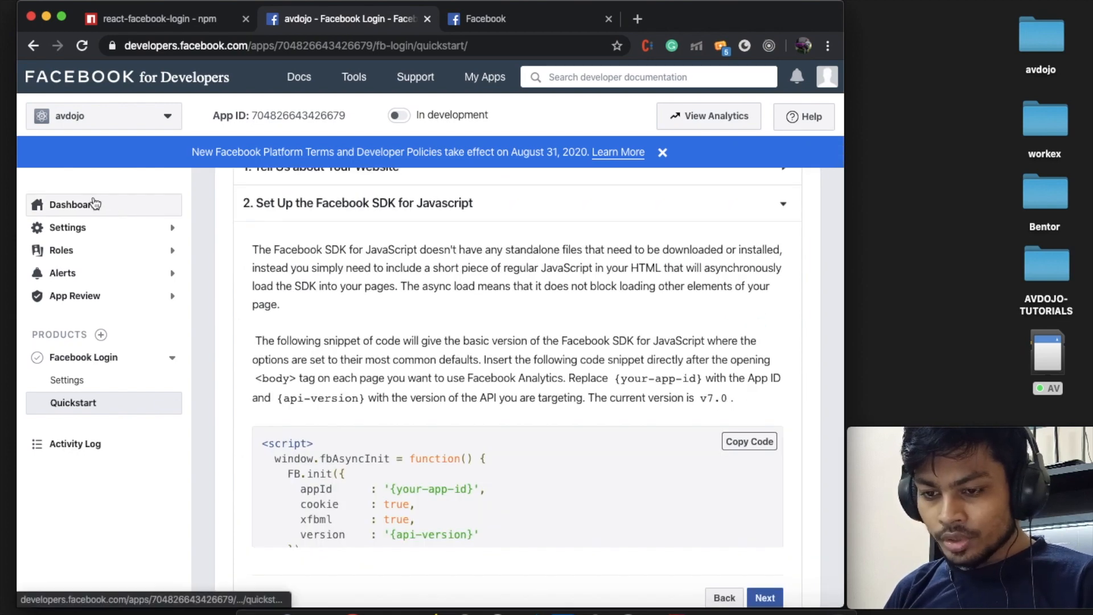
left_click(87, 205)
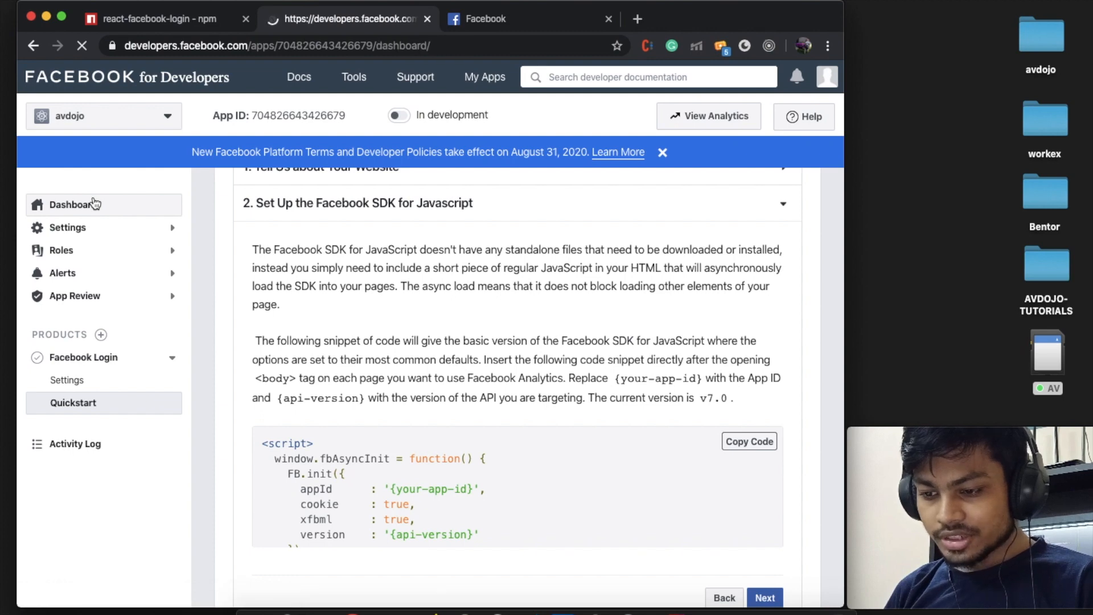
left_click(86, 205)
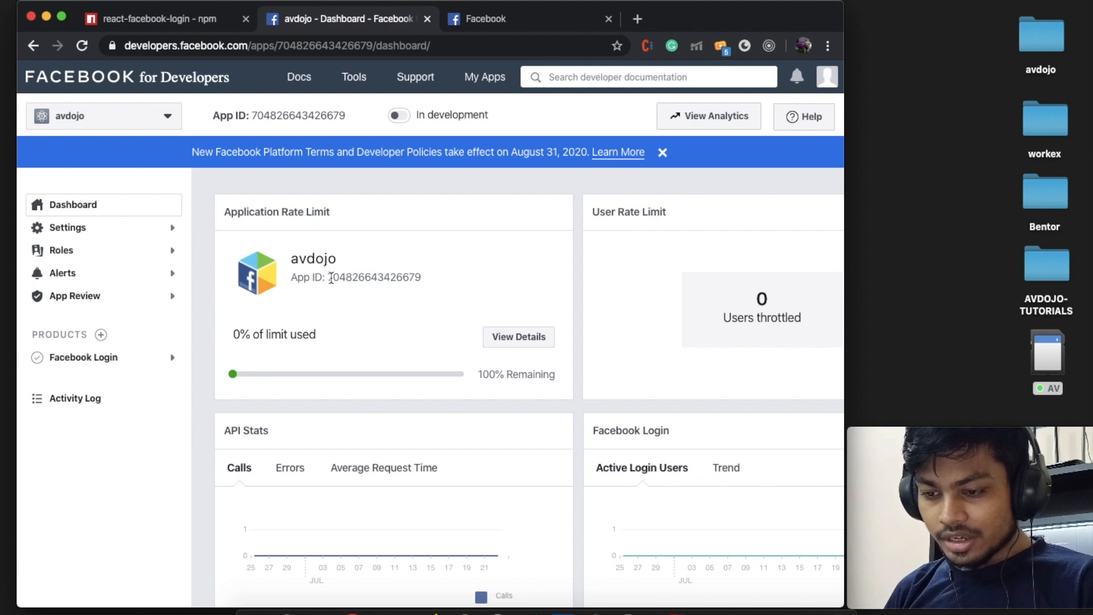
mouse_move(425, 281)
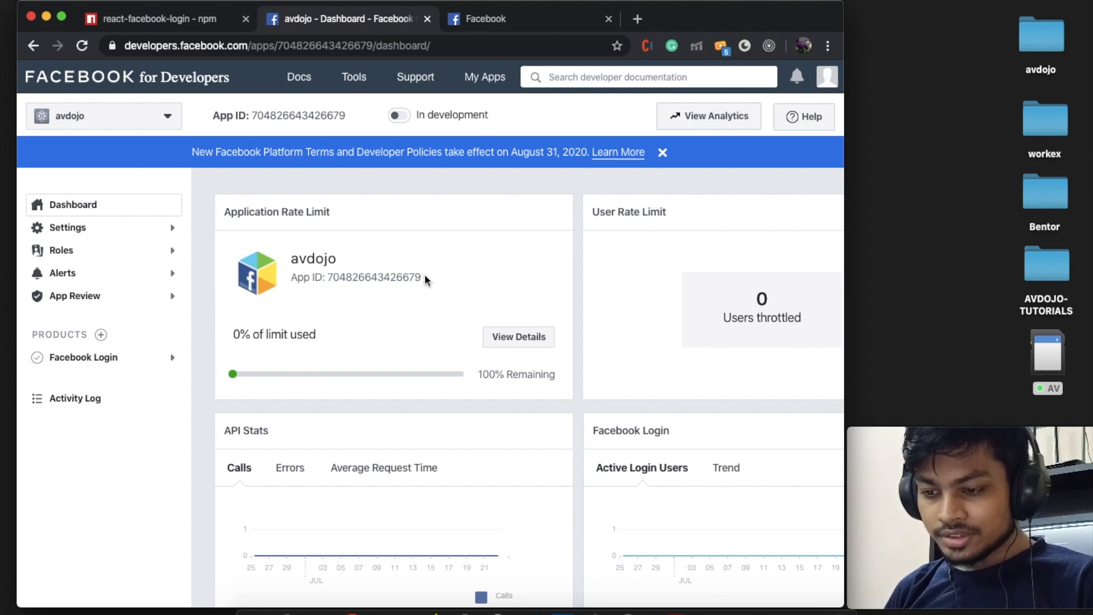
double_click(374, 277)
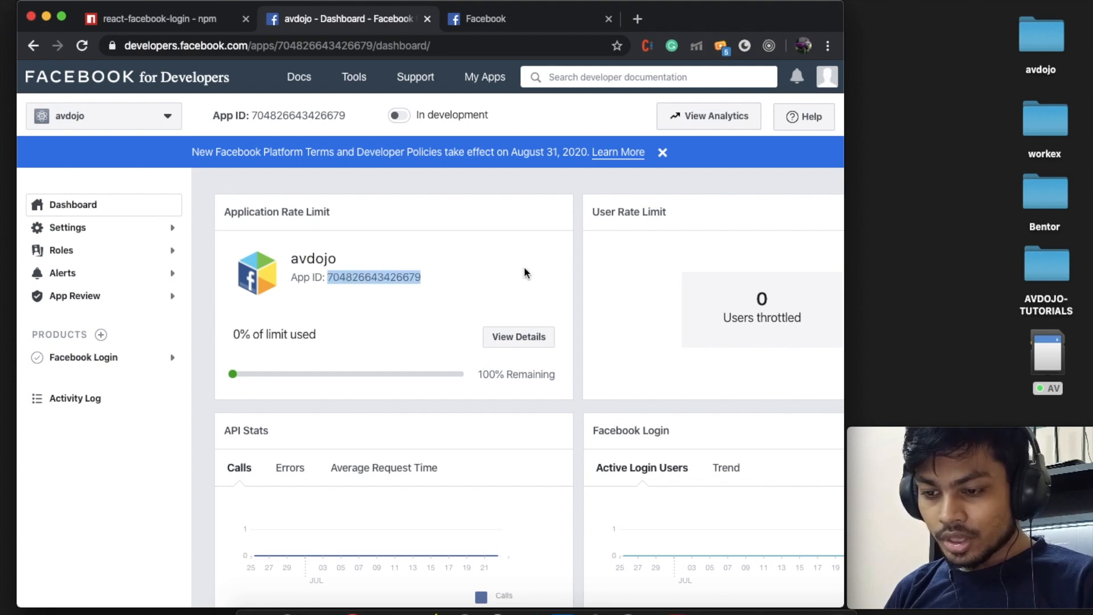
mouse_move(447, 280)
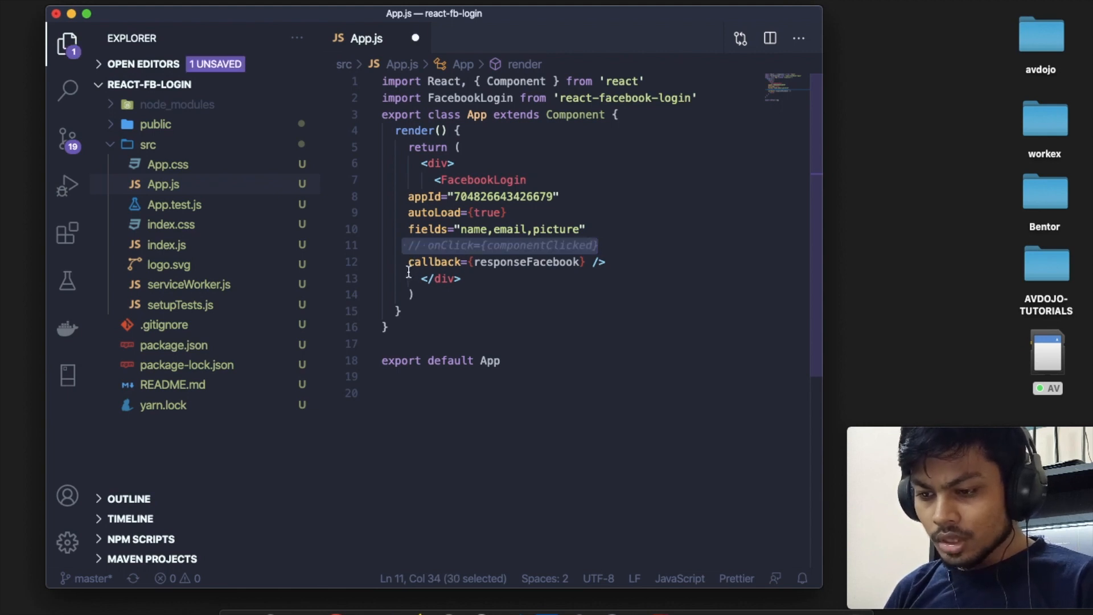
mouse_move(433, 268)
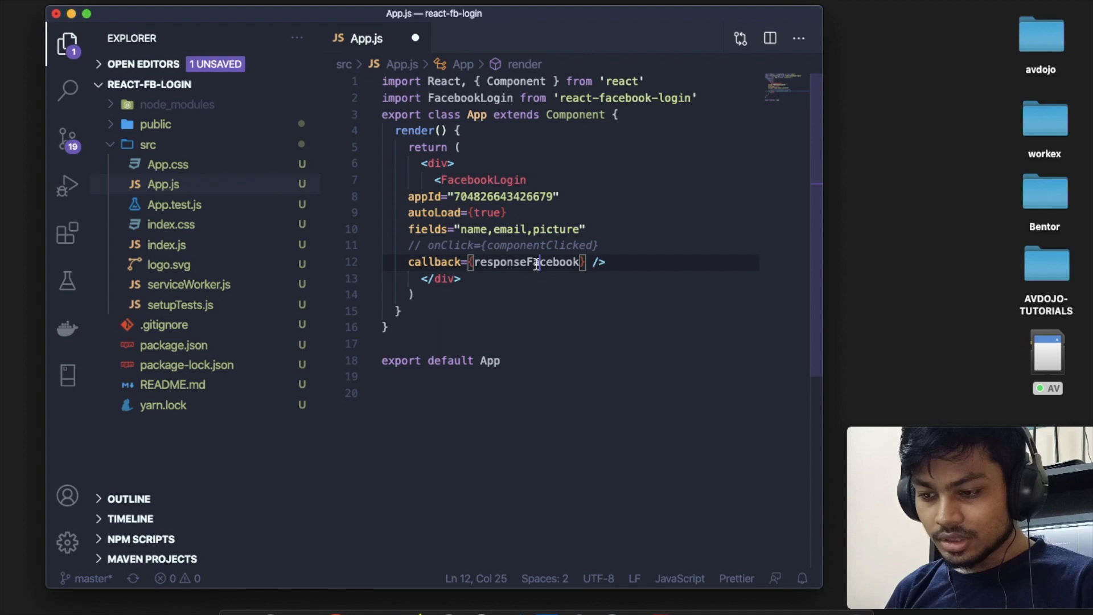
Define responseFacebook=(response)=>{ console.log(response); } and use this.responseFacebook as the login callback
double_click(528, 261)
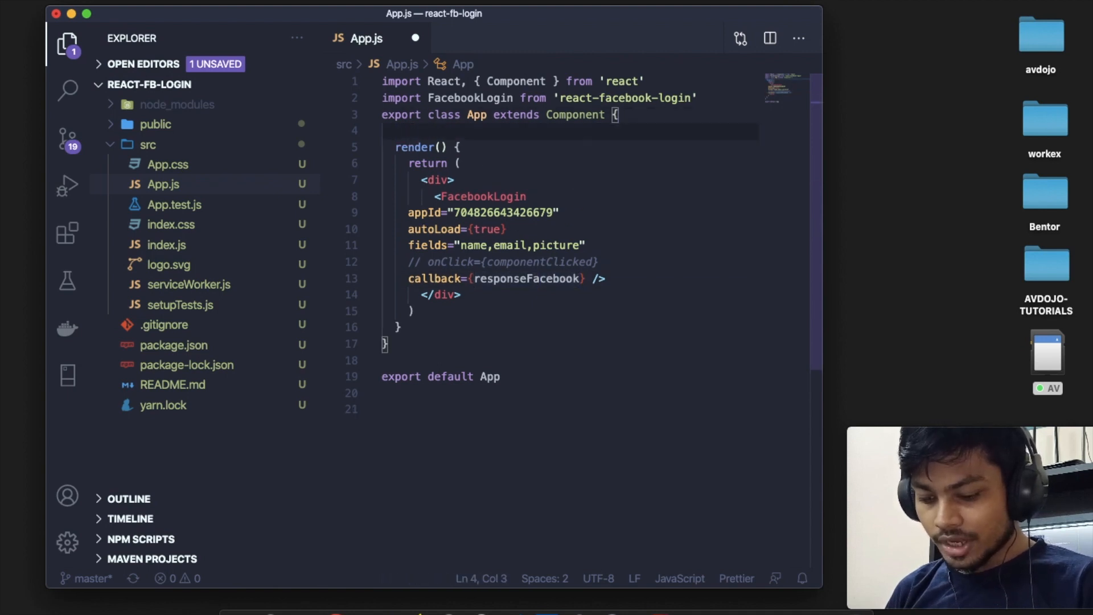
type("responseFacebook=")
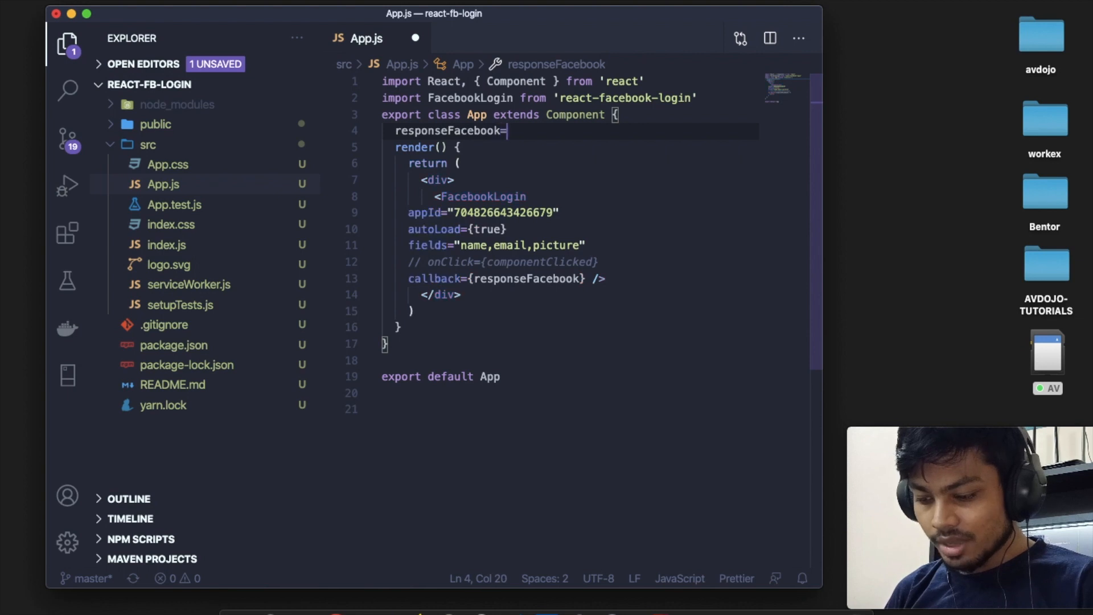
type("()=>{")
left_click(569, 278)
type("this.")
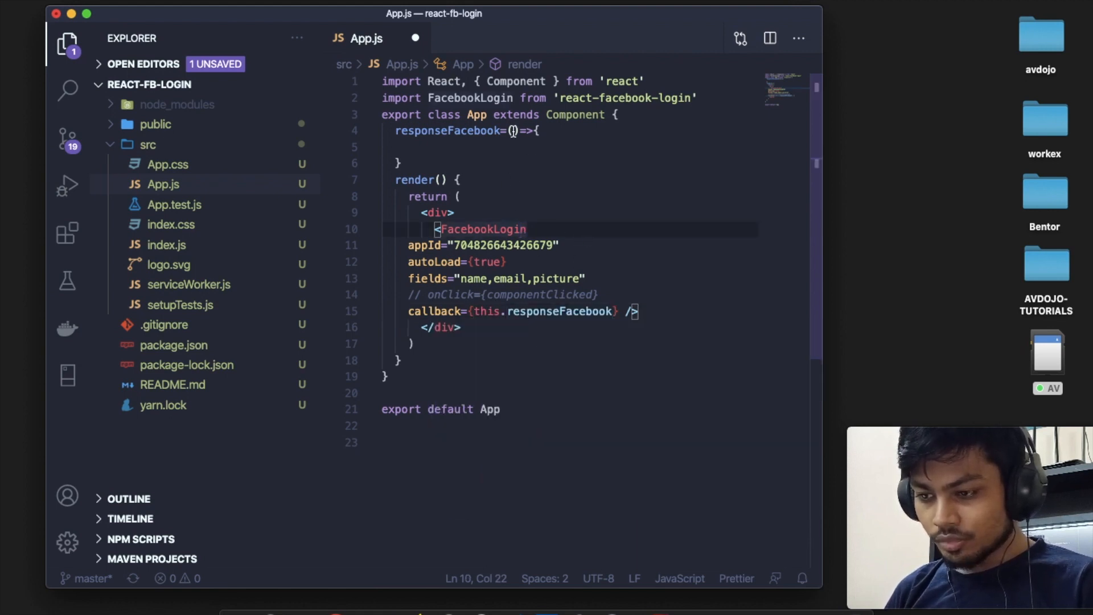
type("response")
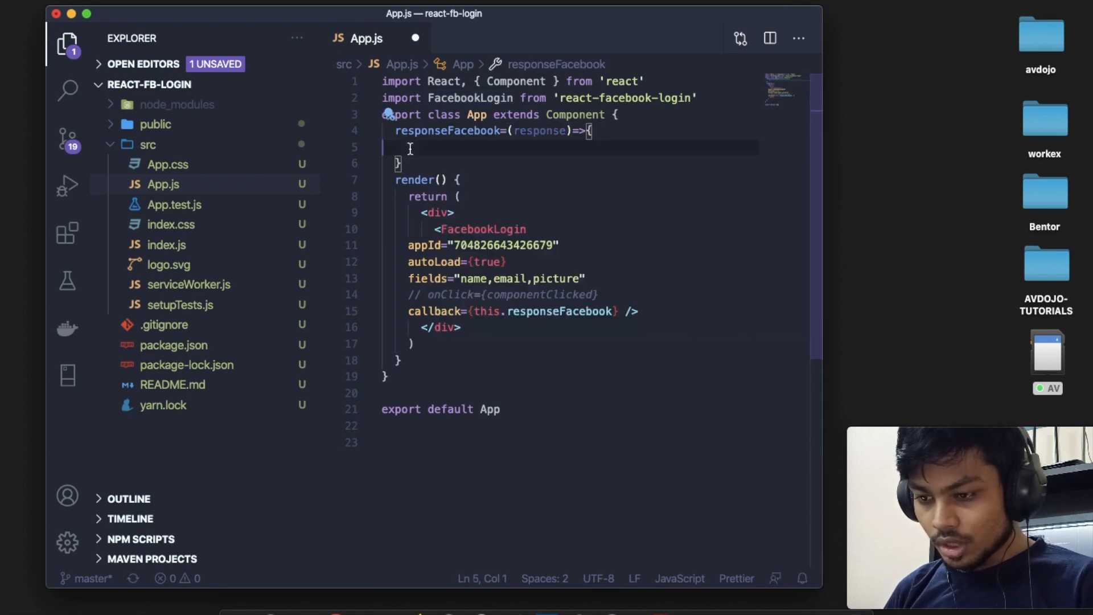
type("l")
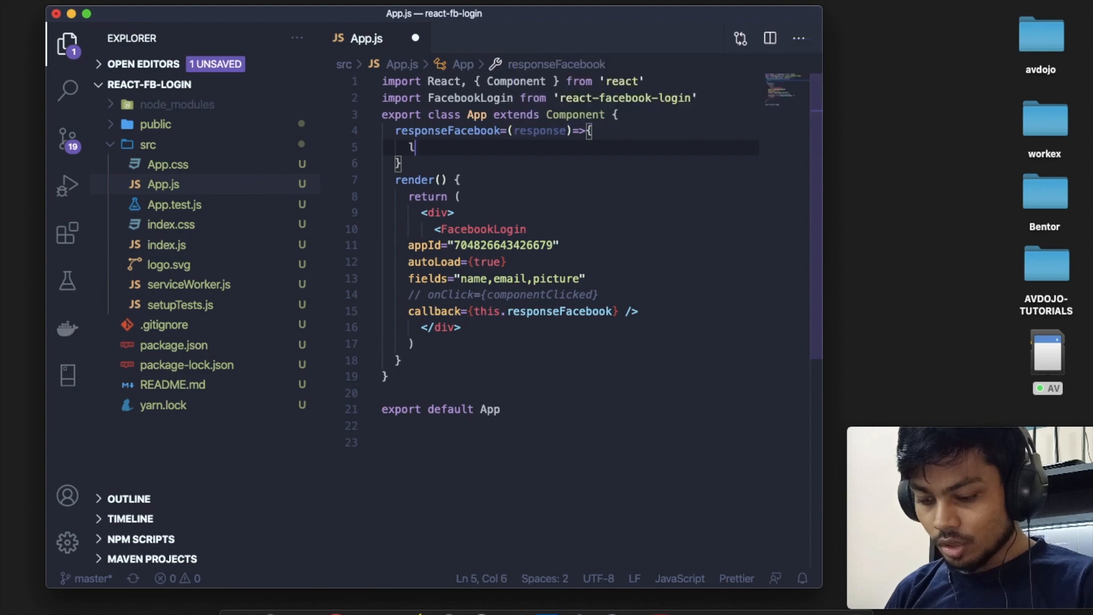
type("onsole.log();")
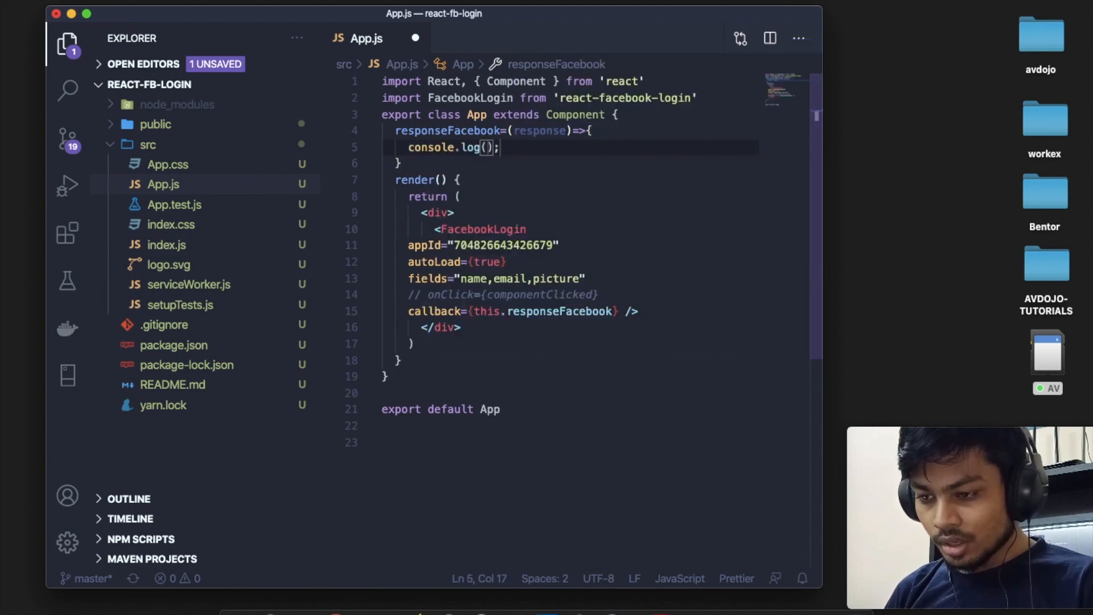
type("response")
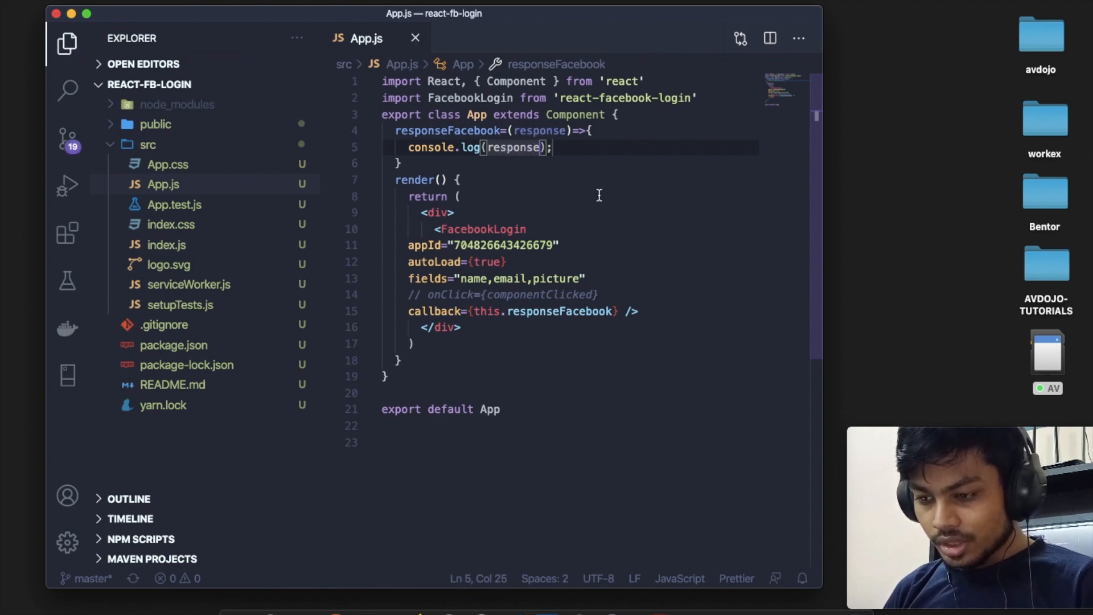
mouse_move(681, 369)
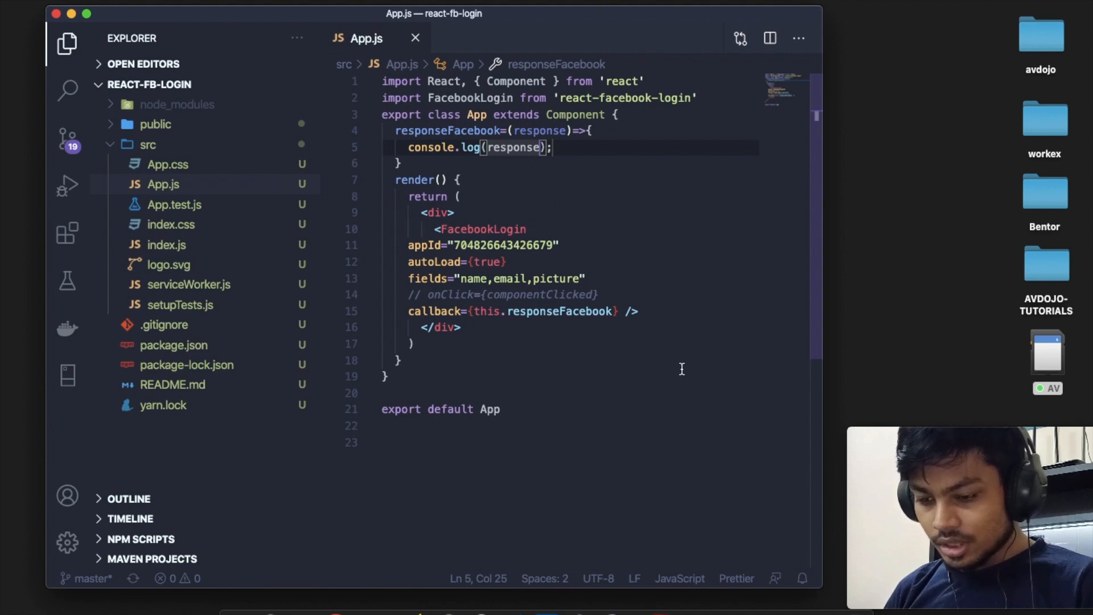
Run npm start in the integrated terminal to serve the app at localhost:3000
key("Ctrl+`")
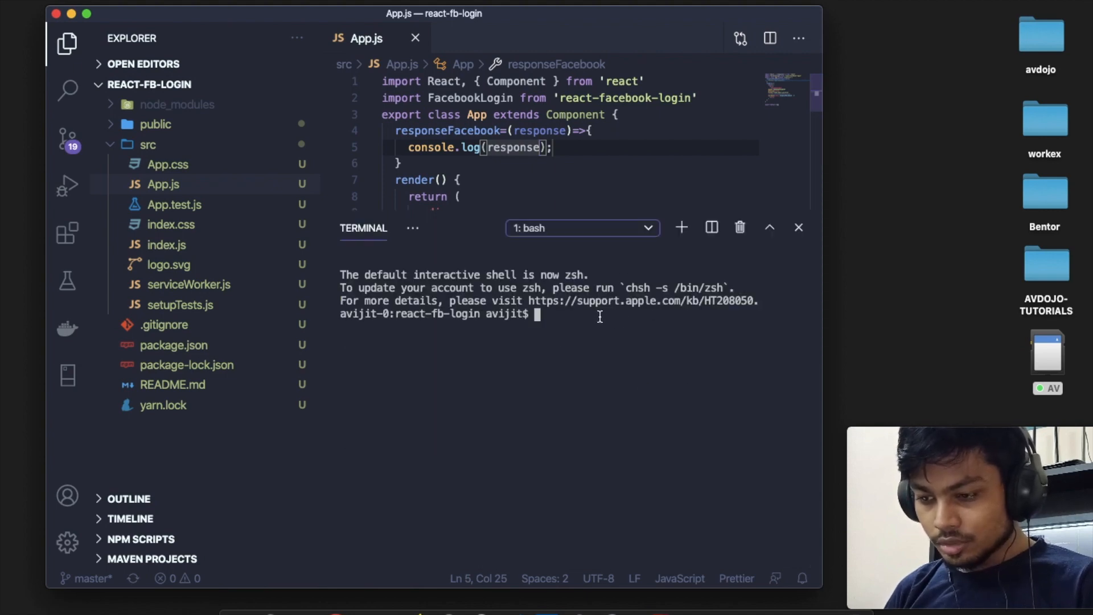
type("npm st")
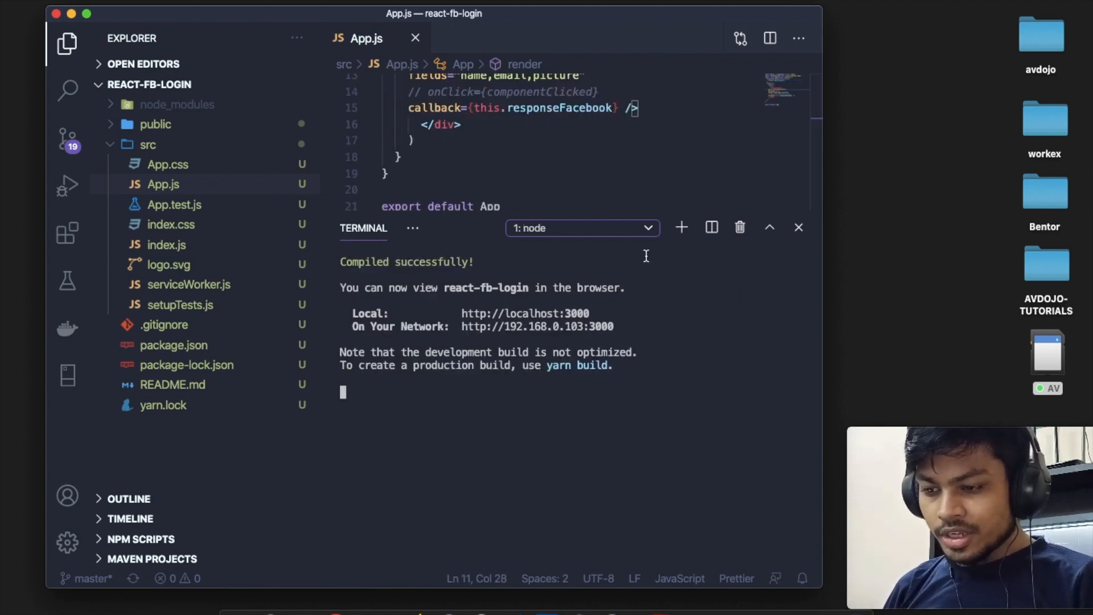
mouse_move(457, 310)
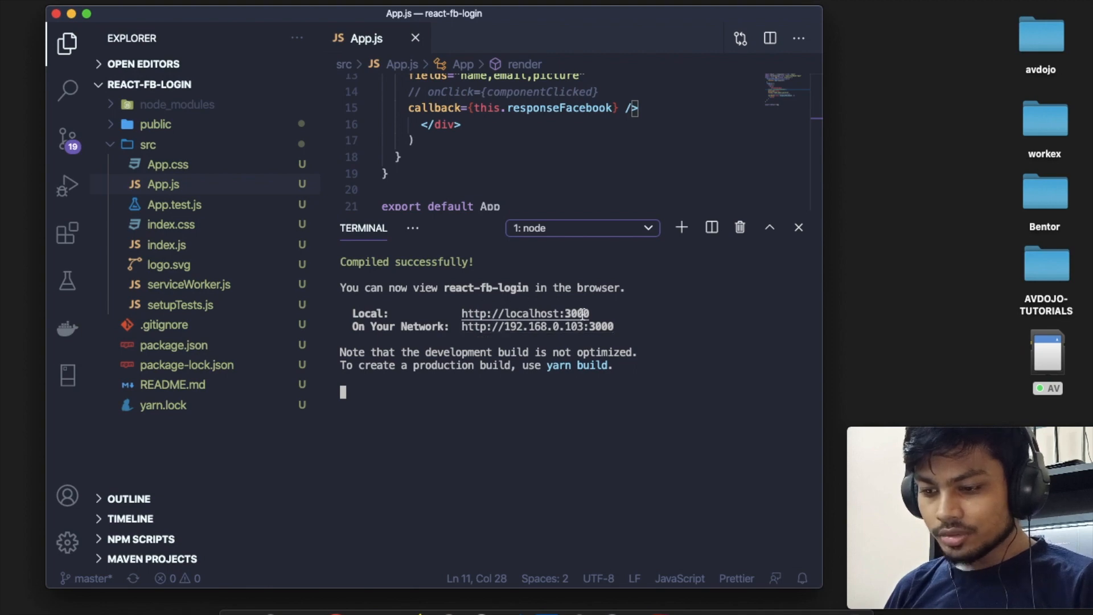
mouse_move(647, 311)
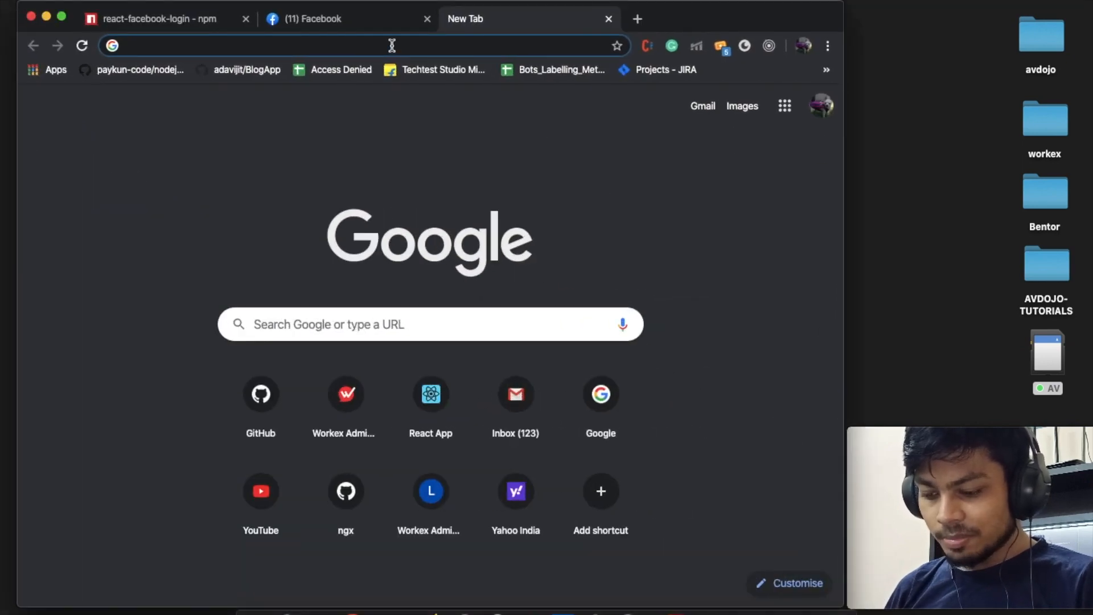
Load localhost:3000 in a new Chrome tab showing the Login with Facebook button
type("localhost:3000")
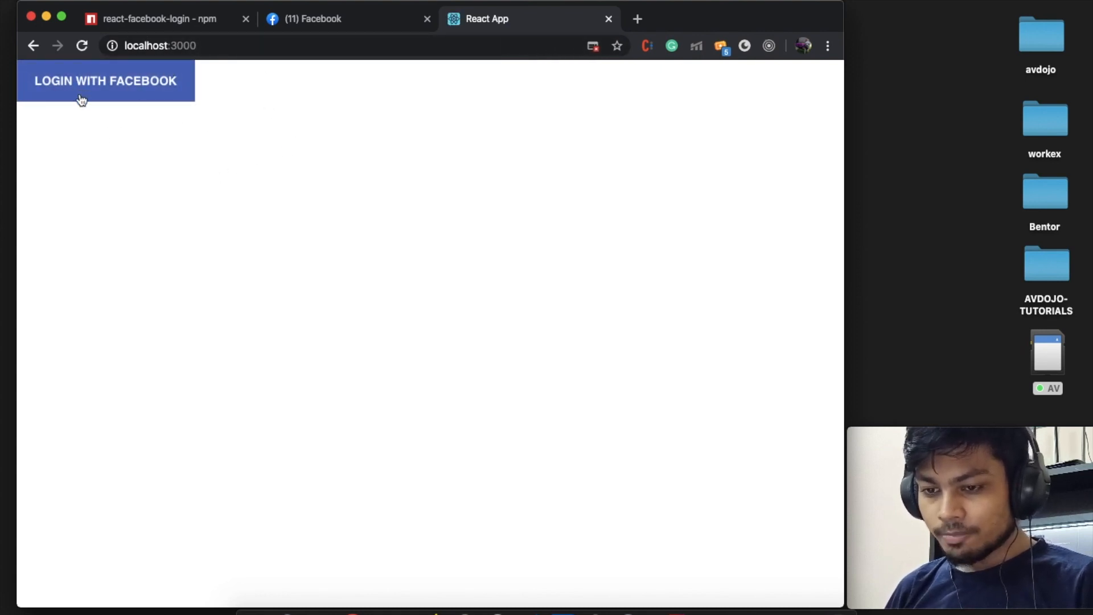
mouse_move(290, 155)
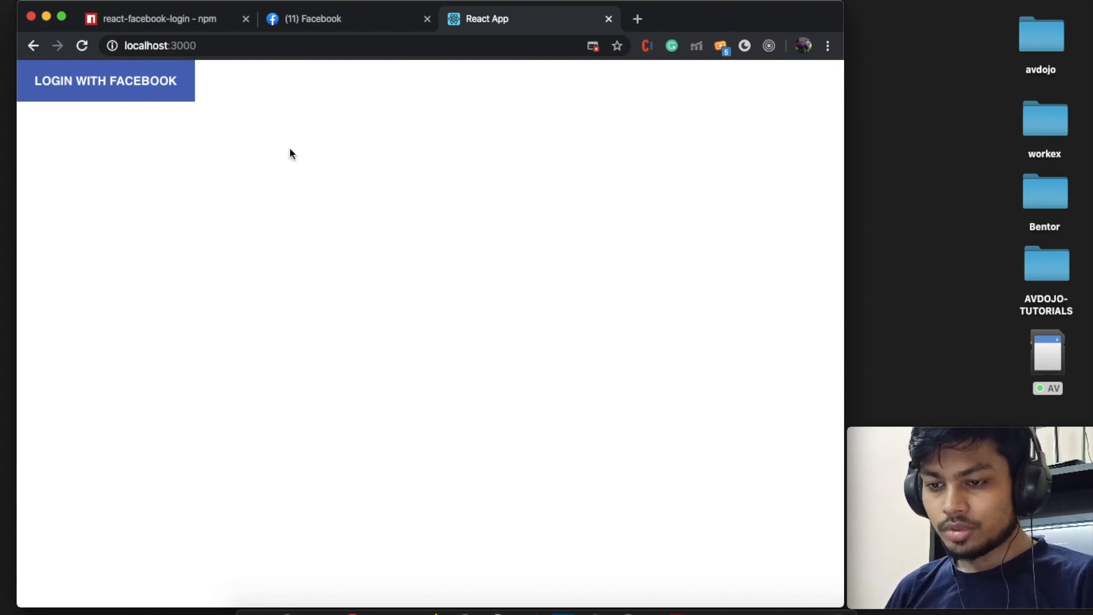
mouse_move(369, 201)
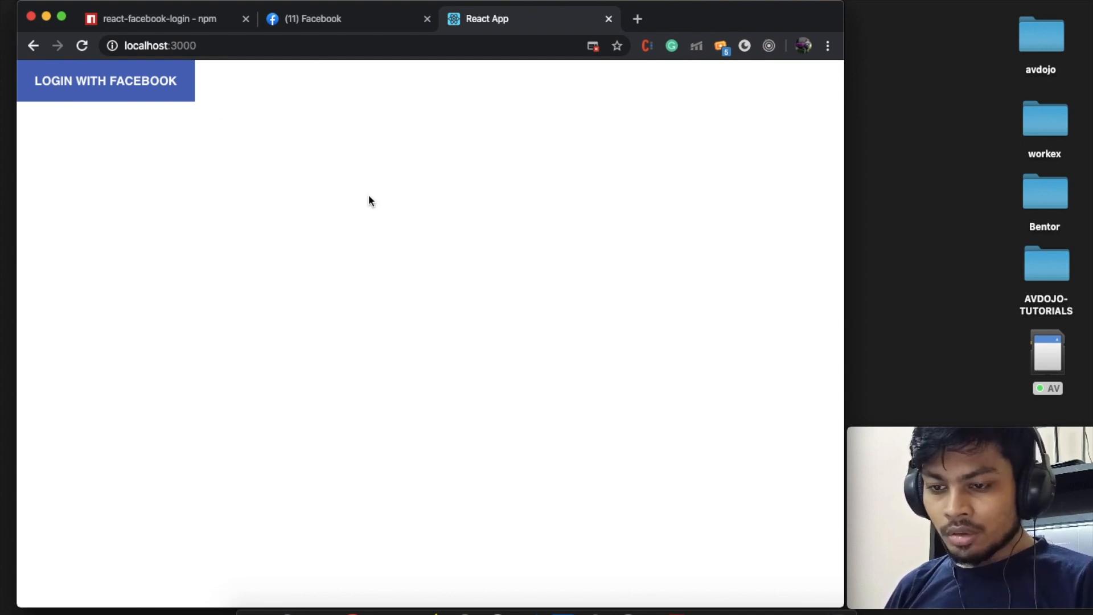
Inspect the page and show the DevTools Console listing the FB.login http errors
right_click(369, 200)
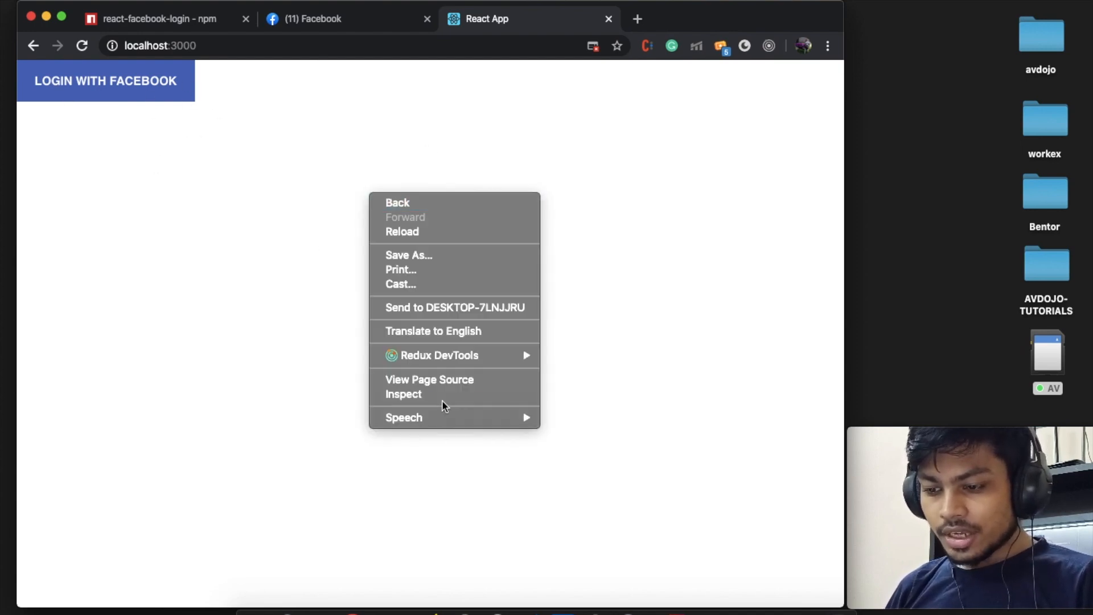
left_click(529, 252)
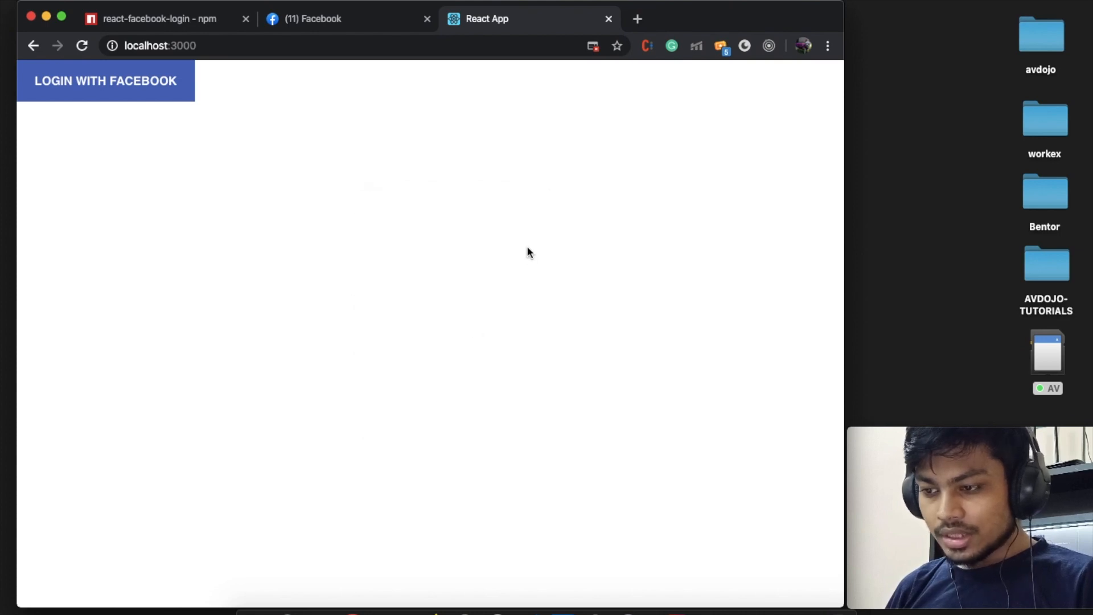
key("F12")
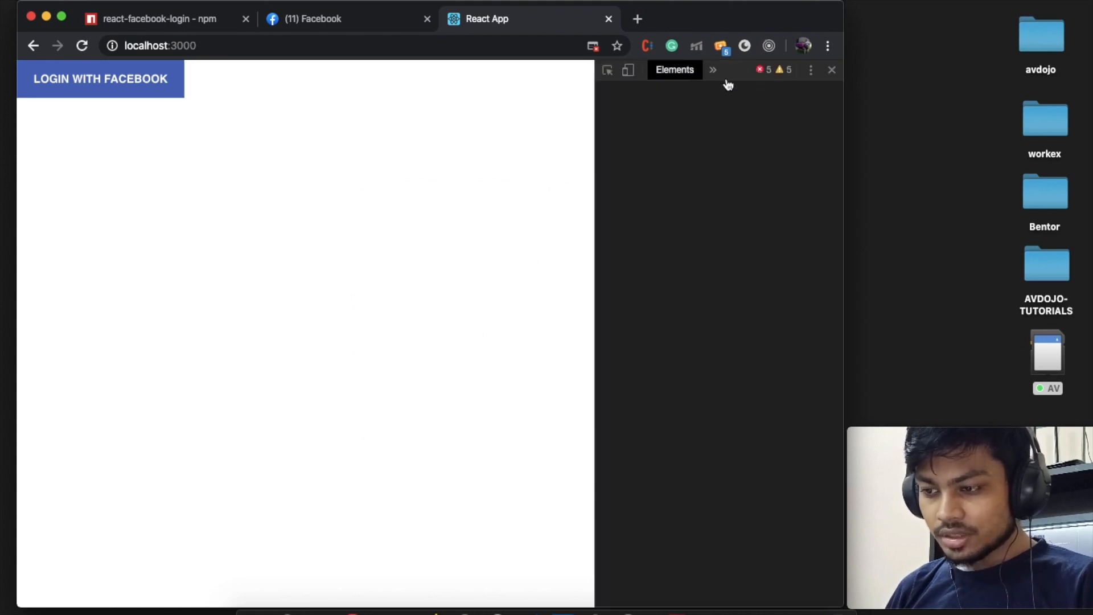
left_click(713, 69)
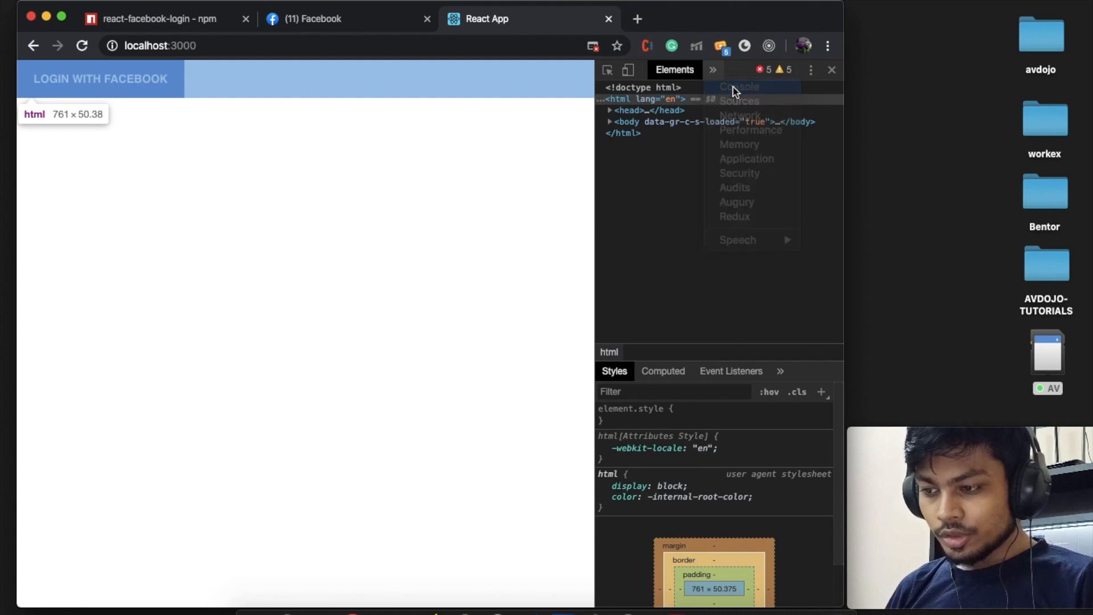
left_click(739, 87)
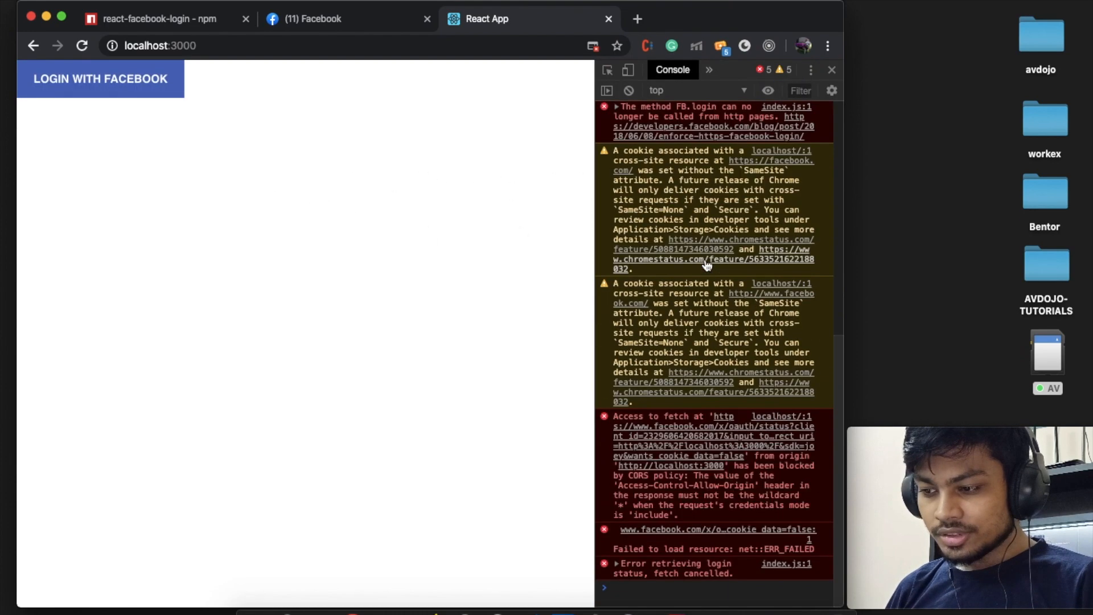
mouse_move(722, 303)
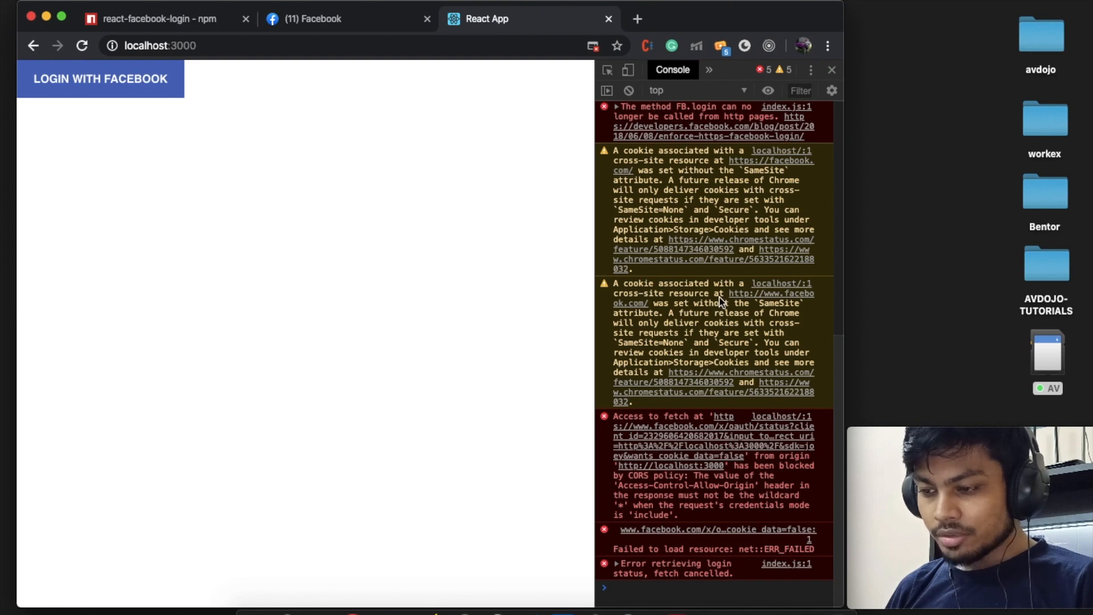
mouse_move(763, 382)
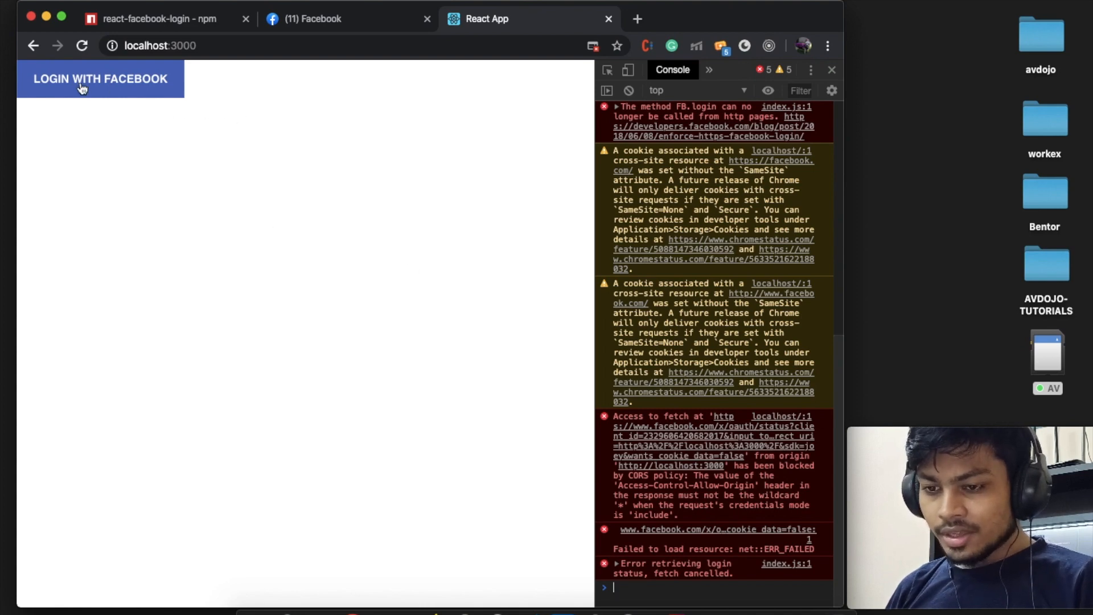
Log in with Facebook and expand the logged response object's picture field in the Console
left_click(80, 80)
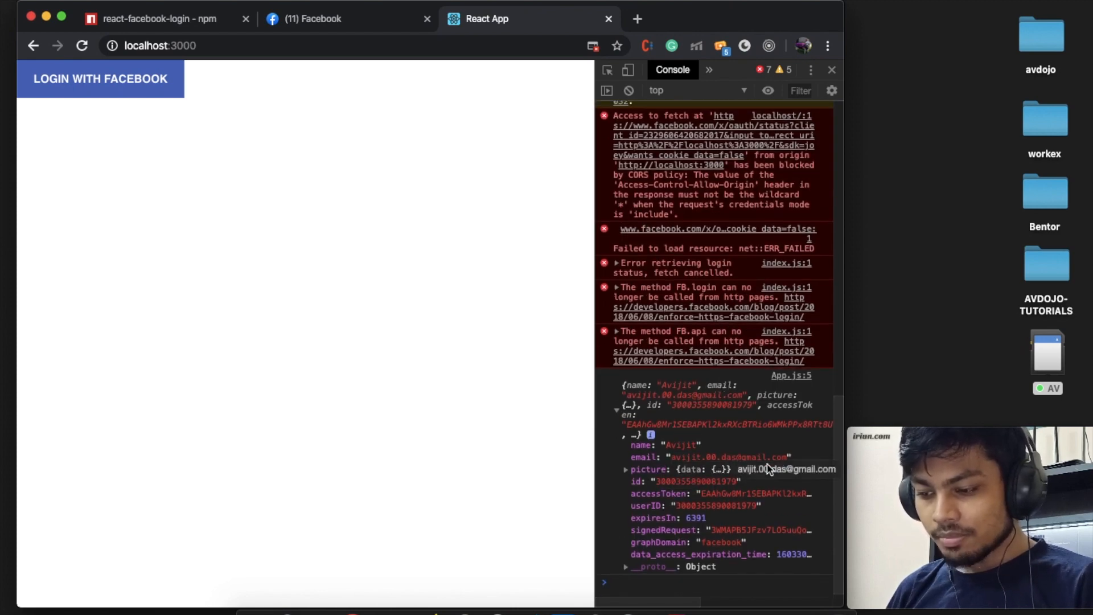
left_click(627, 470)
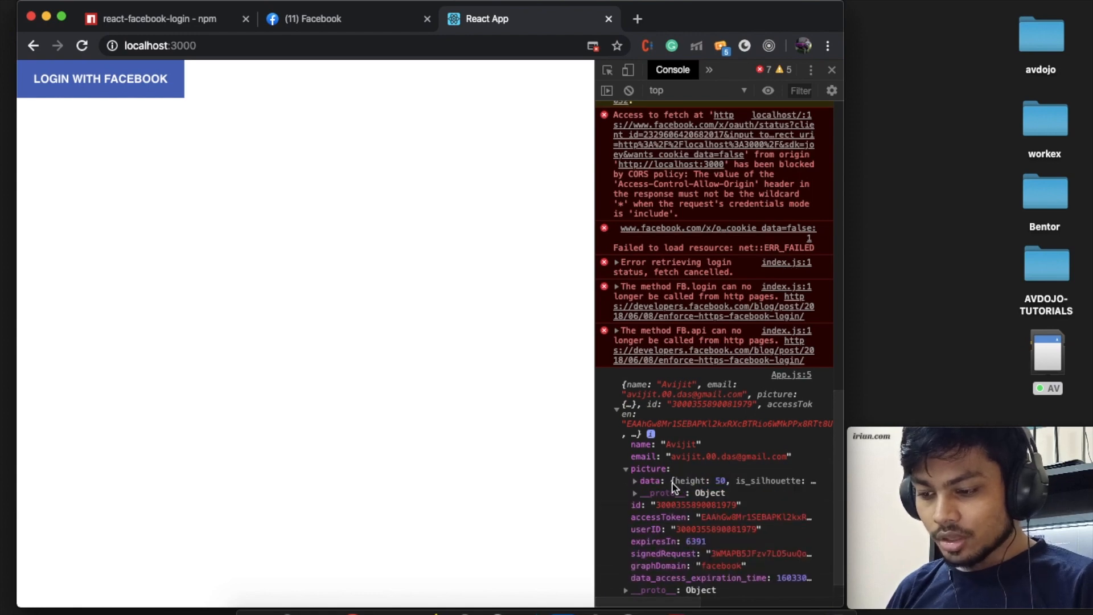
scroll("down", 3)
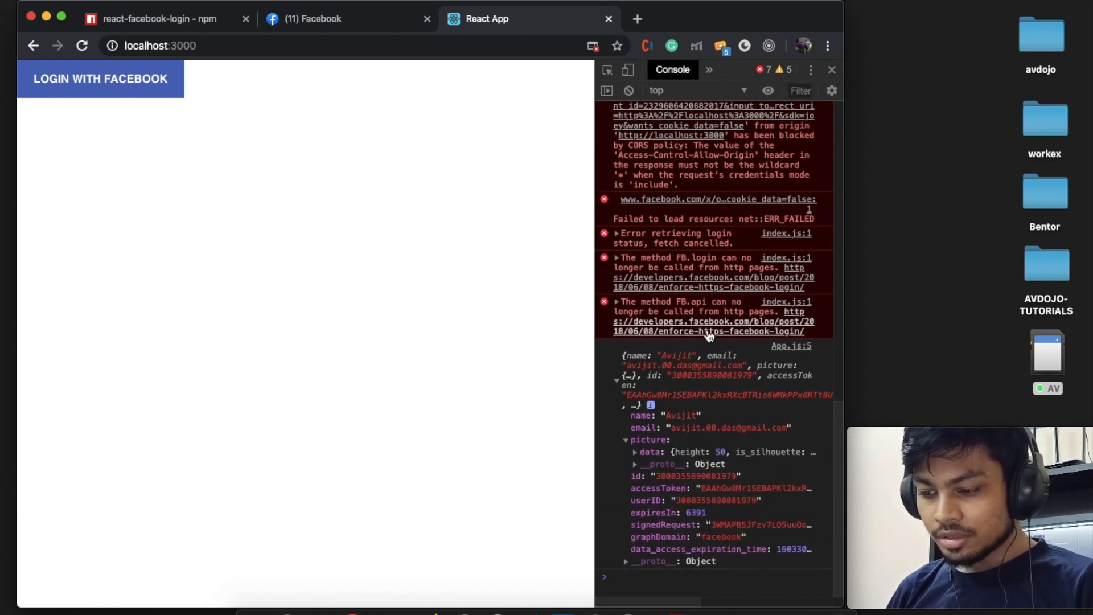
mouse_move(738, 392)
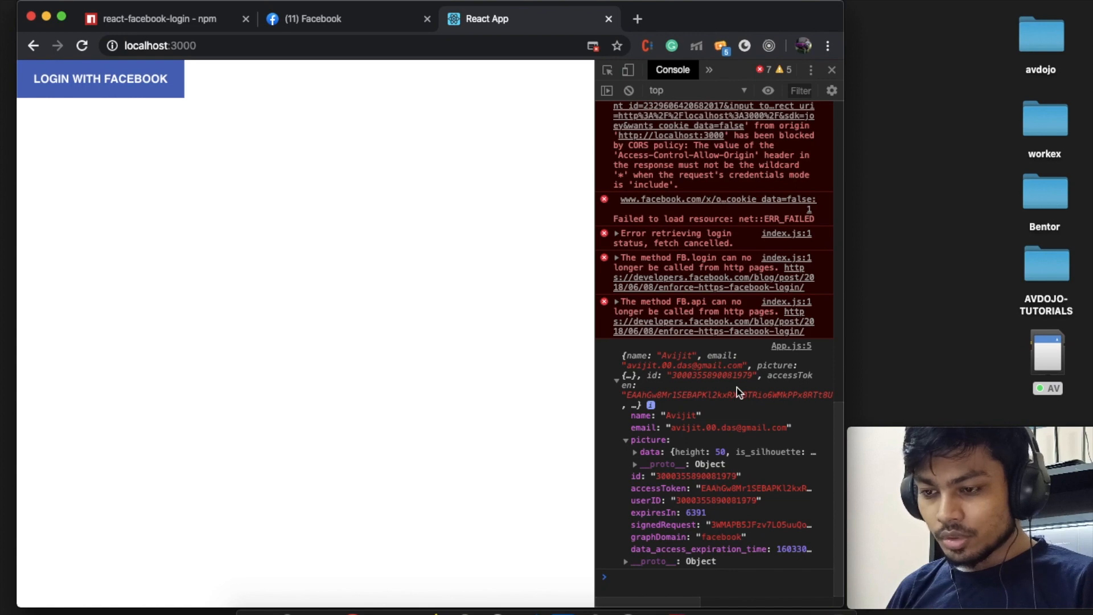
mouse_move(234, 93)
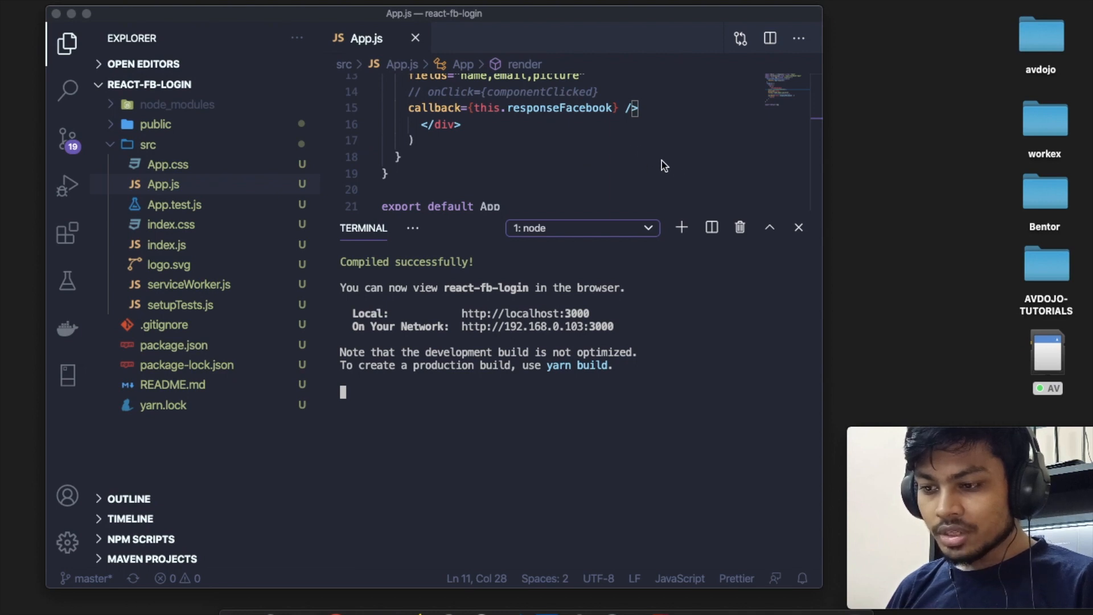
Hide the terminal to review App.js with responseFacebook and the FacebookLogin render
left_click(798, 227)
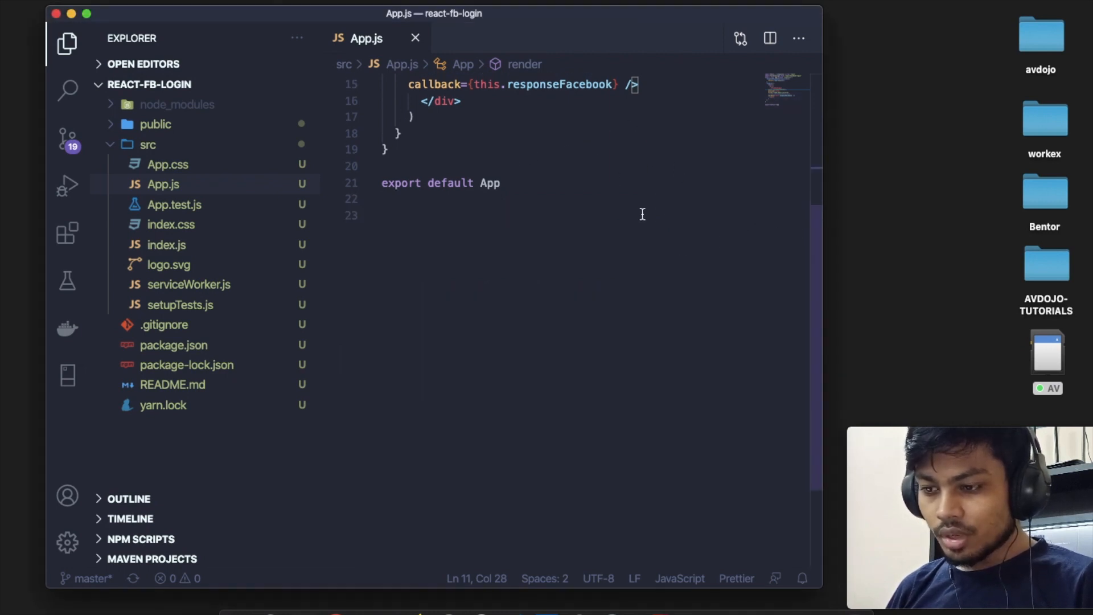
mouse_move(577, 141)
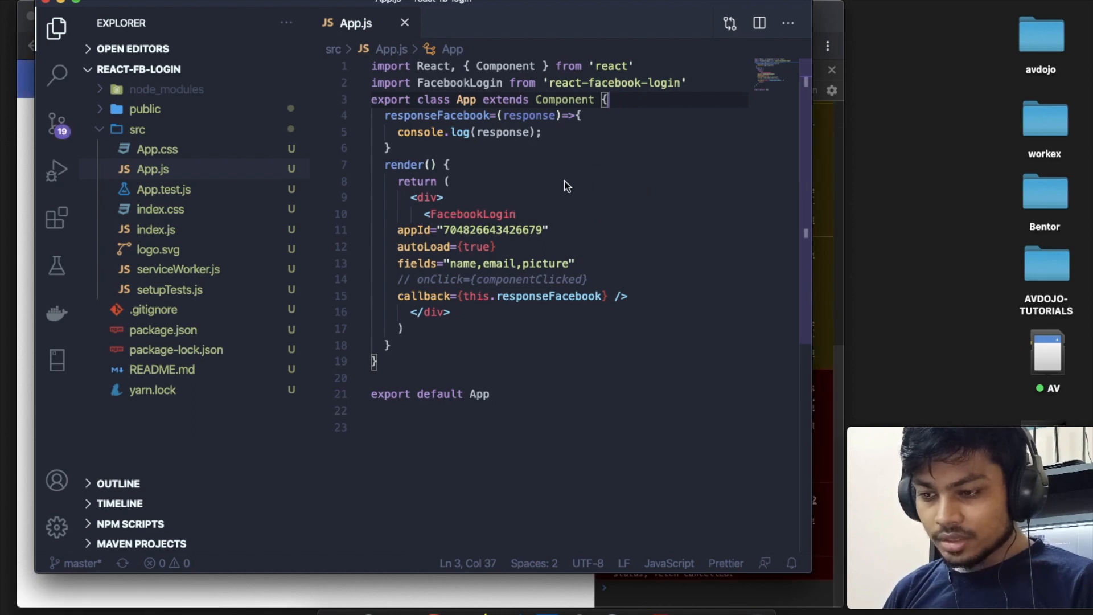
mouse_move(617, 182)
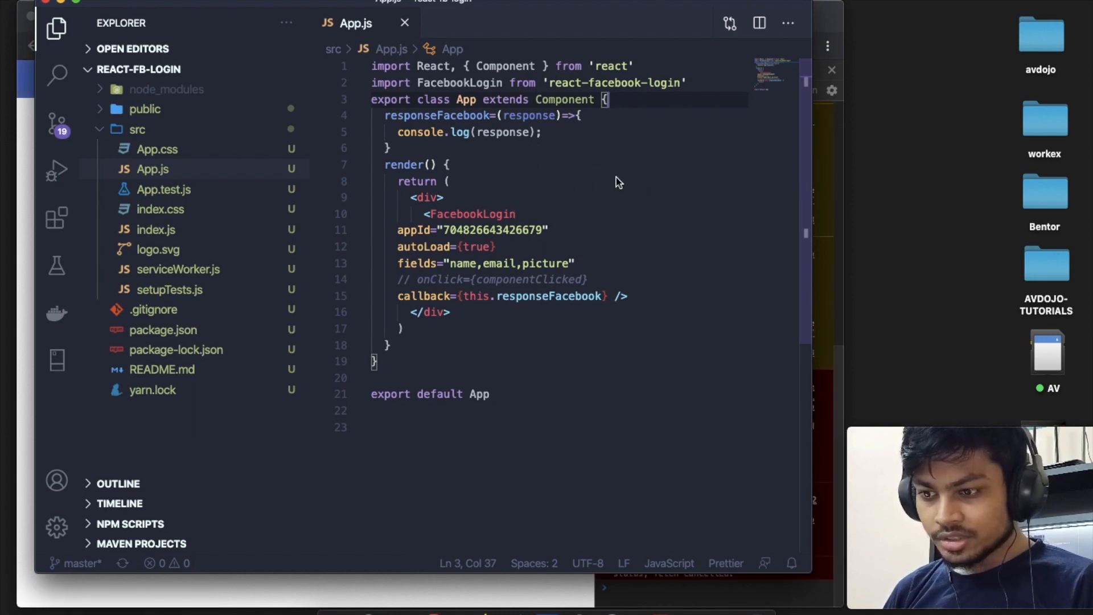
mouse_move(589, 200)
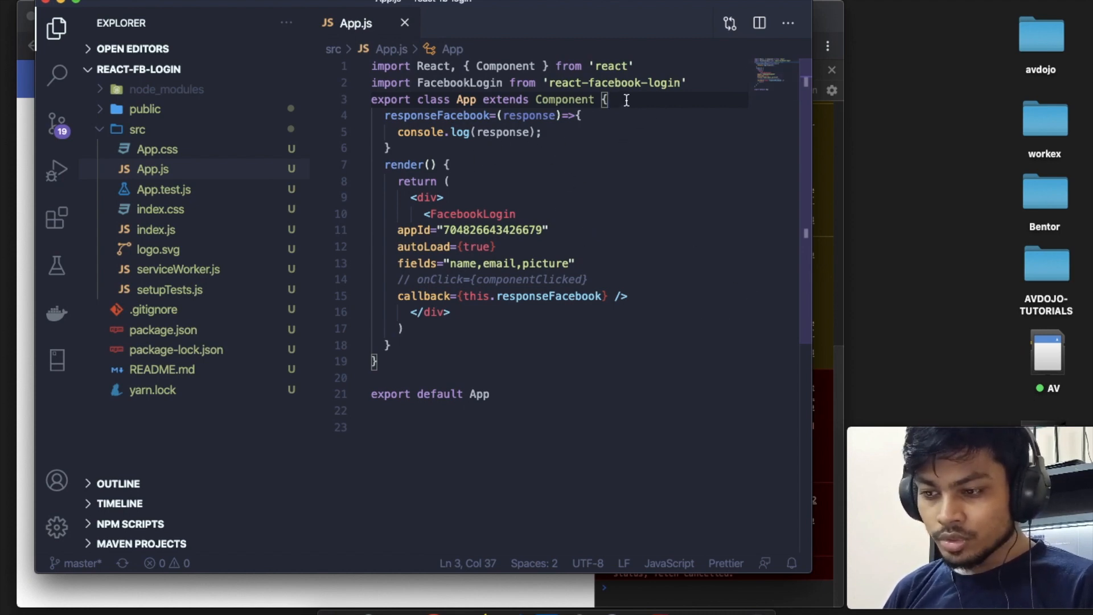
Add constructor(props) calling super(props) and setting this.state={ isLoggedin : false }
type("constructor(")
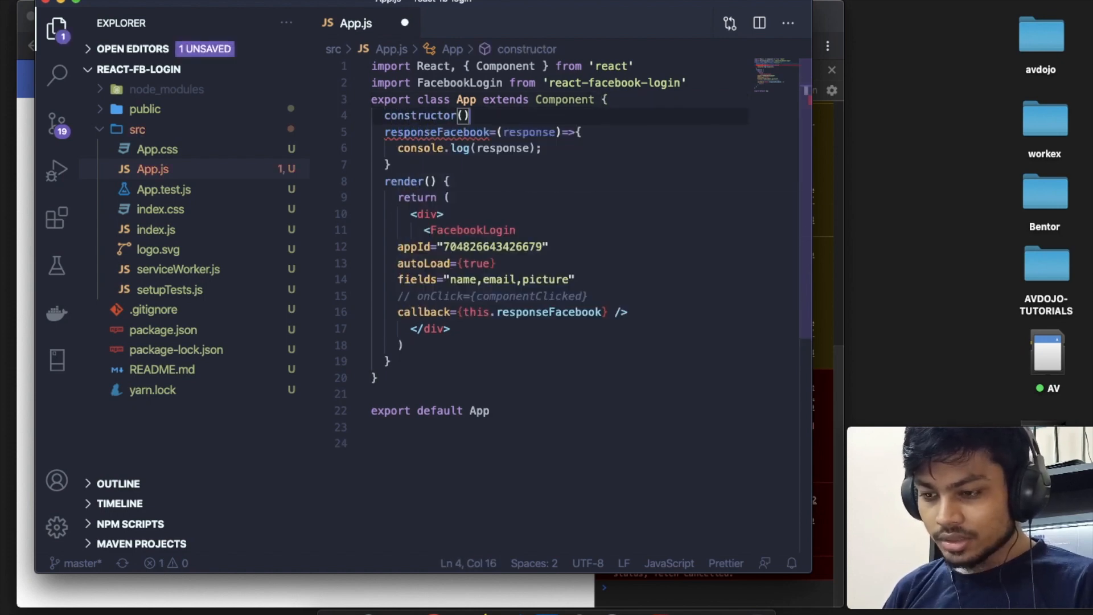
type("props")
type("supe")
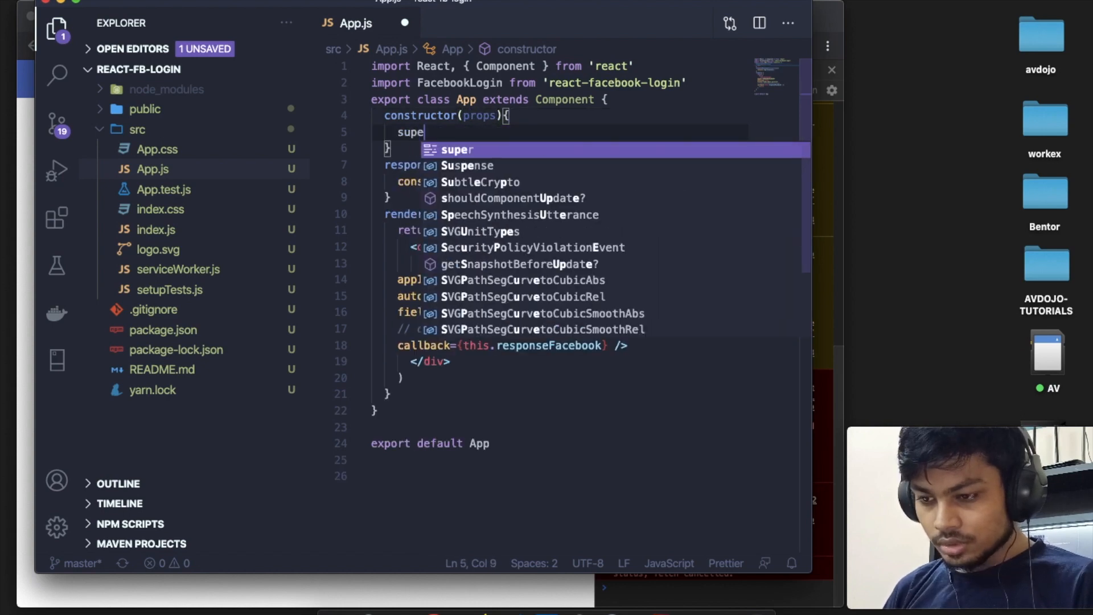
type("(pr")
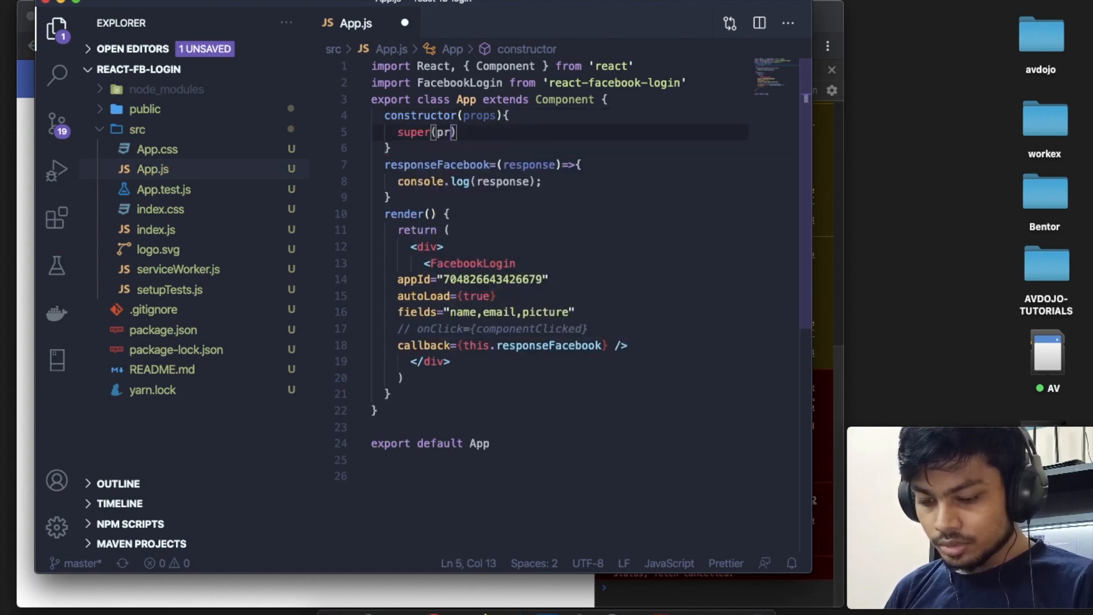
key("Enter")
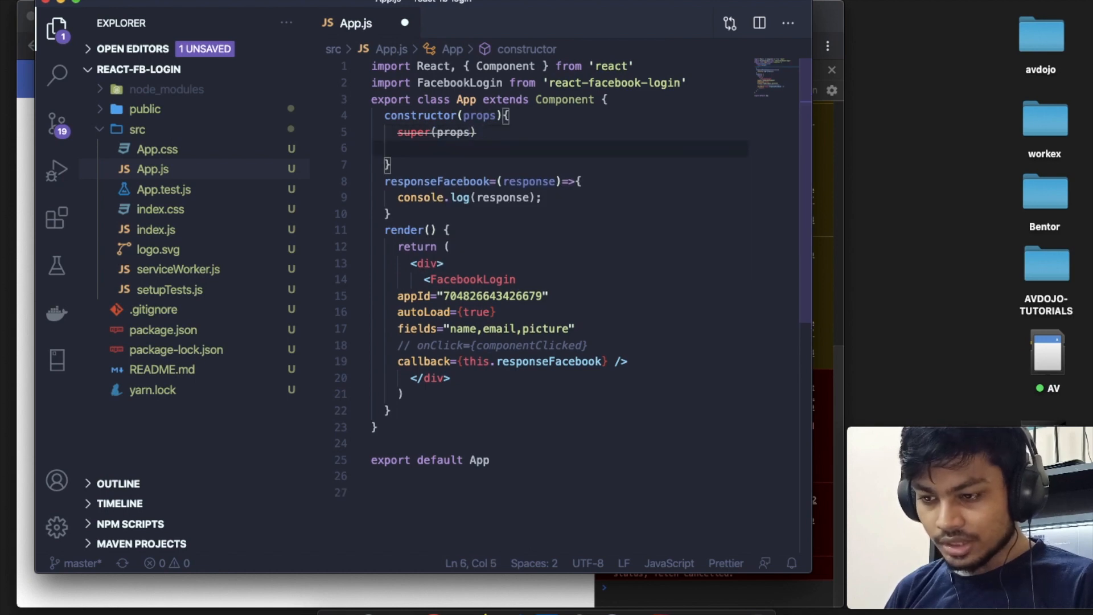
type("this.state")
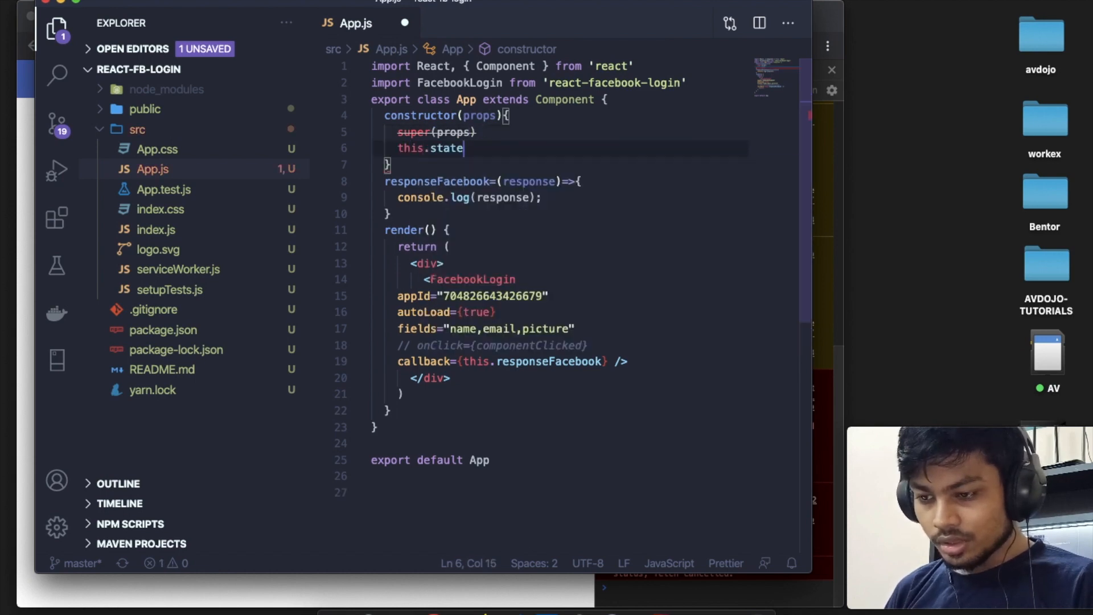
type("={}")
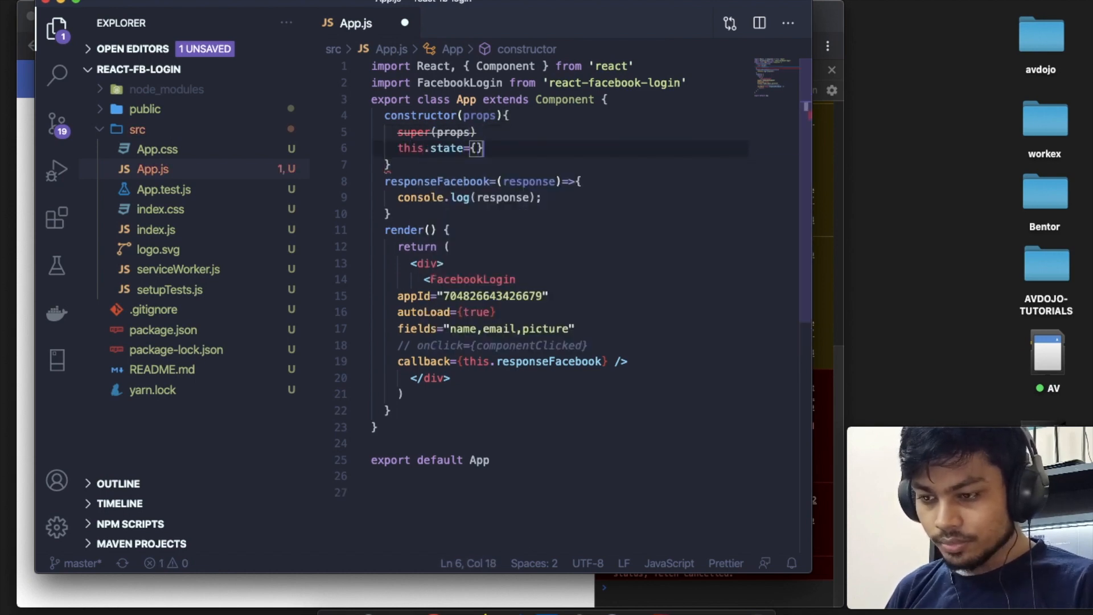
key("Enter")
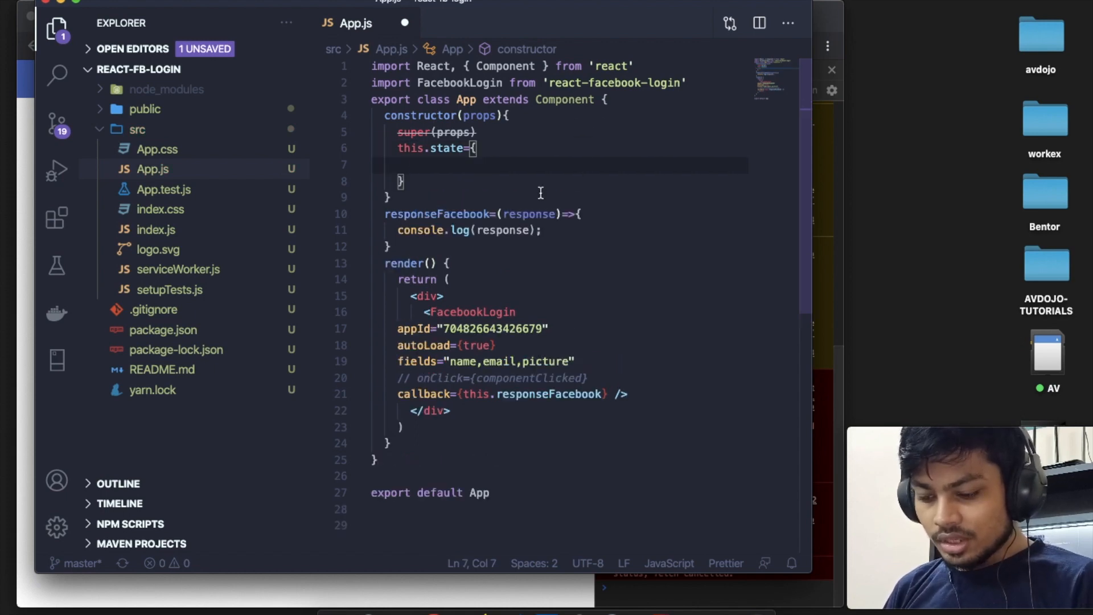
type("isLoggedin :")
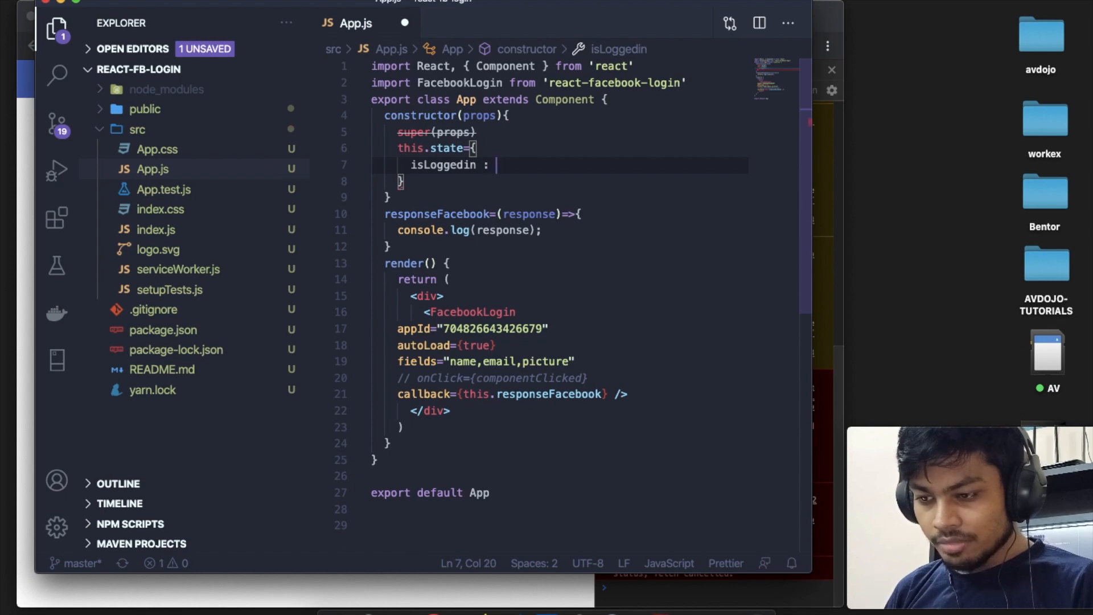
type("false")
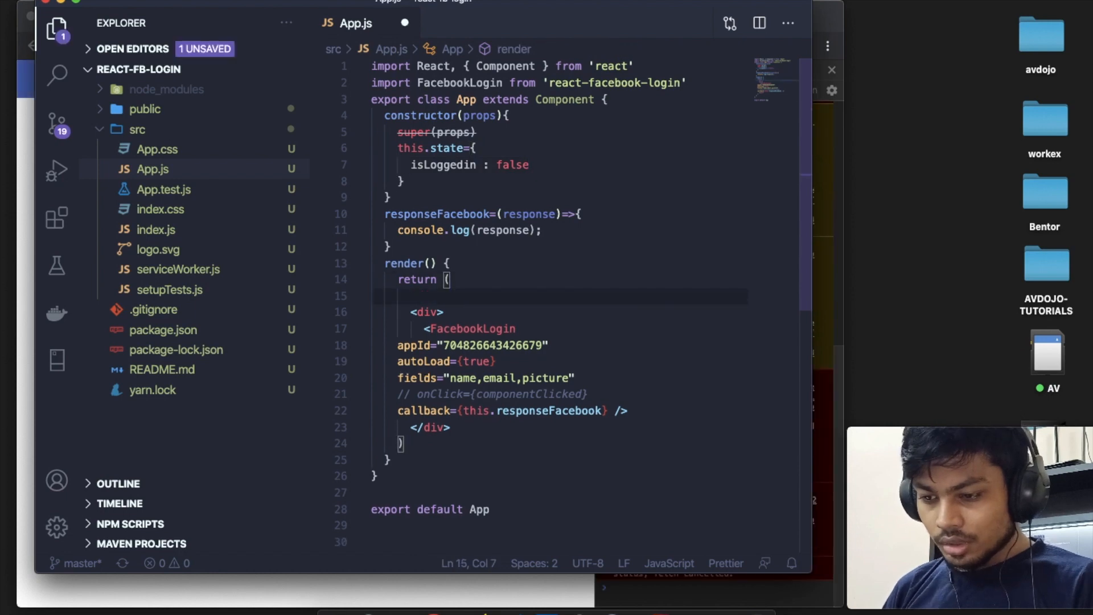
Make render return this.state.isLoggedin ? 'Home' : the parenthesised FacebookLogin div
type("this.")
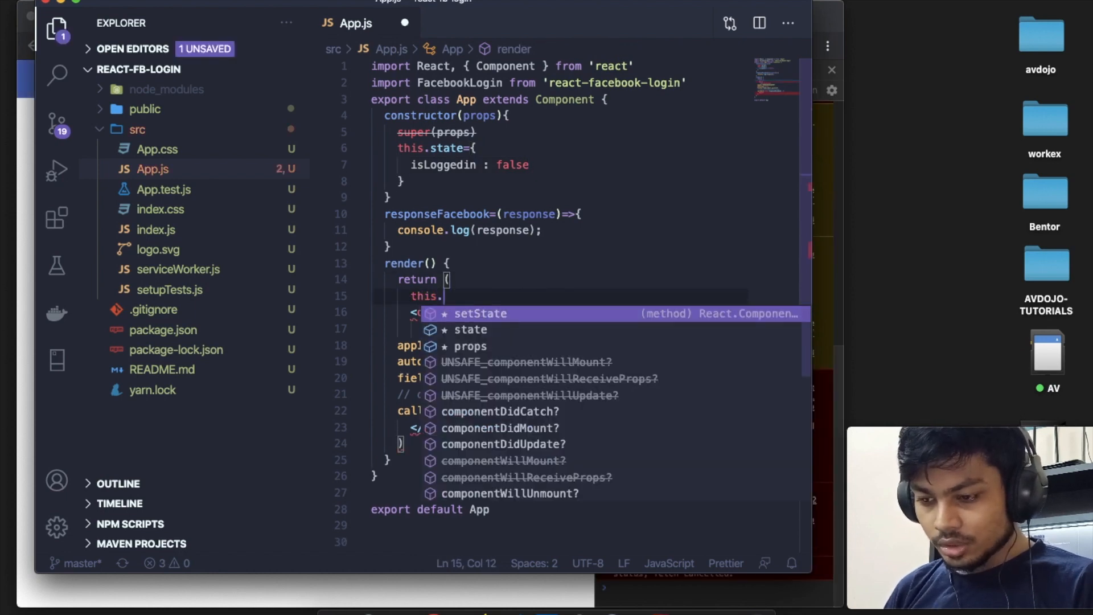
type("state.i")
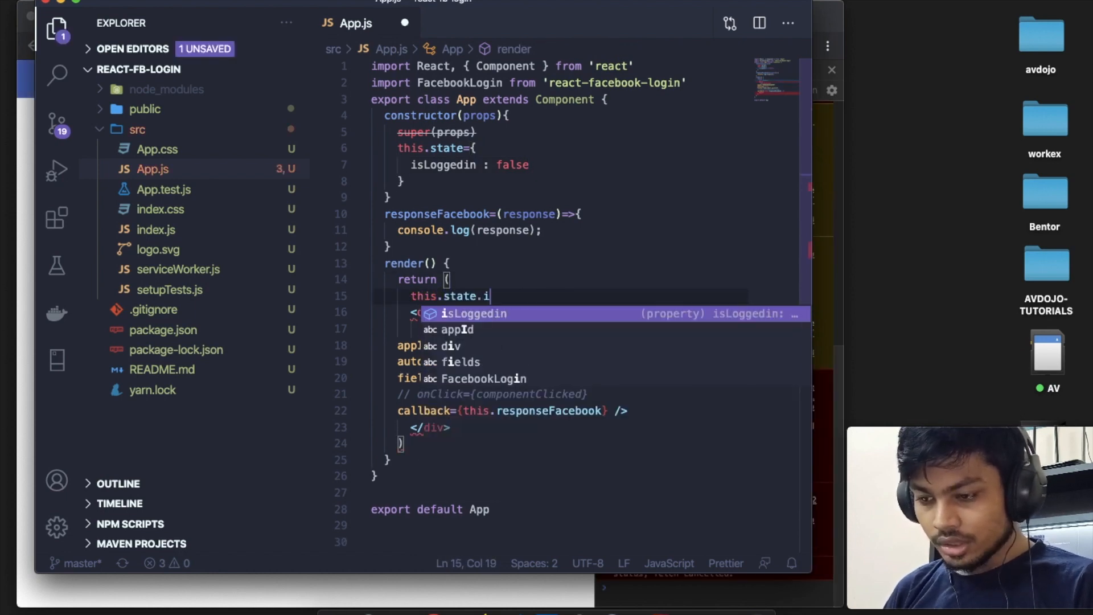
type("isLoggedin ?")
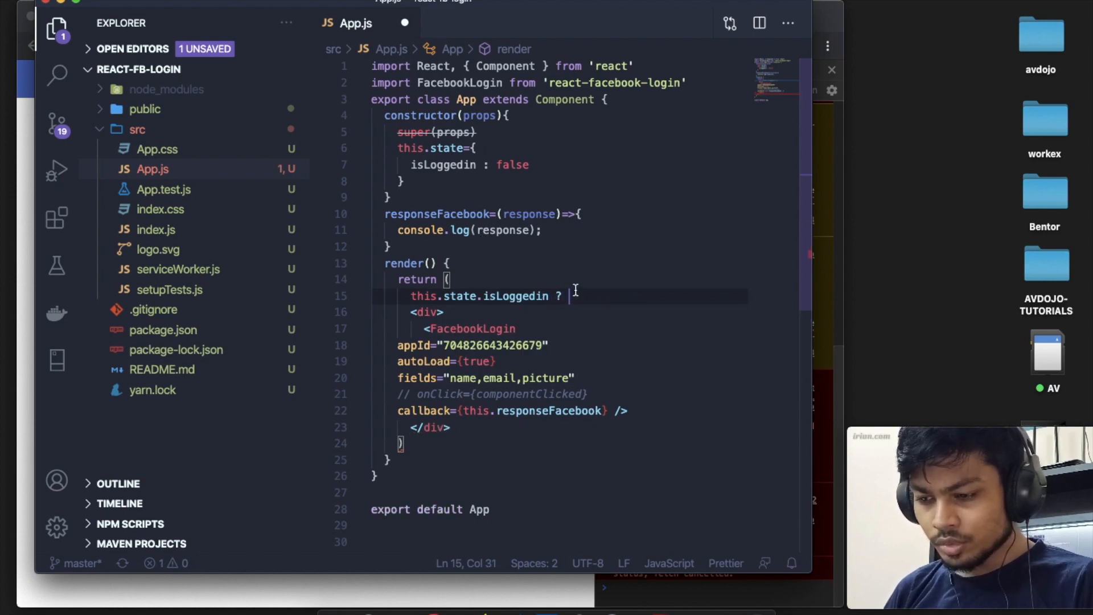
type("'Hom")
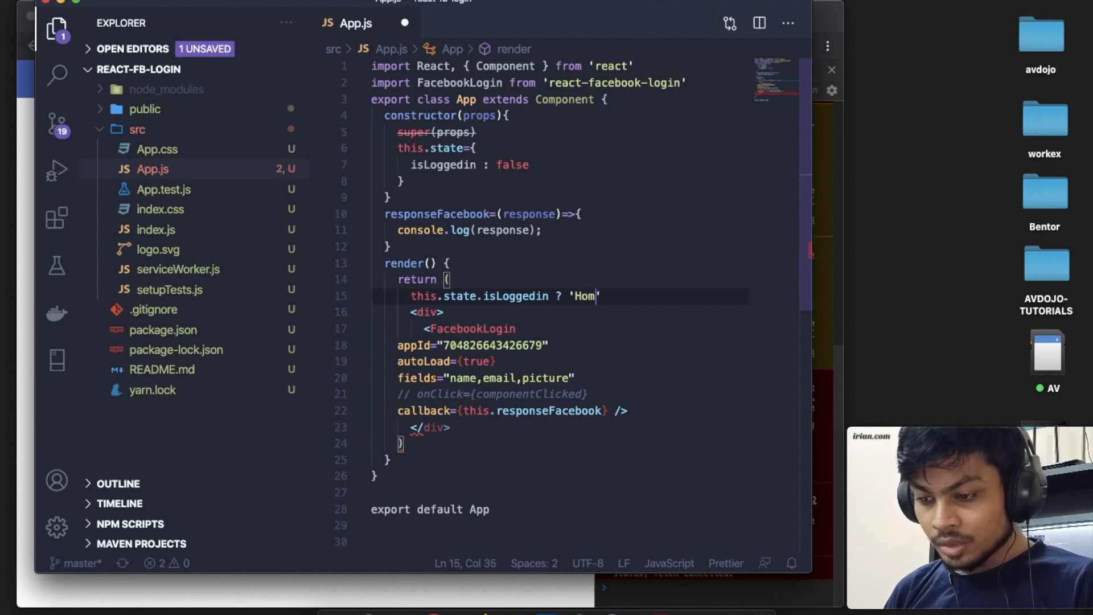
type("e'")
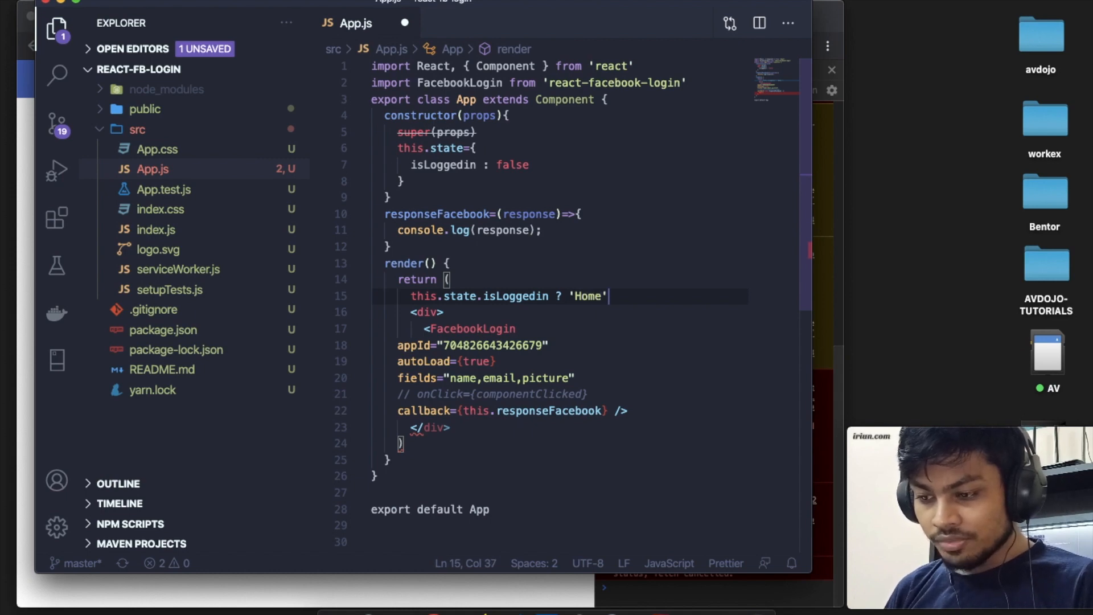
type(":")
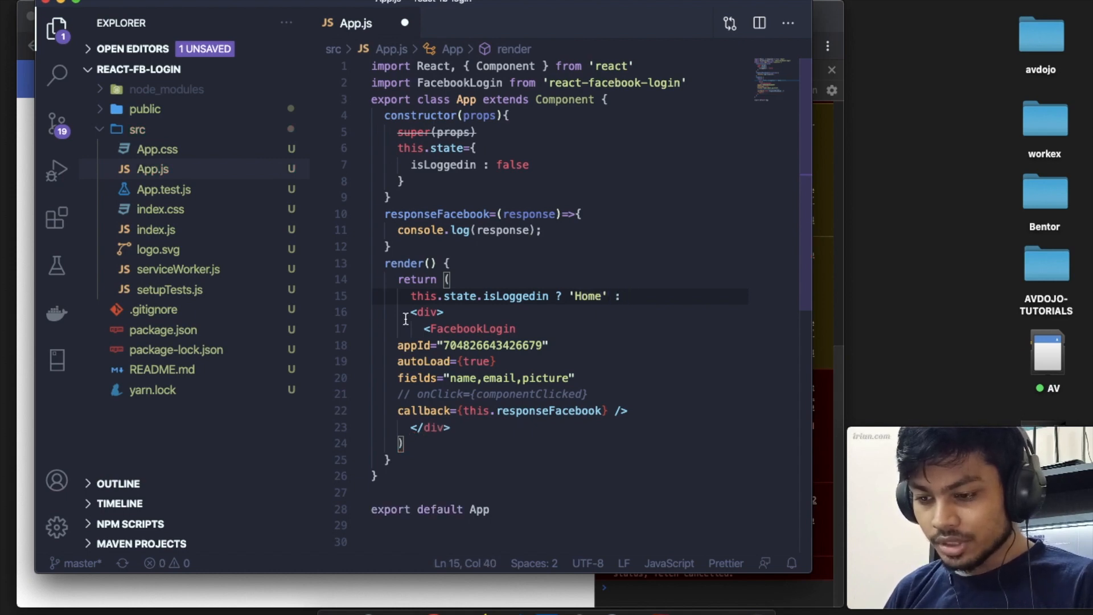
left_click_drag(423, 327, 457, 426)
type("(")
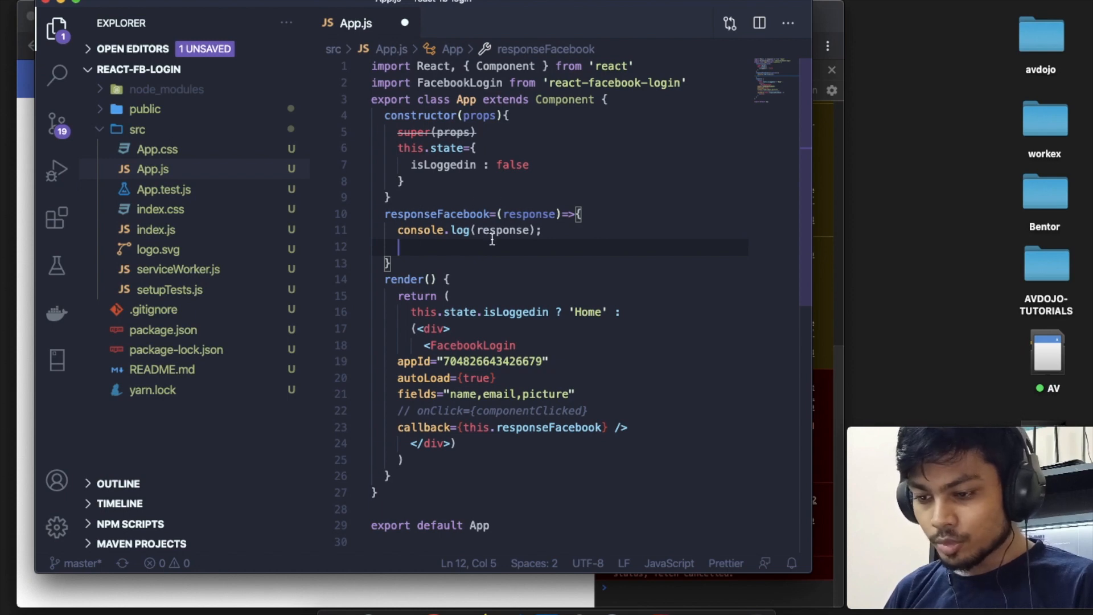
Add this.setState({ isLoggedin : true }) below console.log in responseFacebook
type("thi")
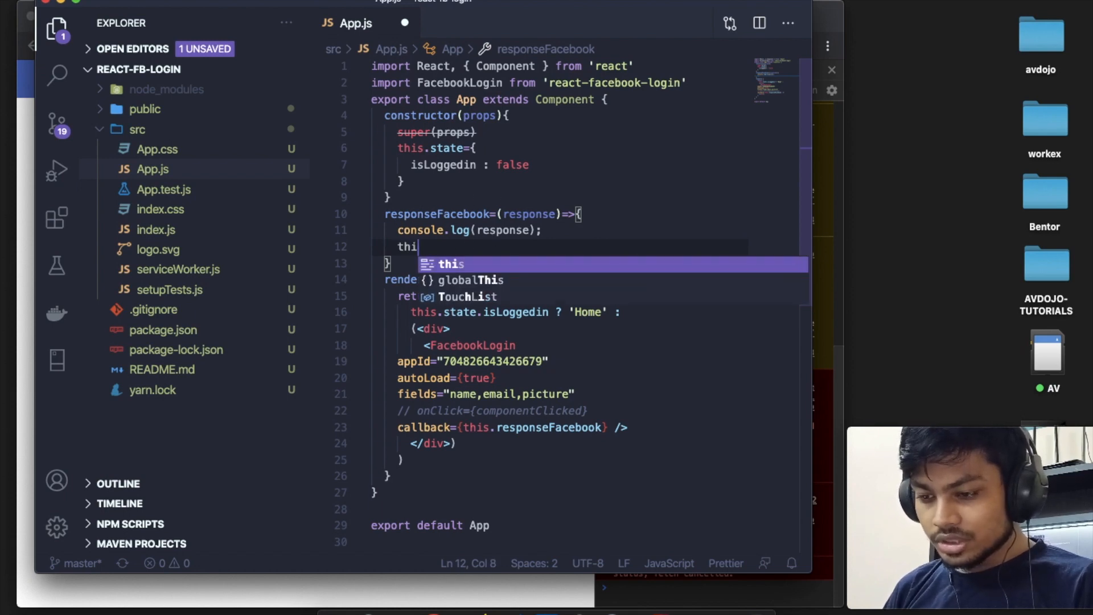
type("s")
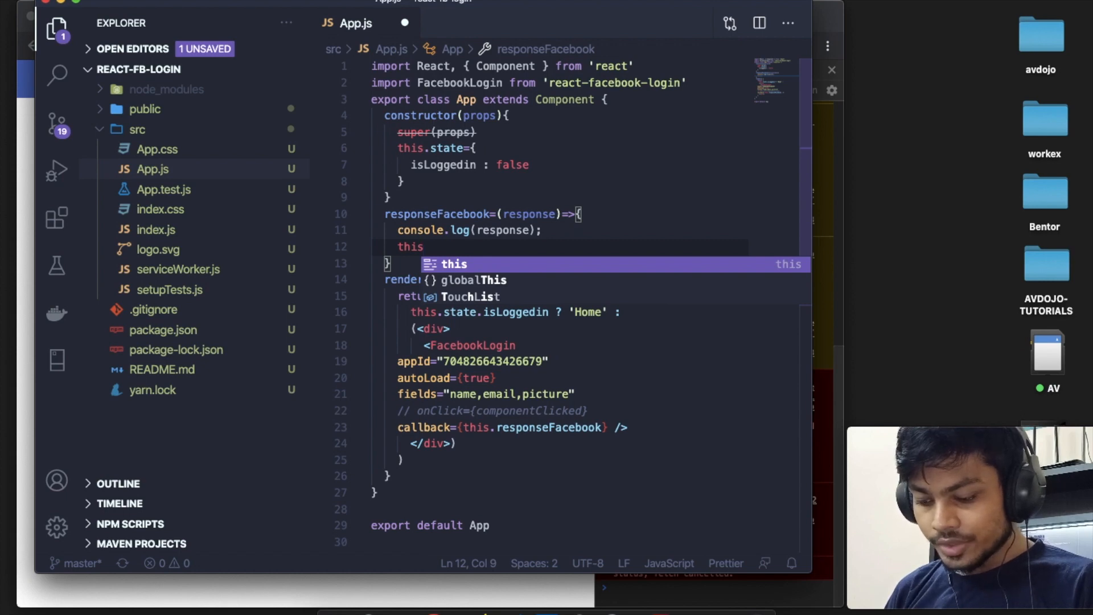
type(".setState")
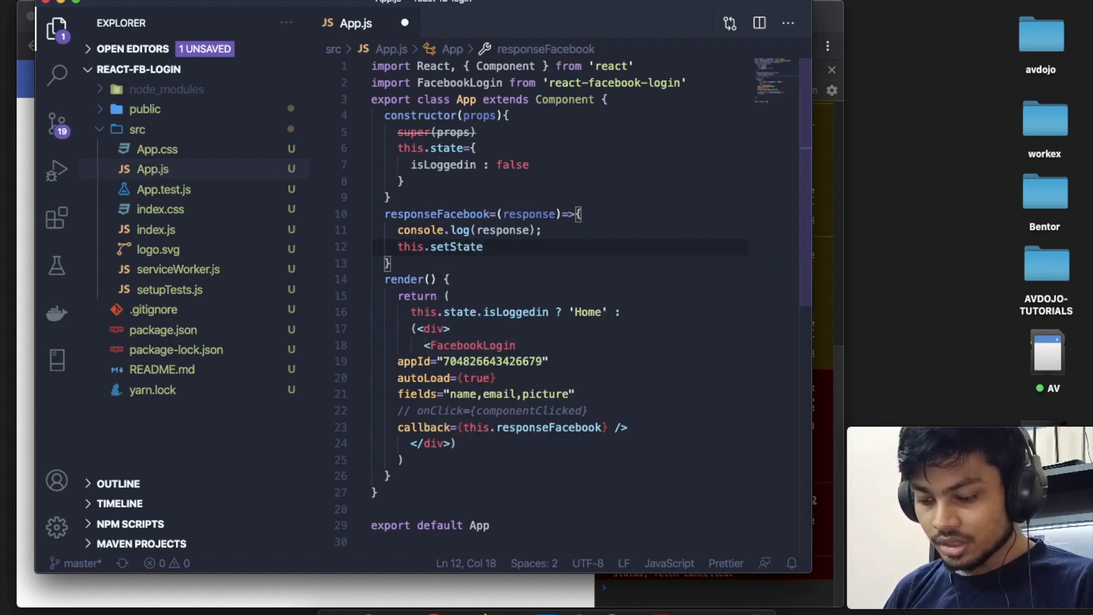
type("({")
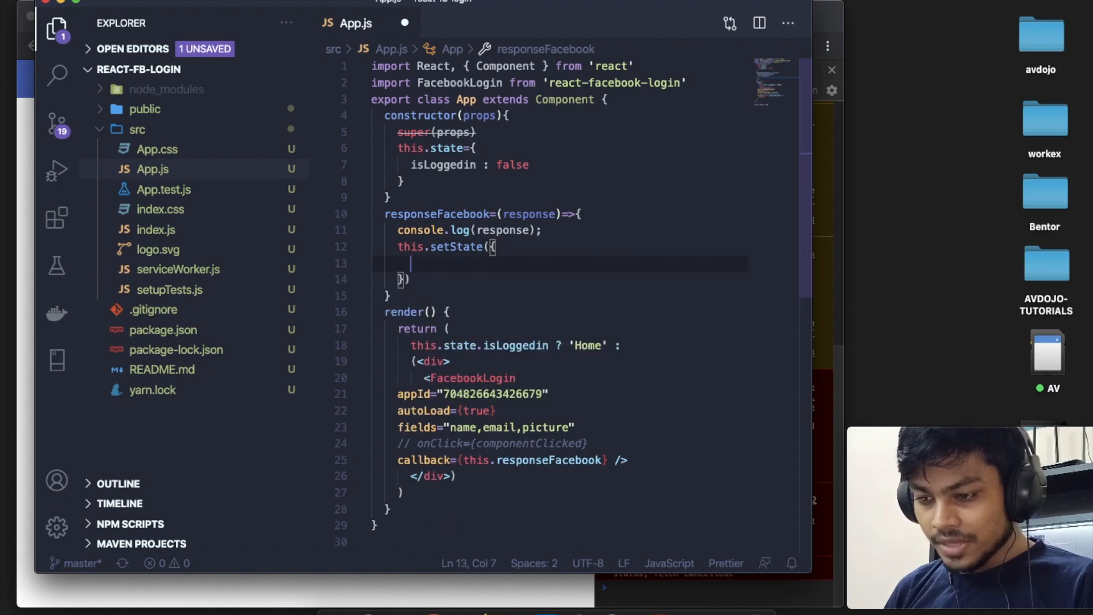
type("isLoggedin :")
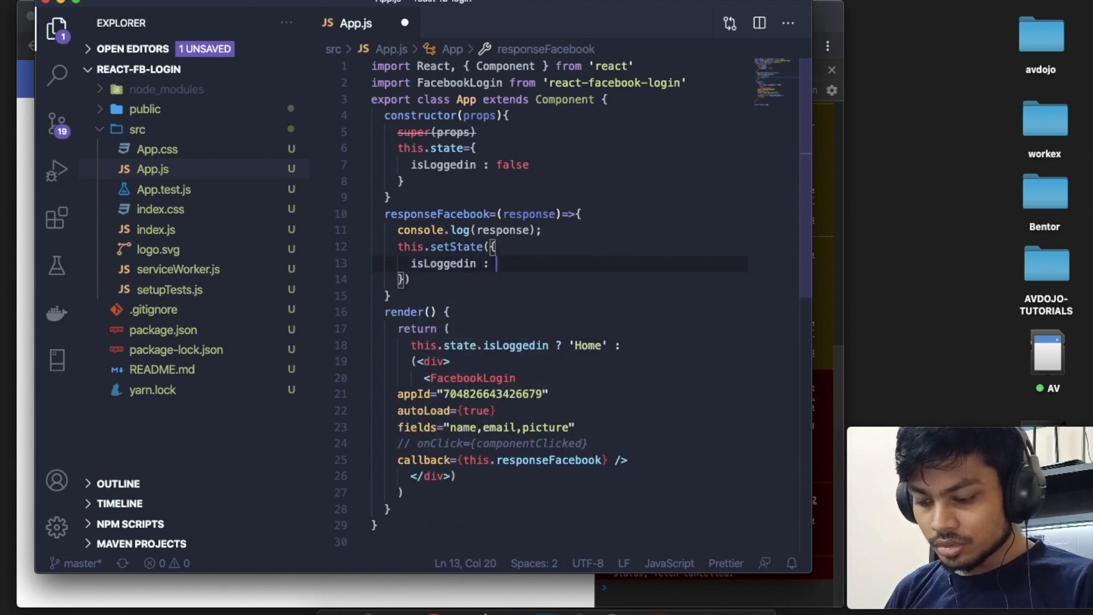
type("true")
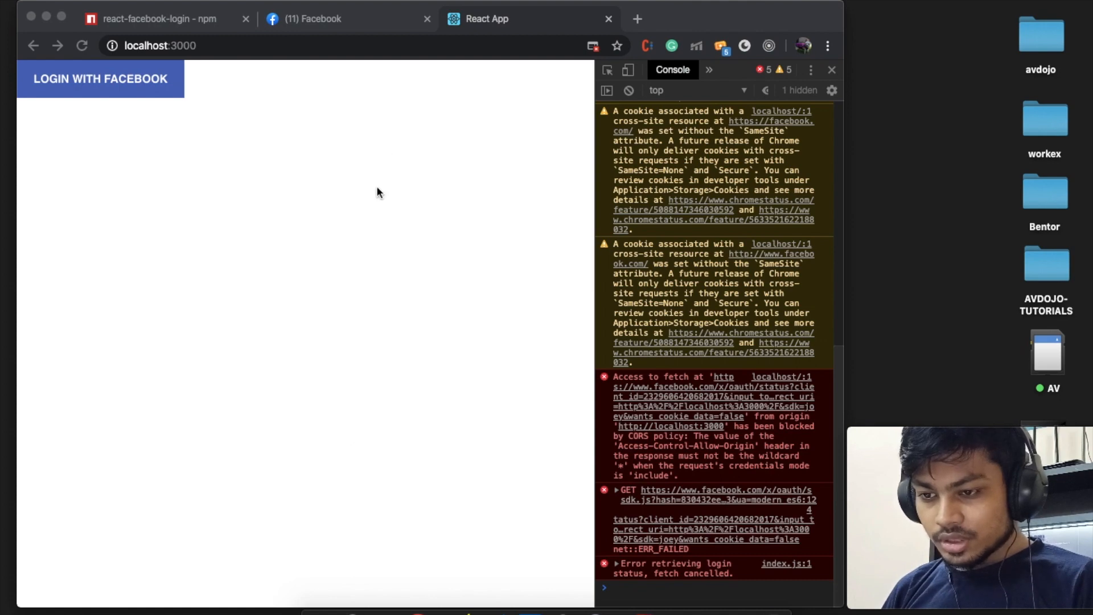
mouse_move(98, 95)
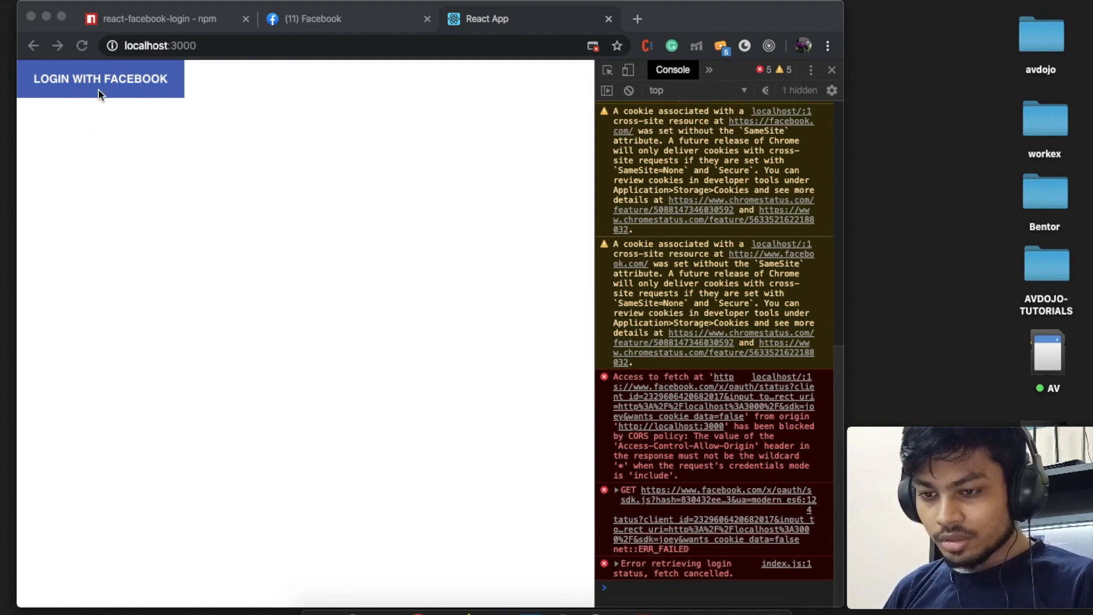
mouse_move(161, 90)
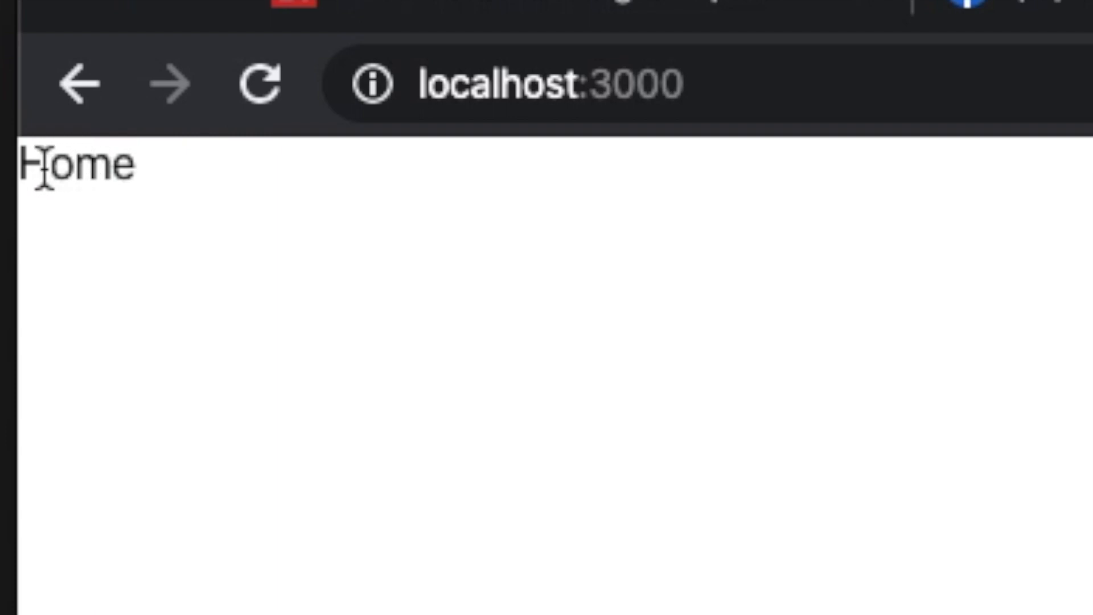
mouse_move(184, 196)
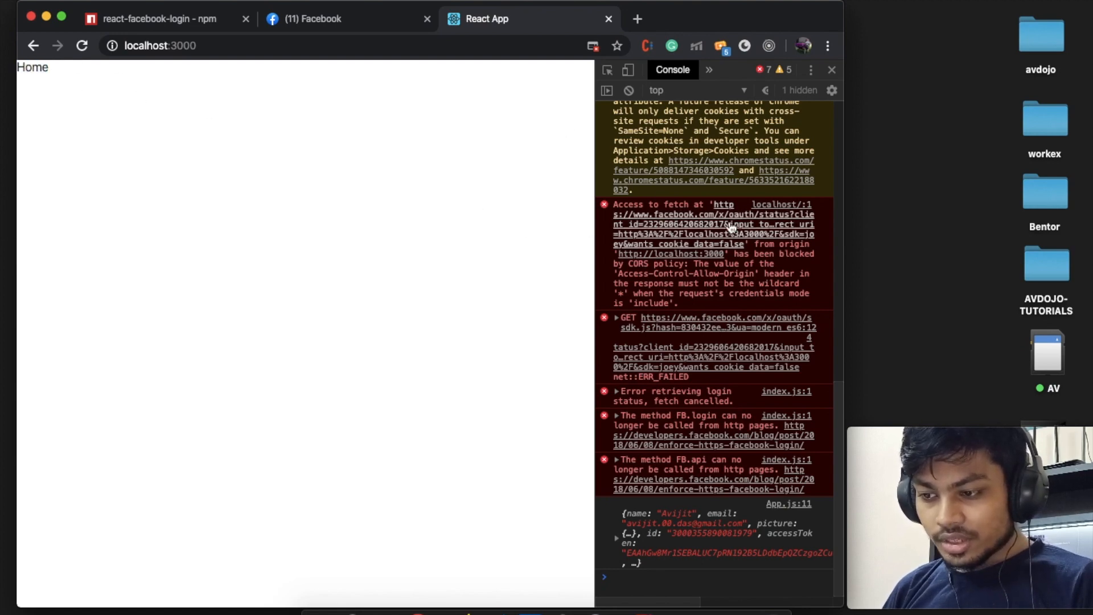
mouse_move(727, 150)
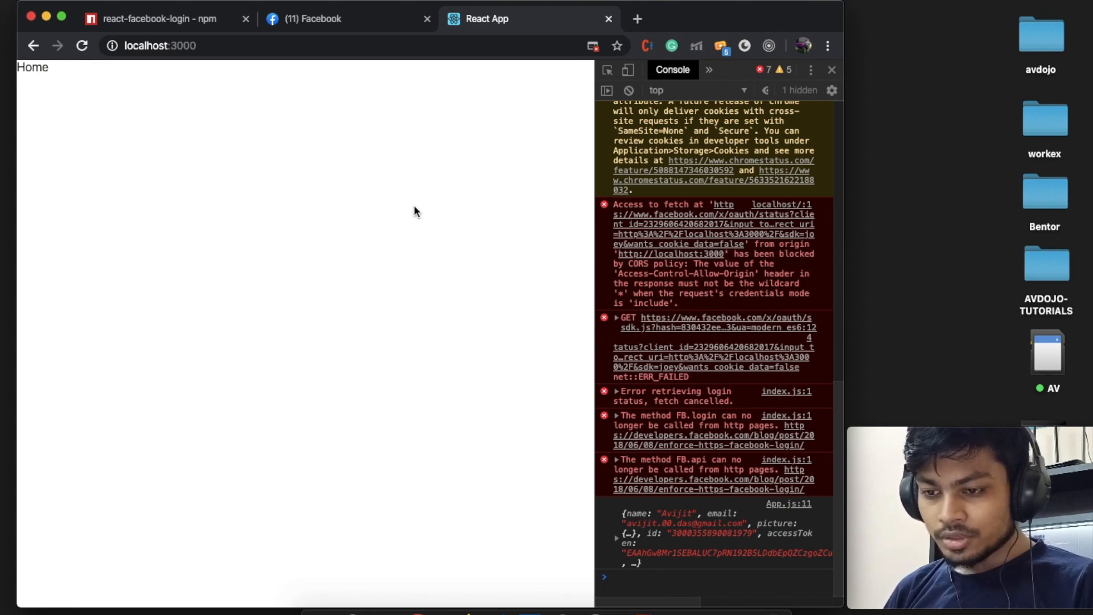
mouse_move(397, 149)
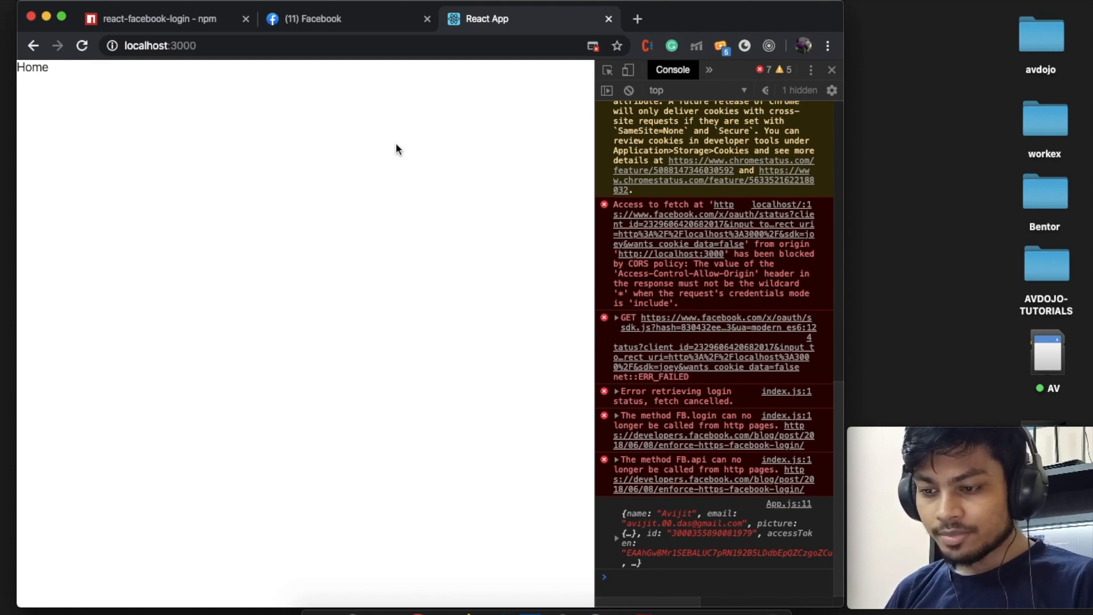